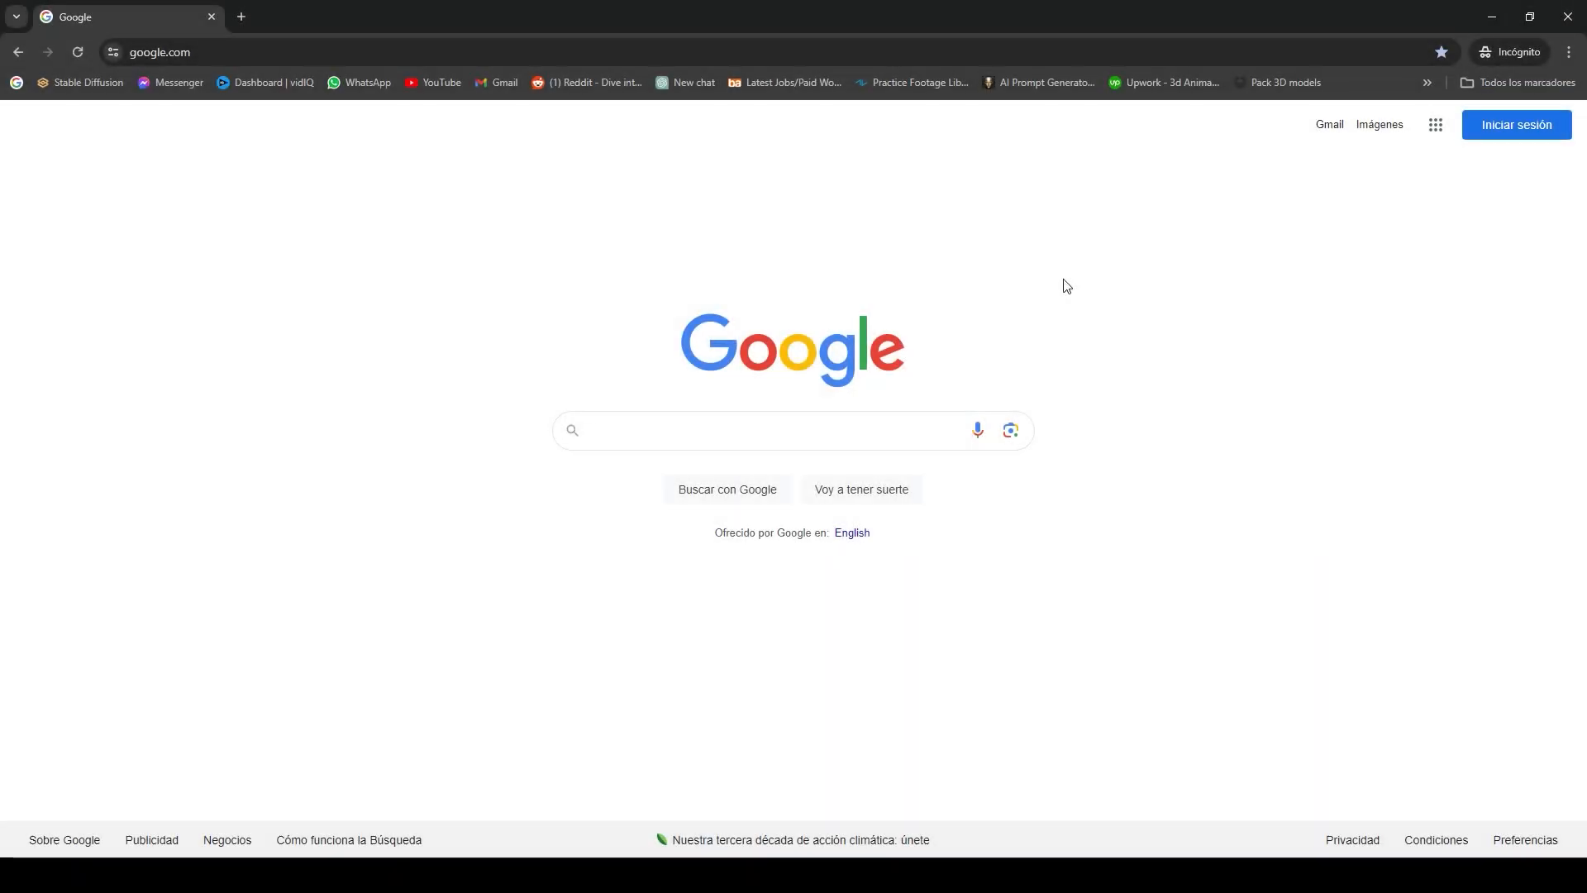
Search Google for 'otoy' and open the 'OTOY • Home' result.
click(793, 429)
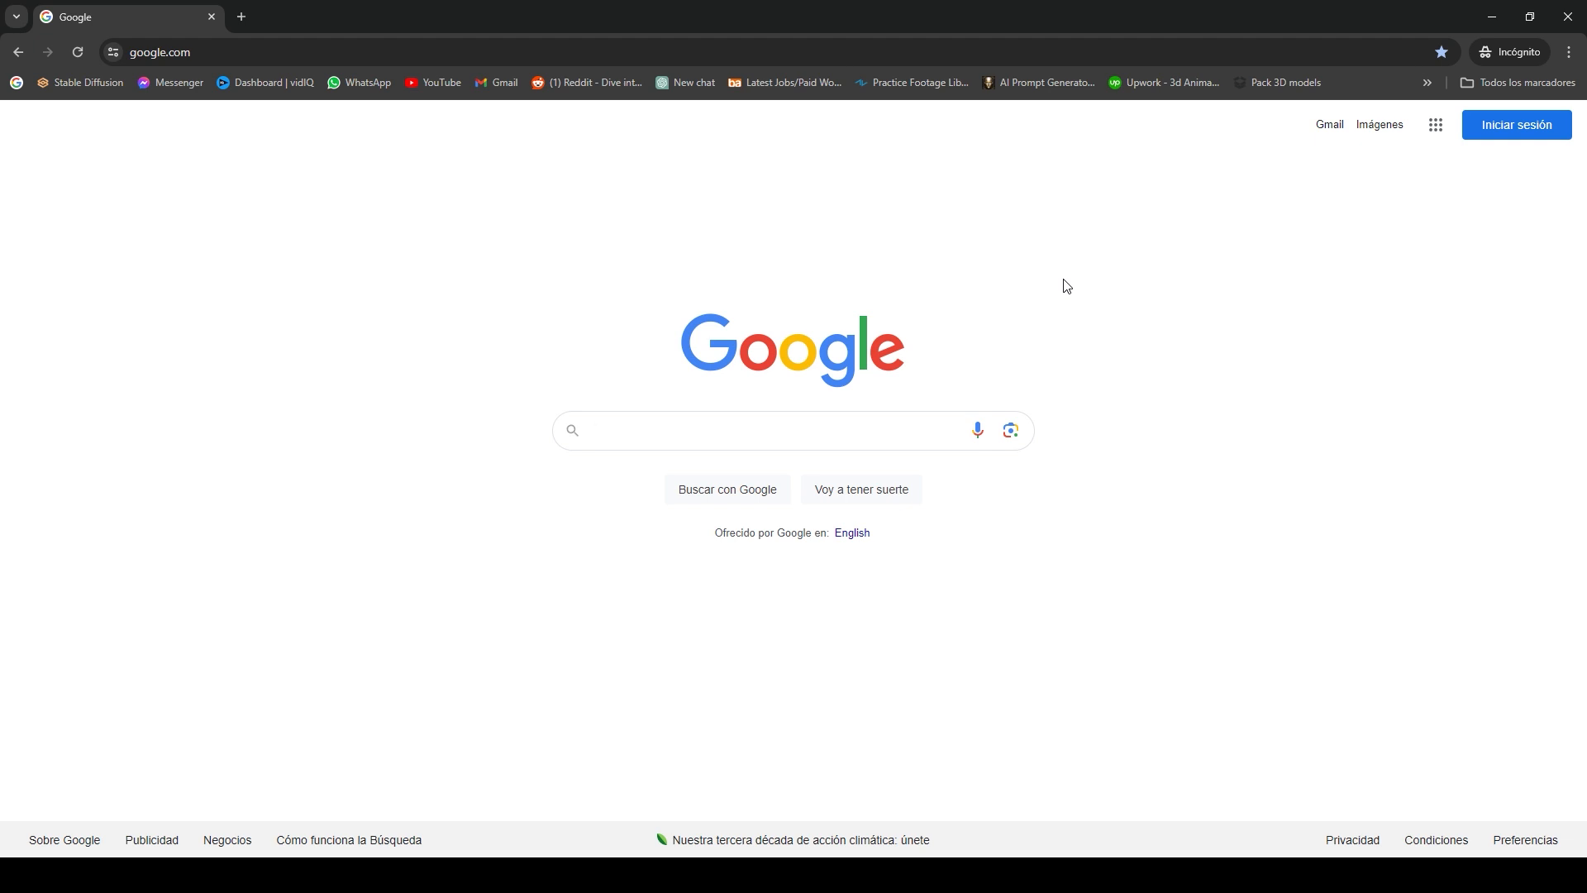
text(otoy)
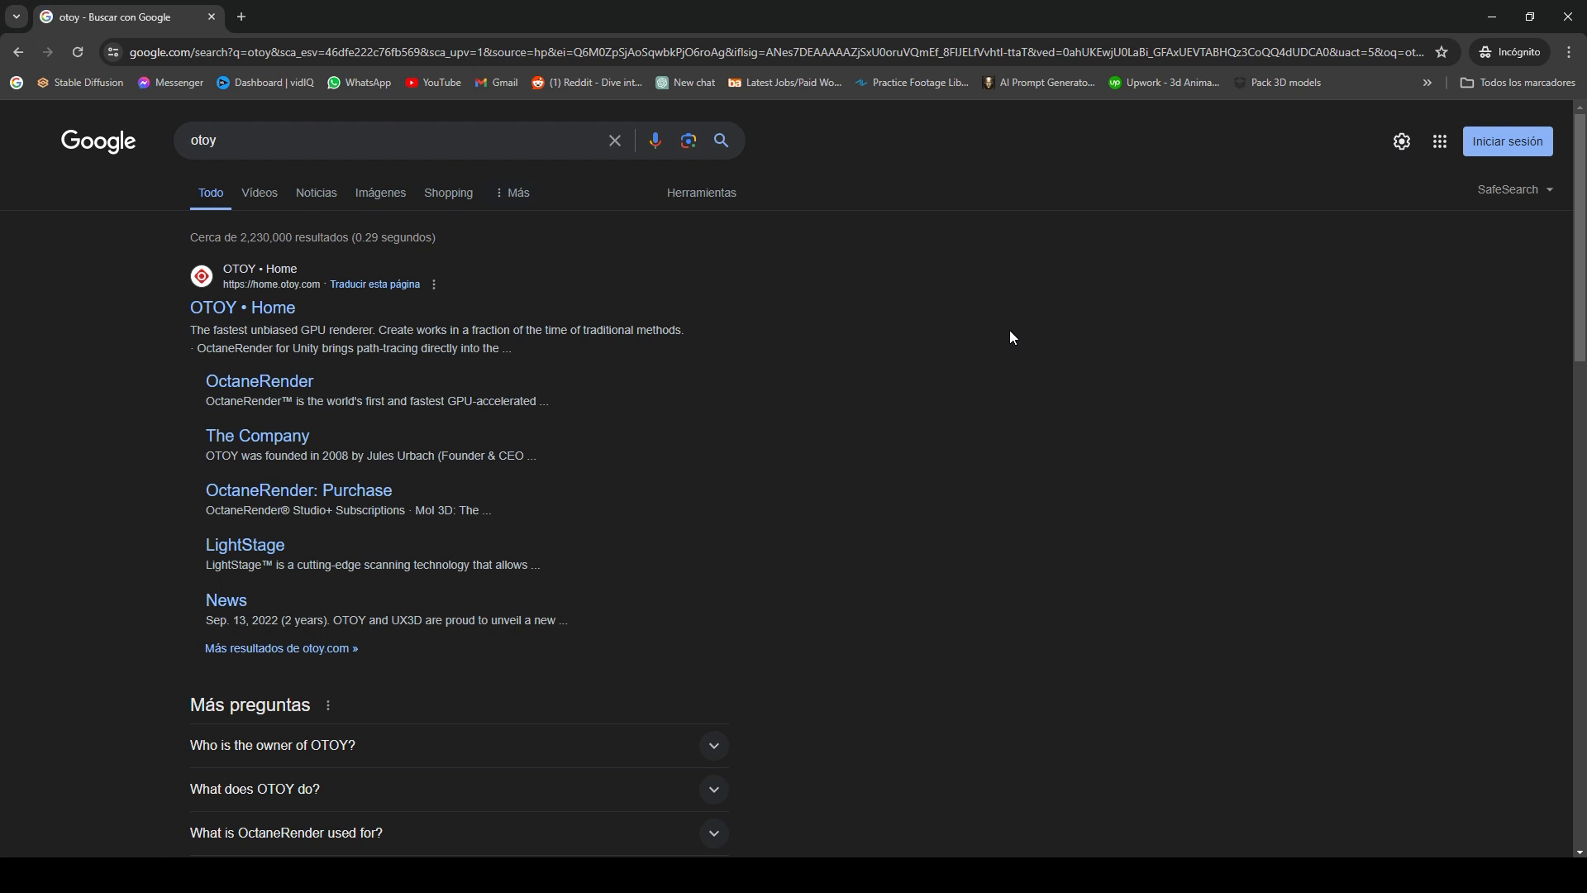
mouse_move(266, 393)
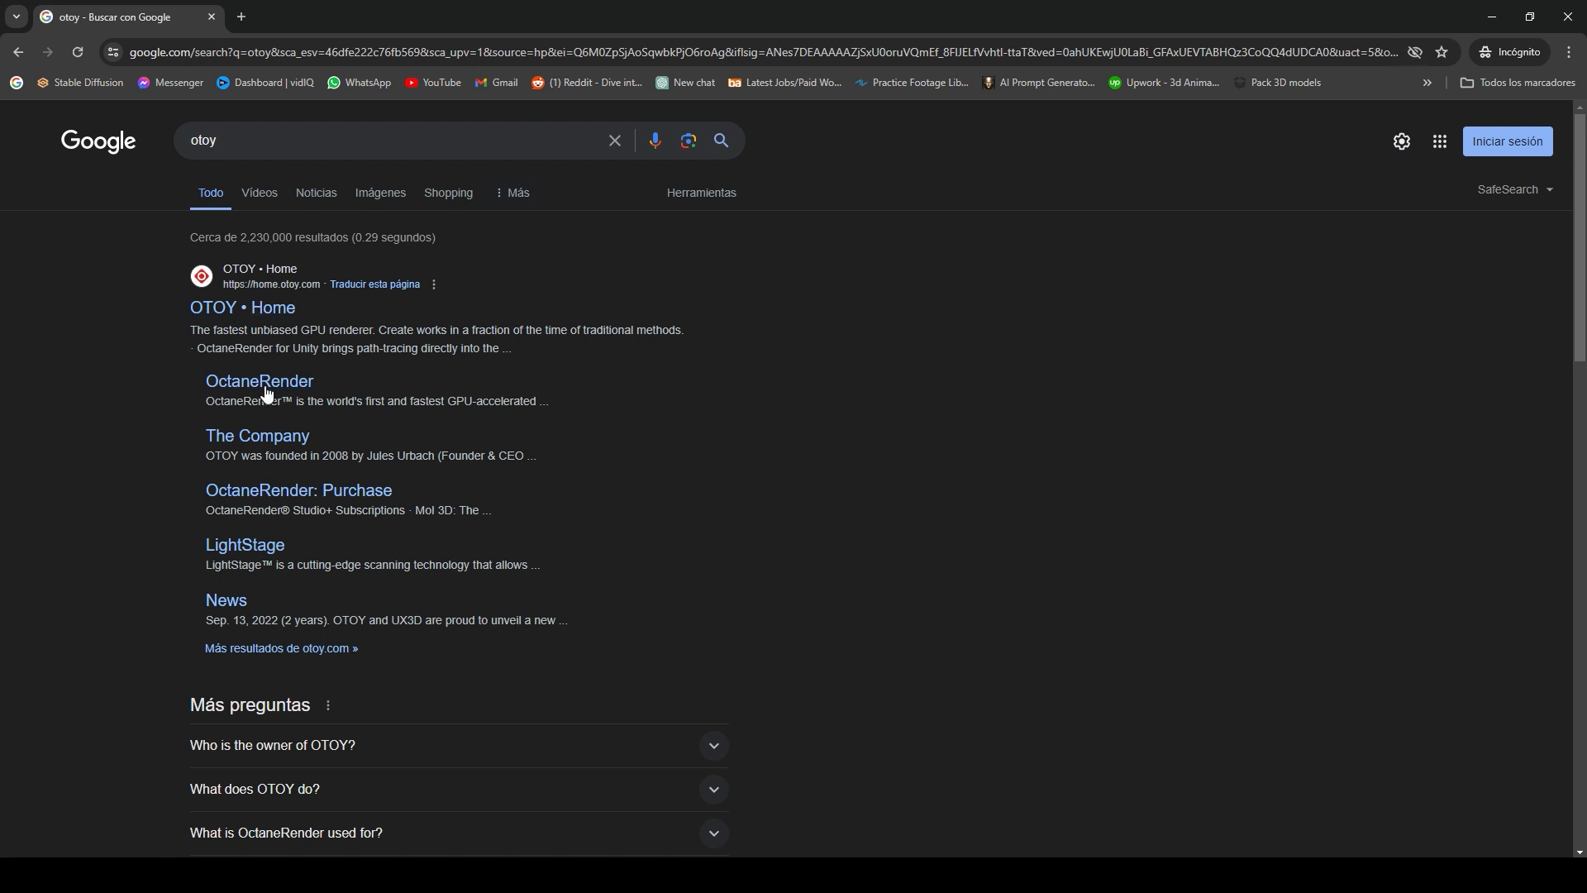
click(243, 308)
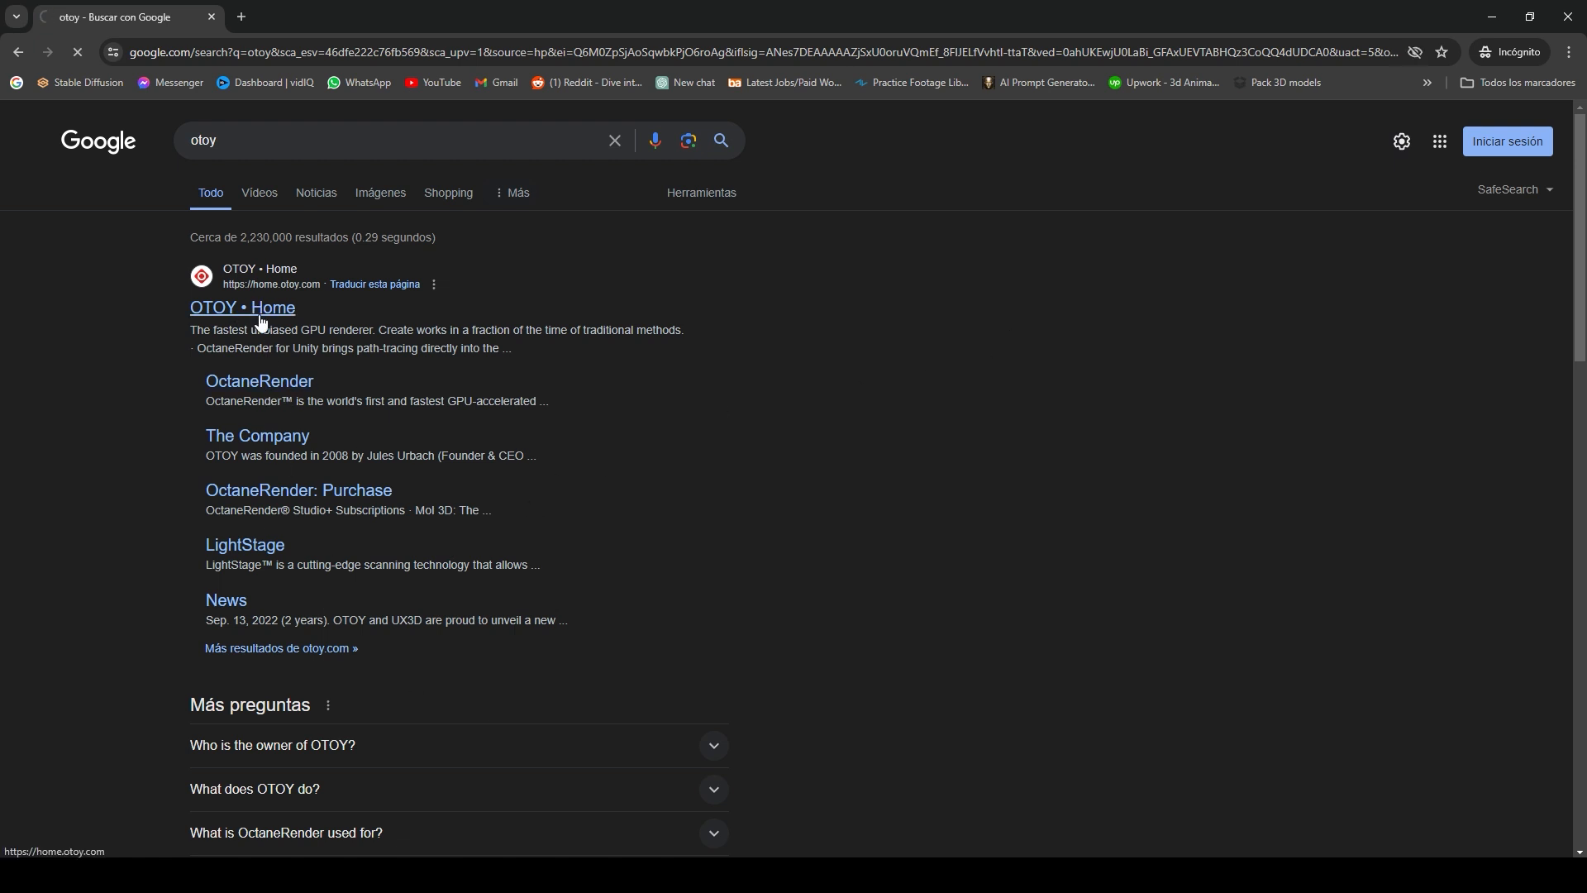
click(243, 308)
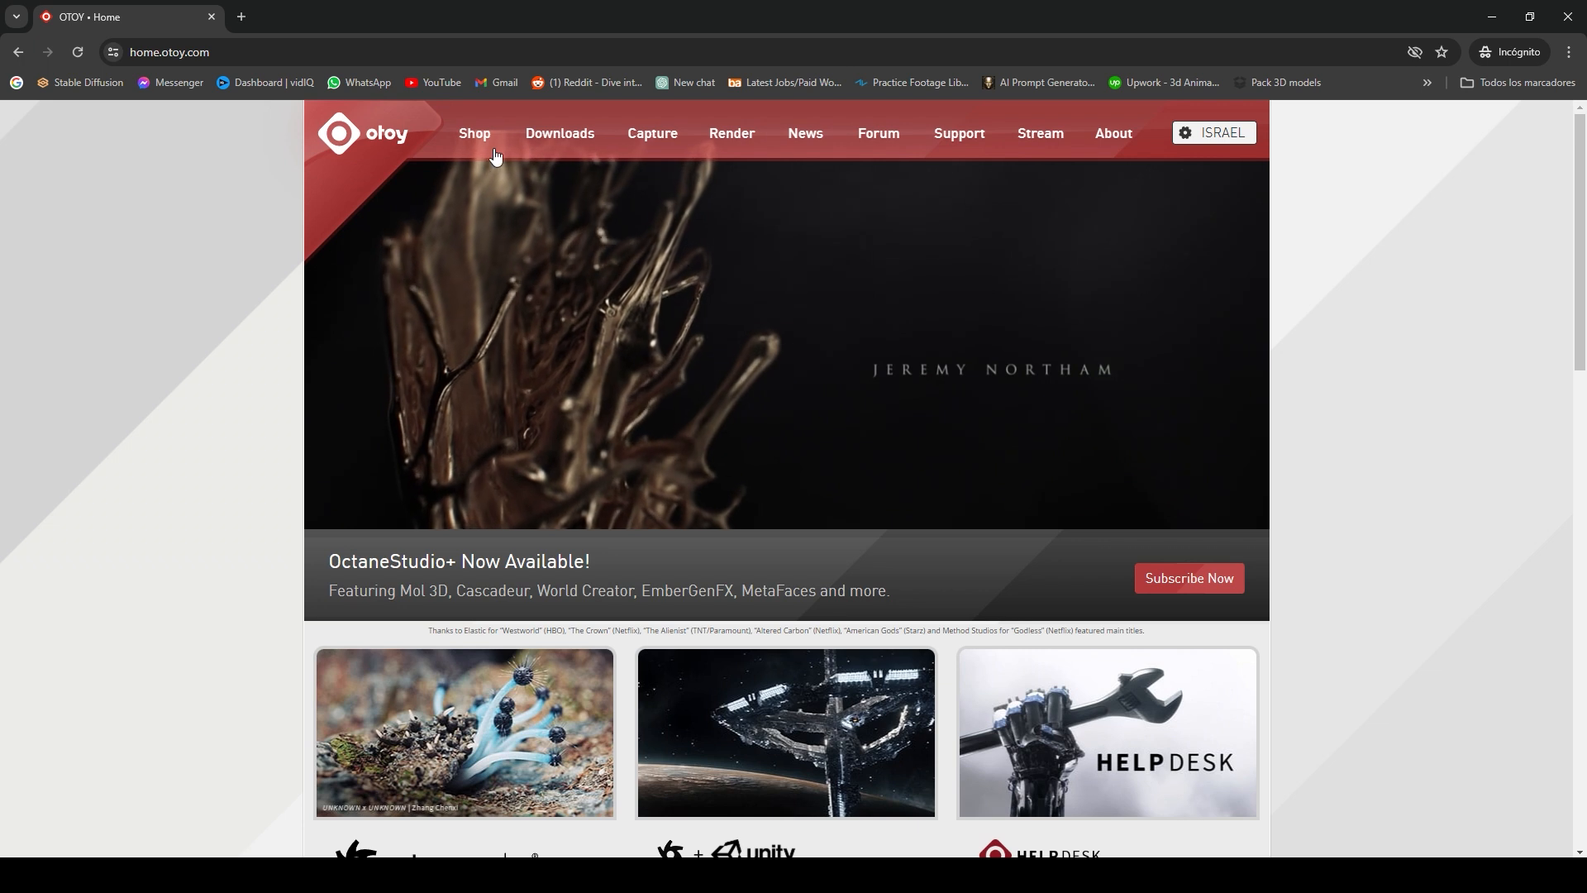
From the OctaneRender purchase page's Free Trial options, apply for the free OctaneRender Prime tier.
click(1187, 578)
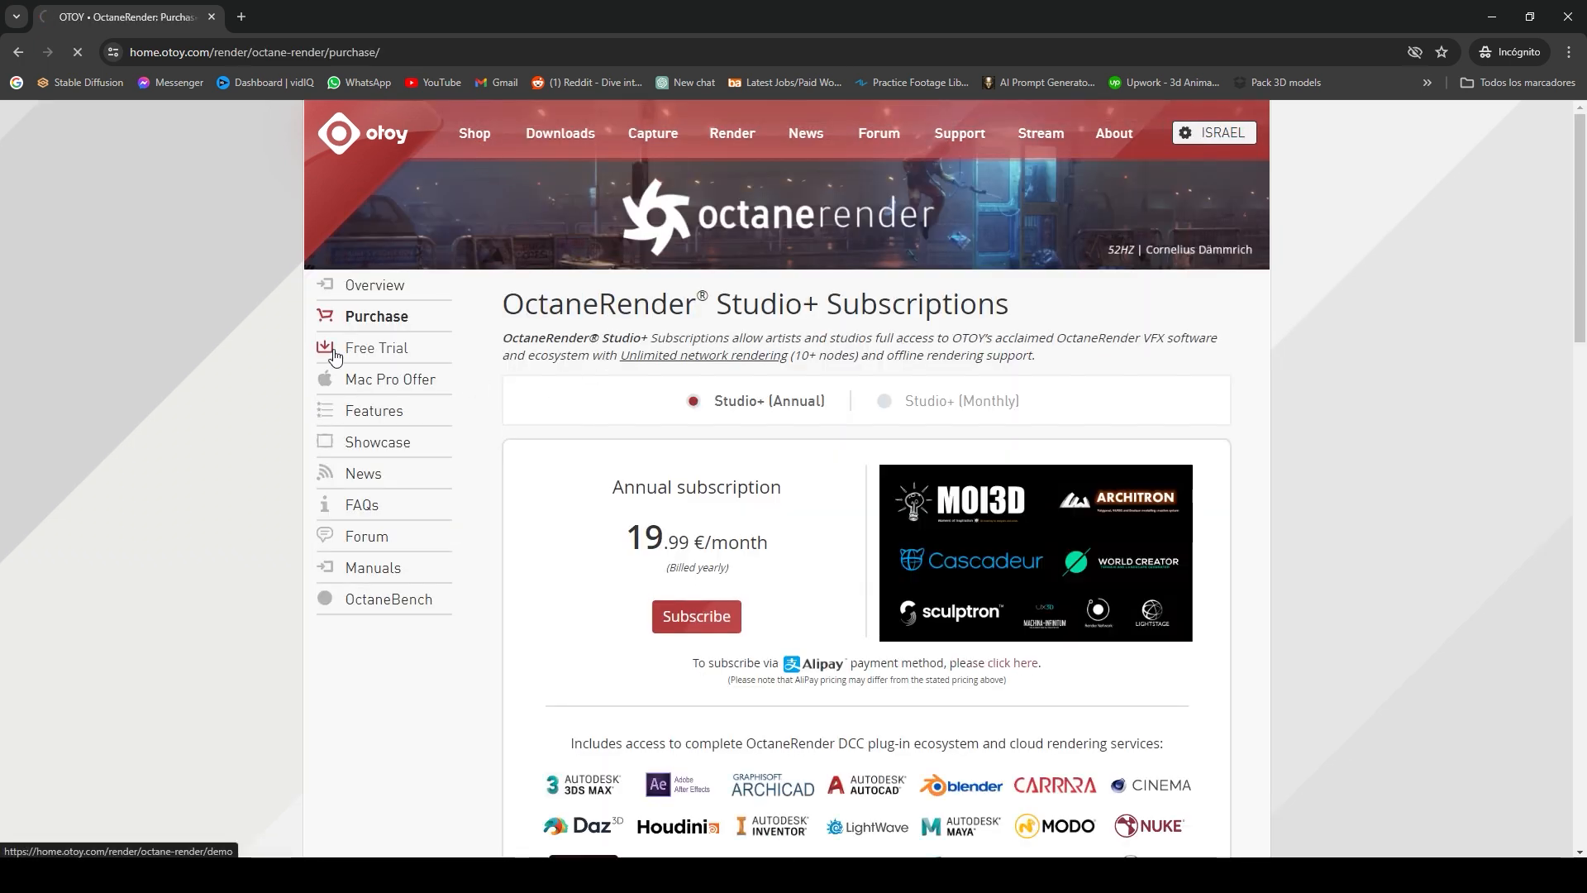
click(375, 347)
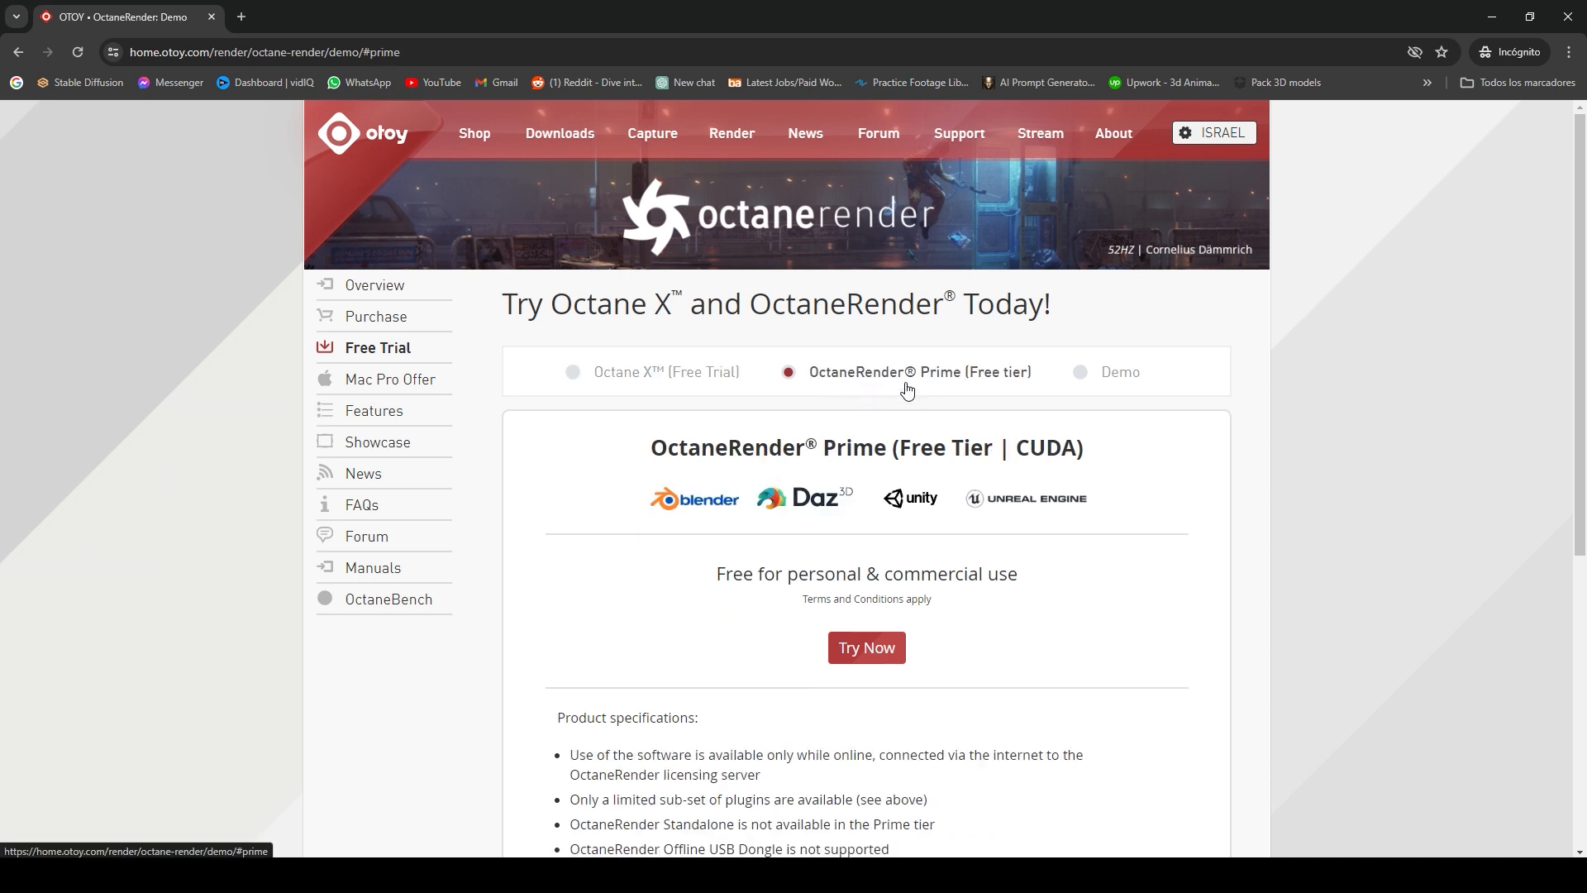
mouse_move(1009, 389)
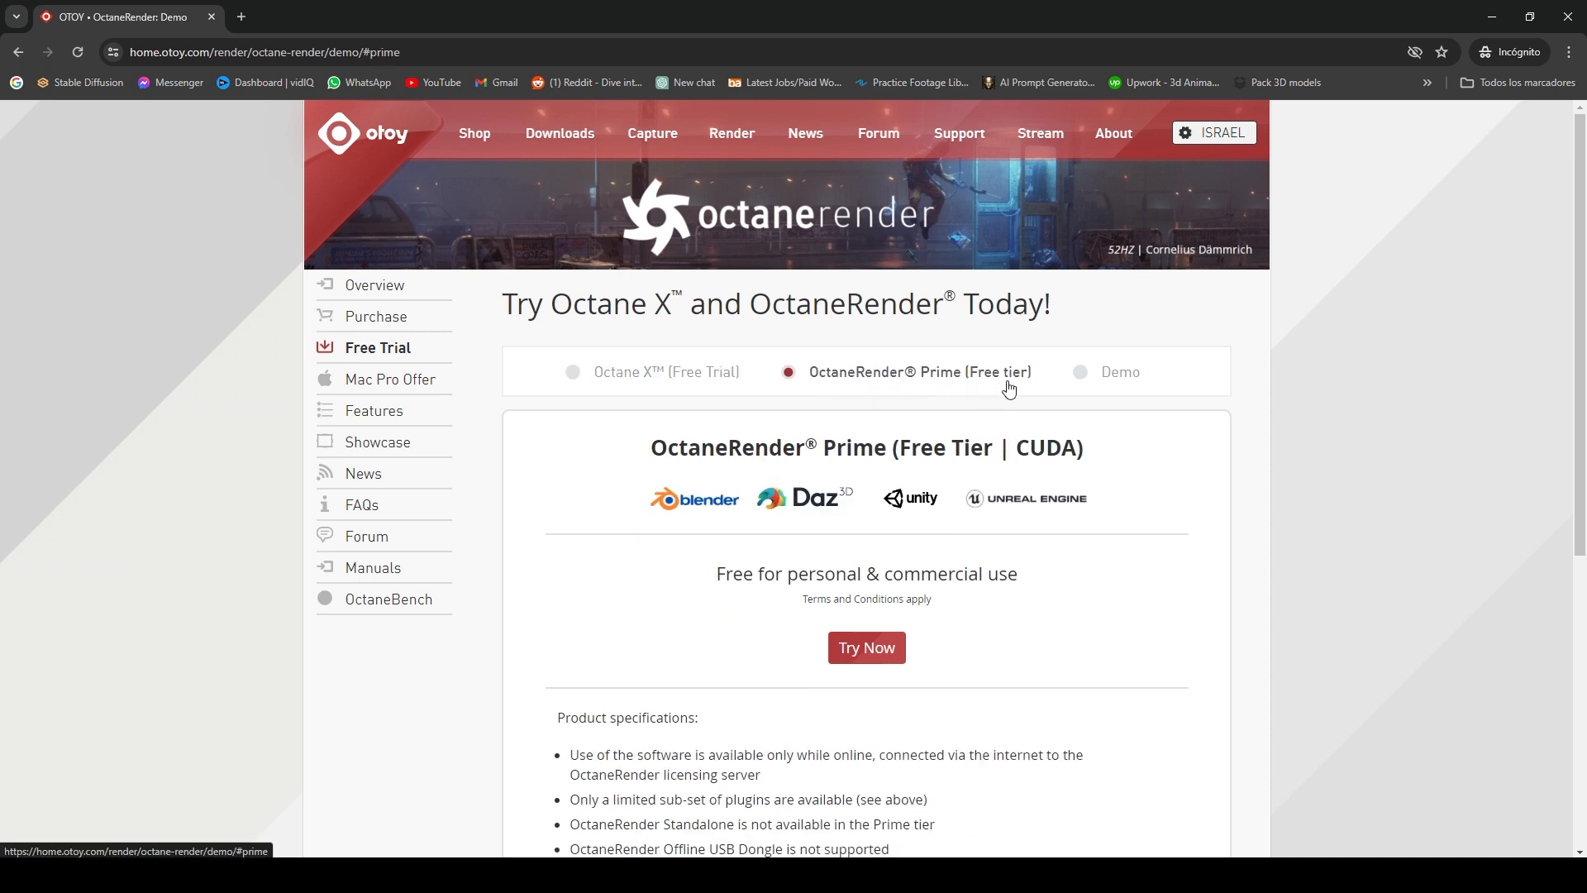
click(865, 648)
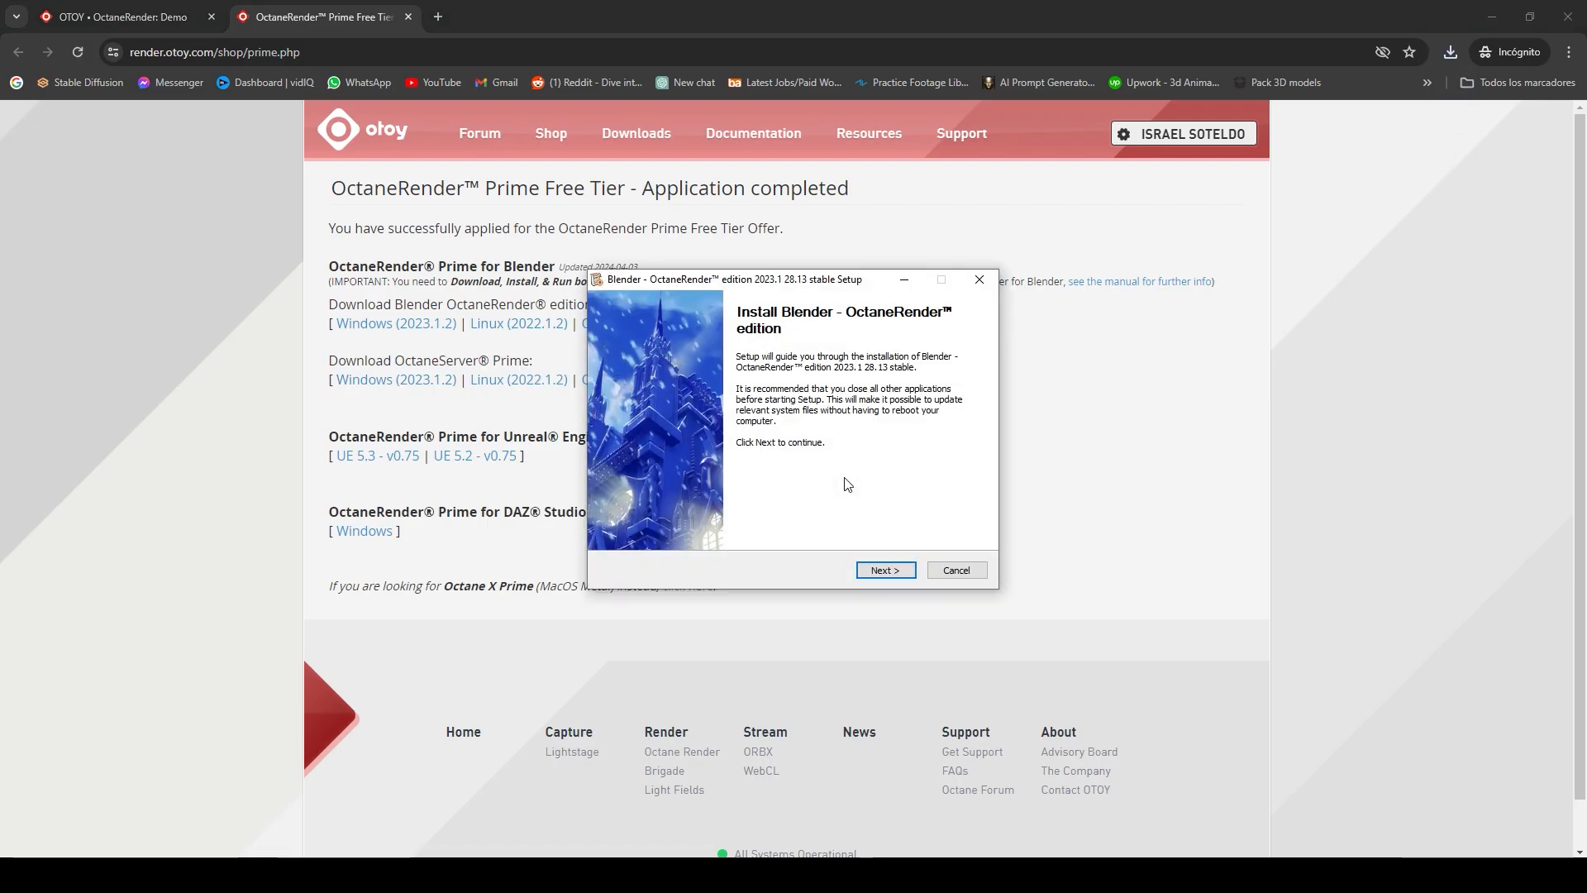
Install Blender OctaneRender edition to the default destination folder and finish setup.
click(883, 569)
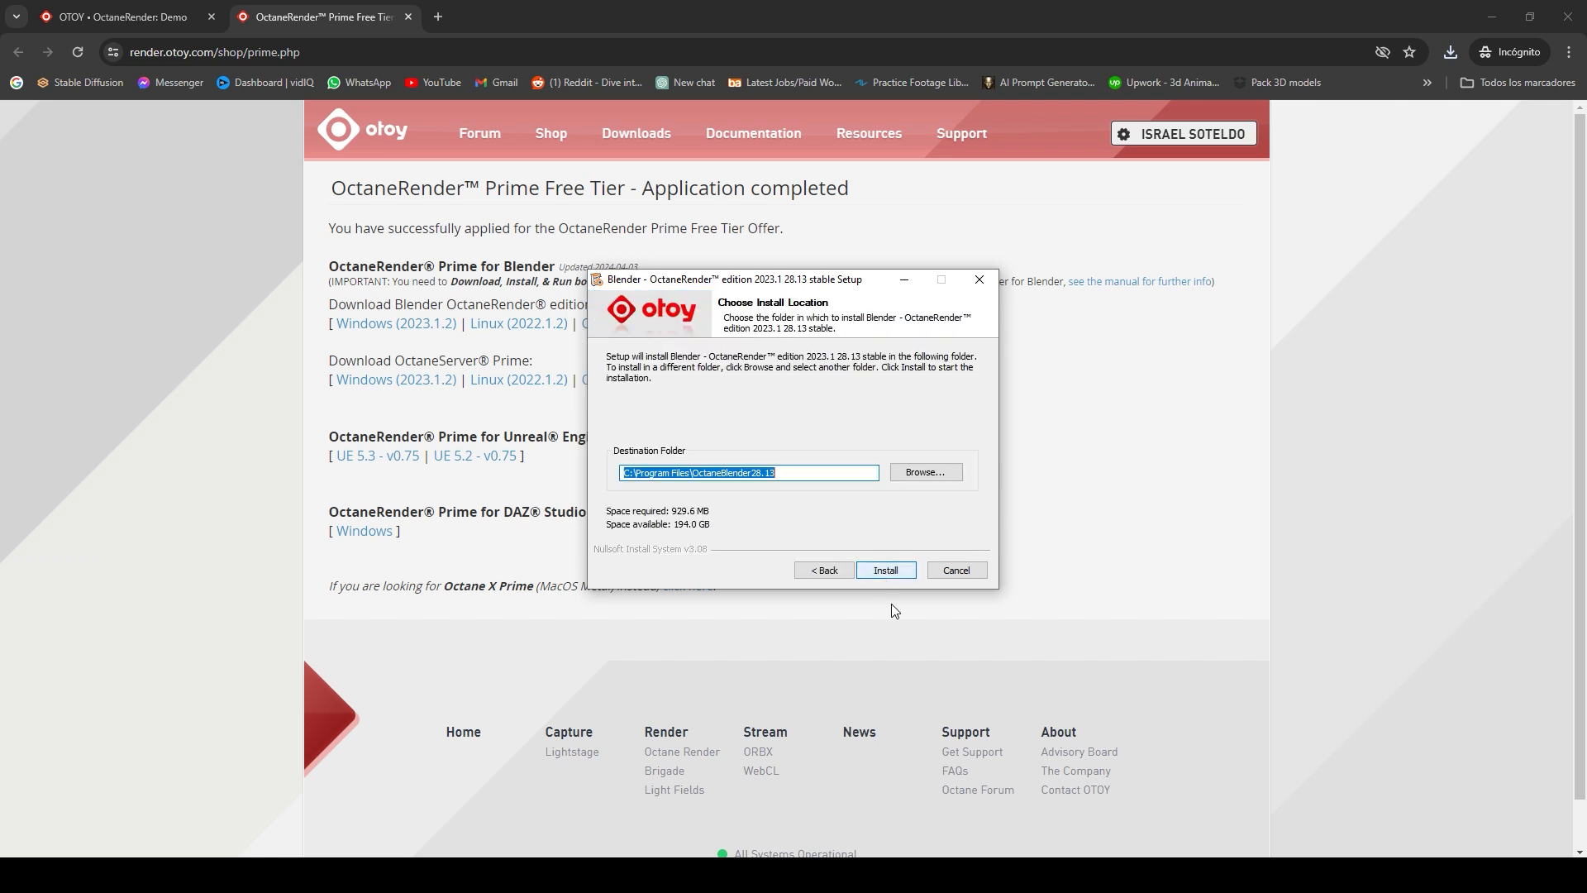
click(883, 570)
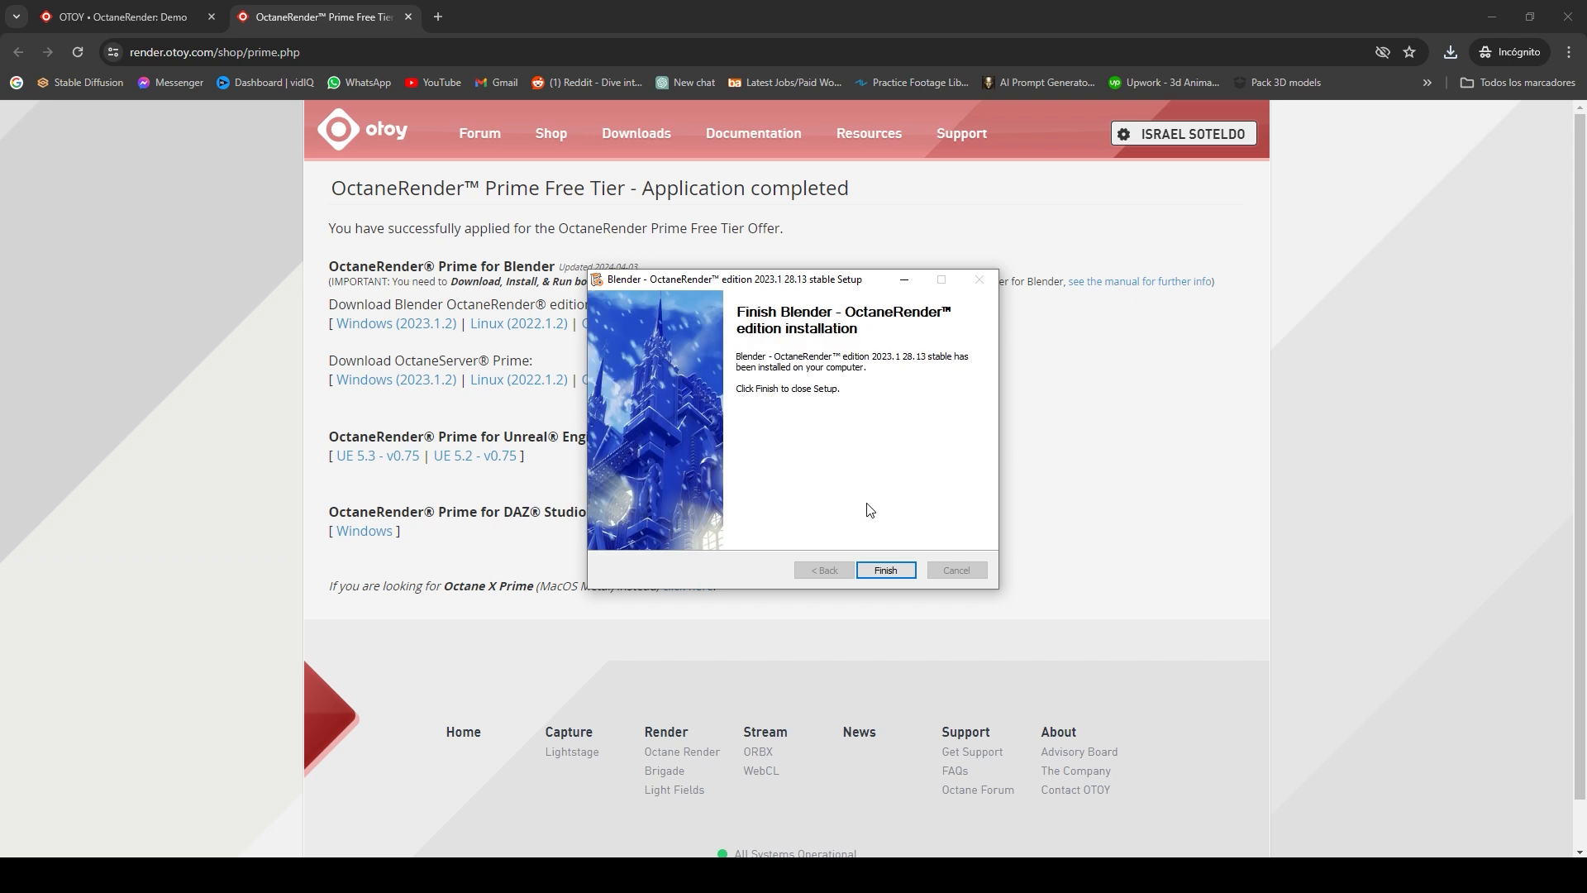
click(884, 568)
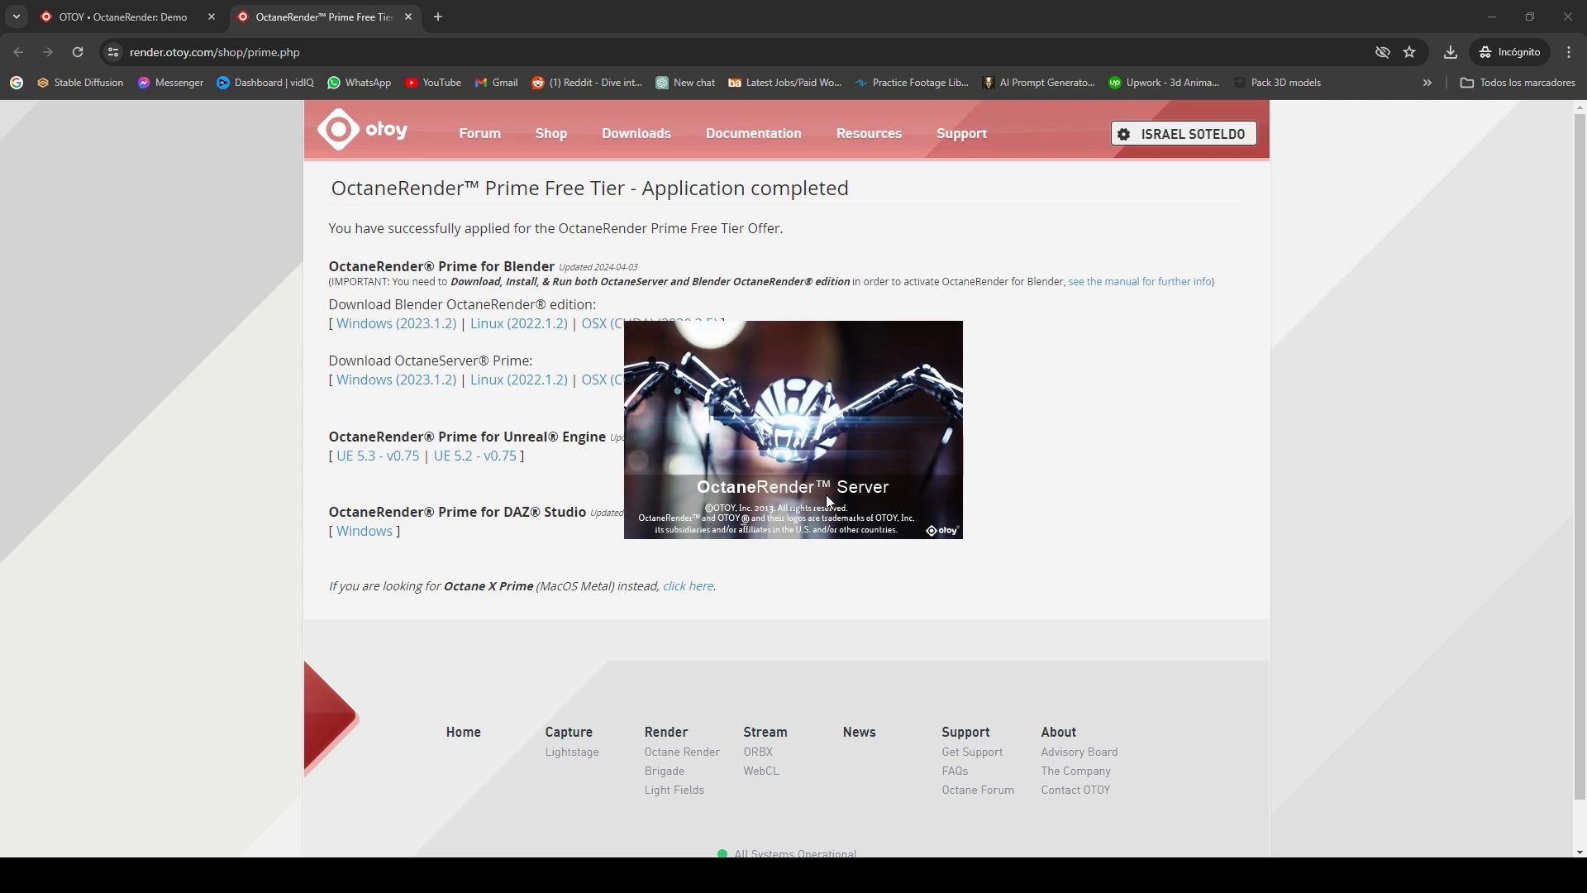
mouse_move(833, 495)
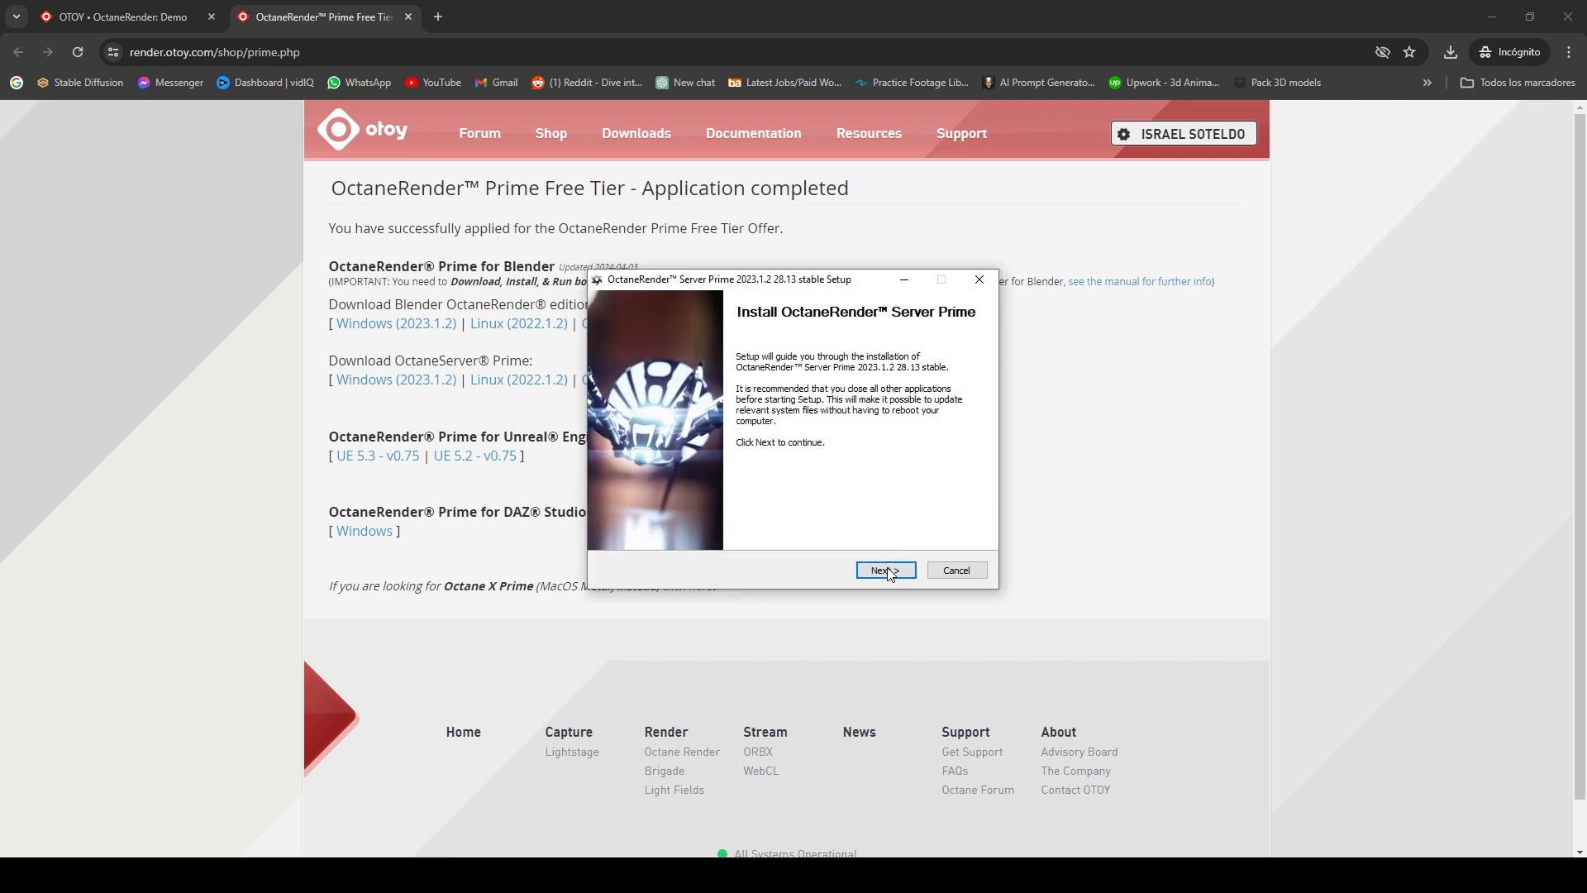
Run through the OctaneRender Server Prime installer and close it when finished.
click(883, 570)
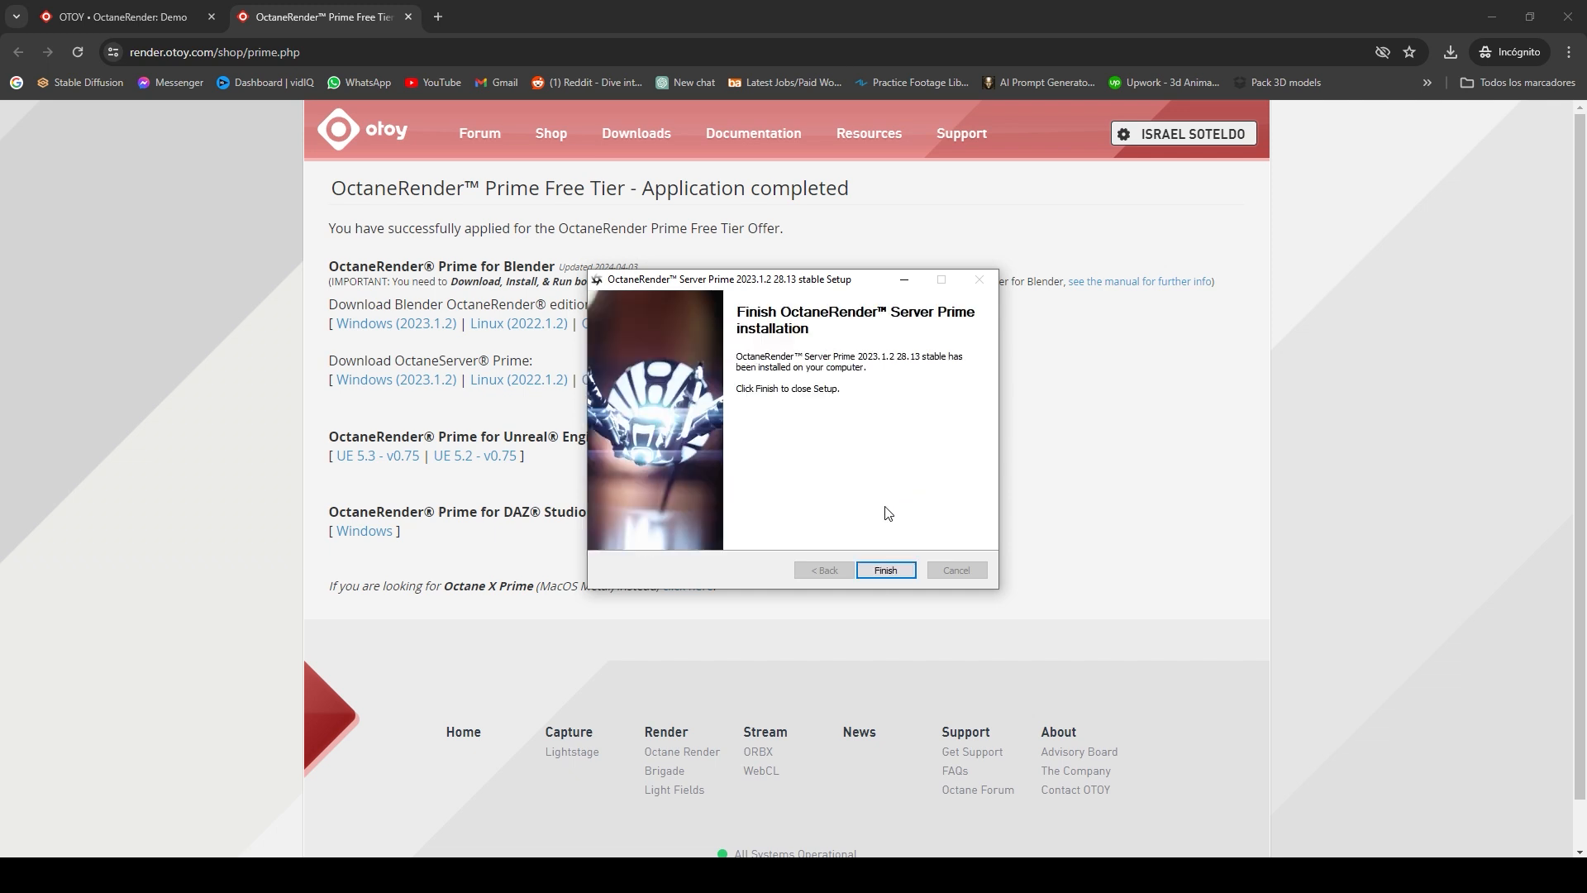
click(883, 570)
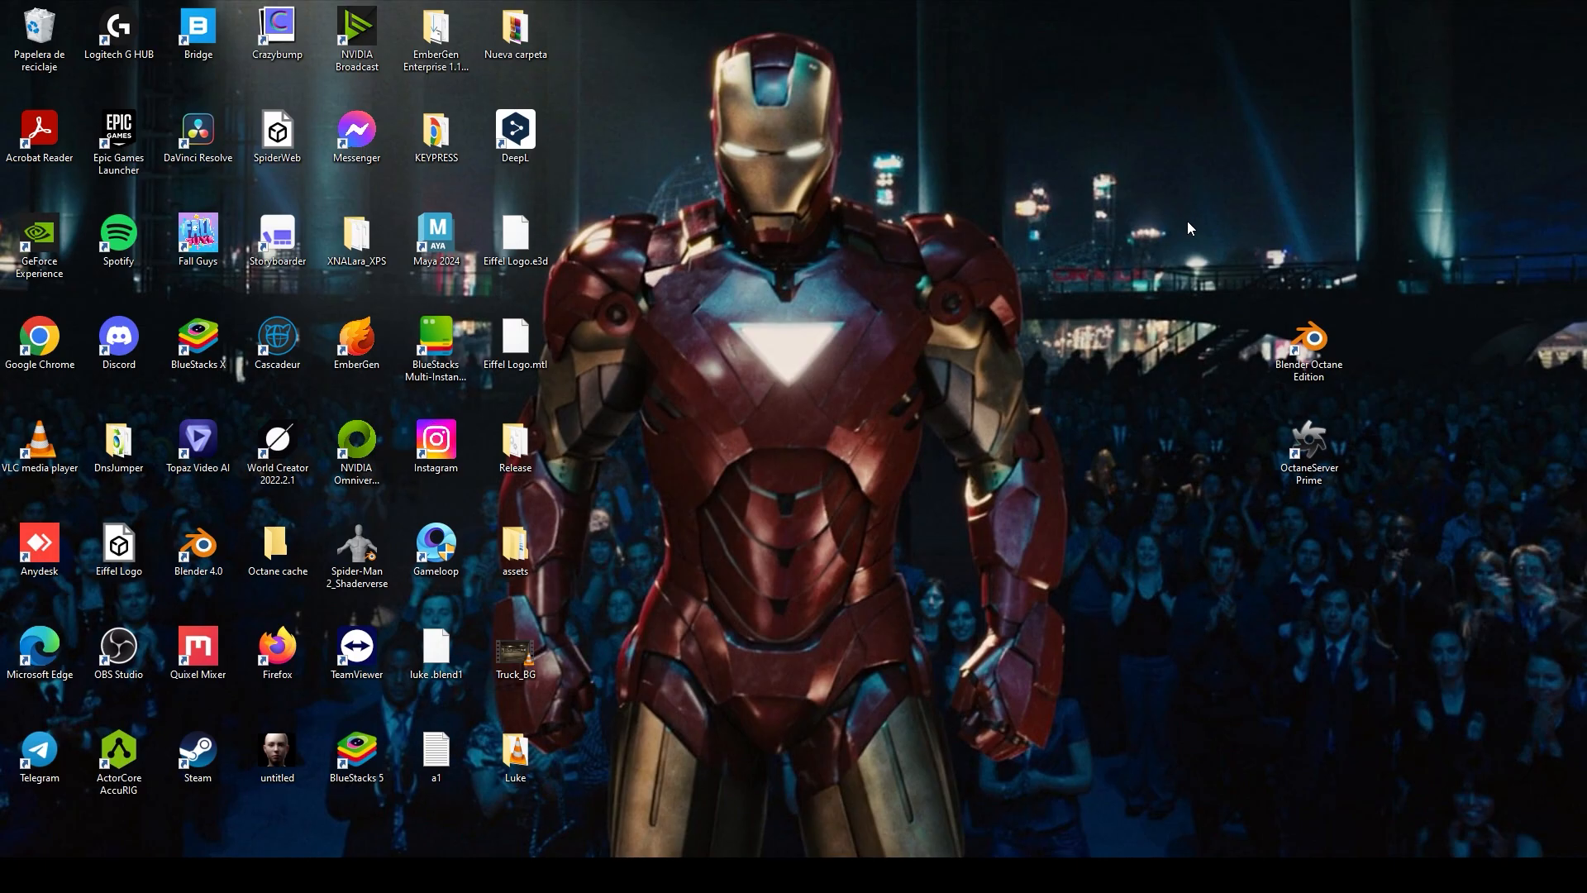
mouse_move(1099, 420)
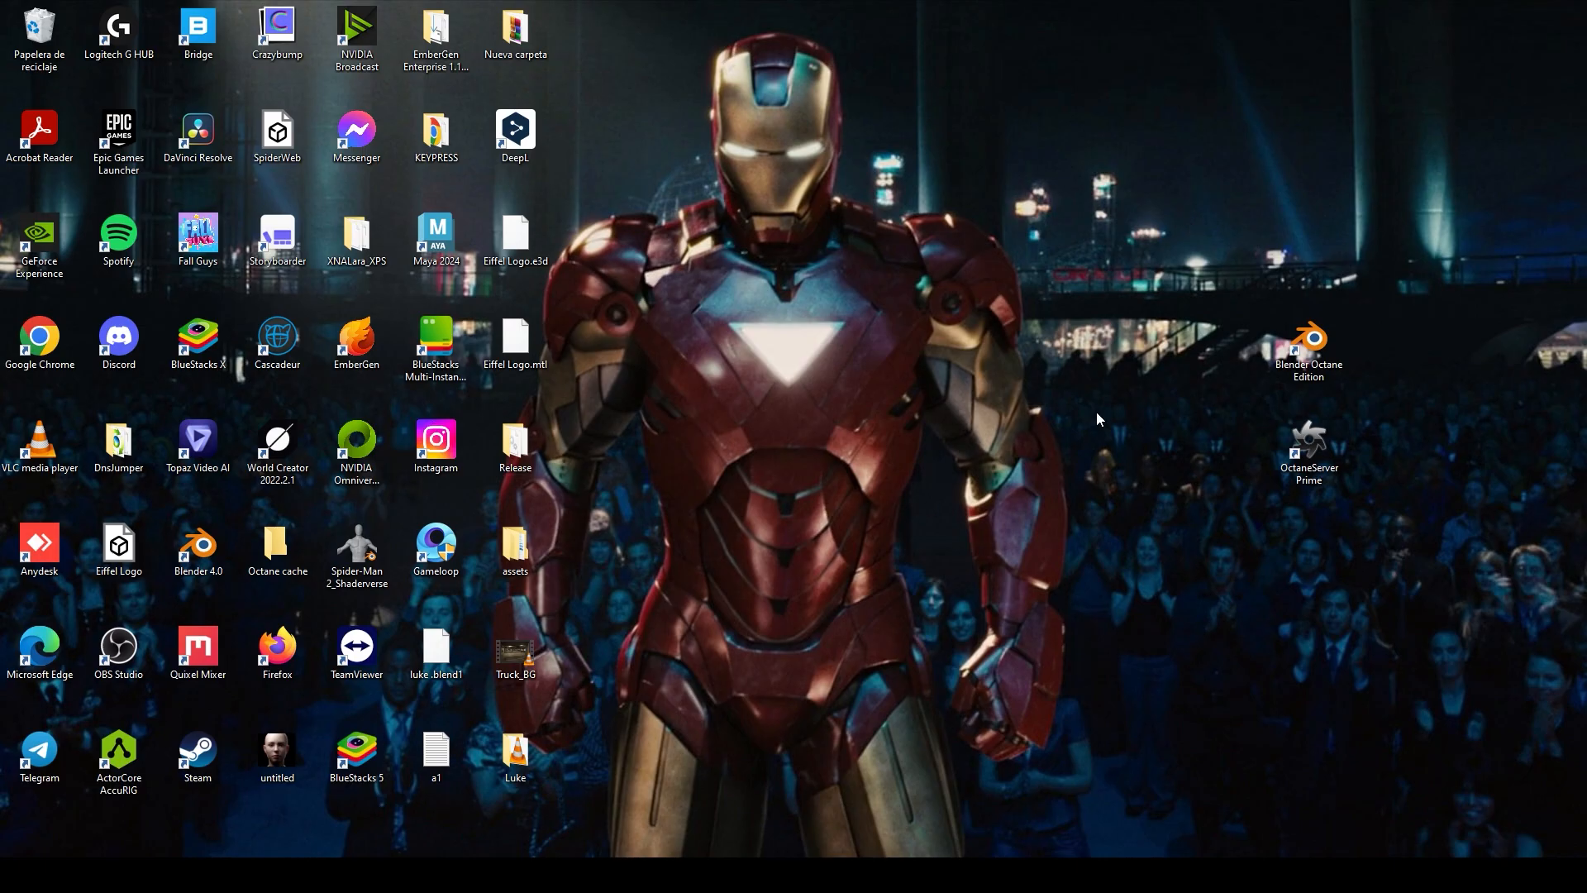
Launch OctaneServer Prime from its desktop shortcut.
click(1308, 348)
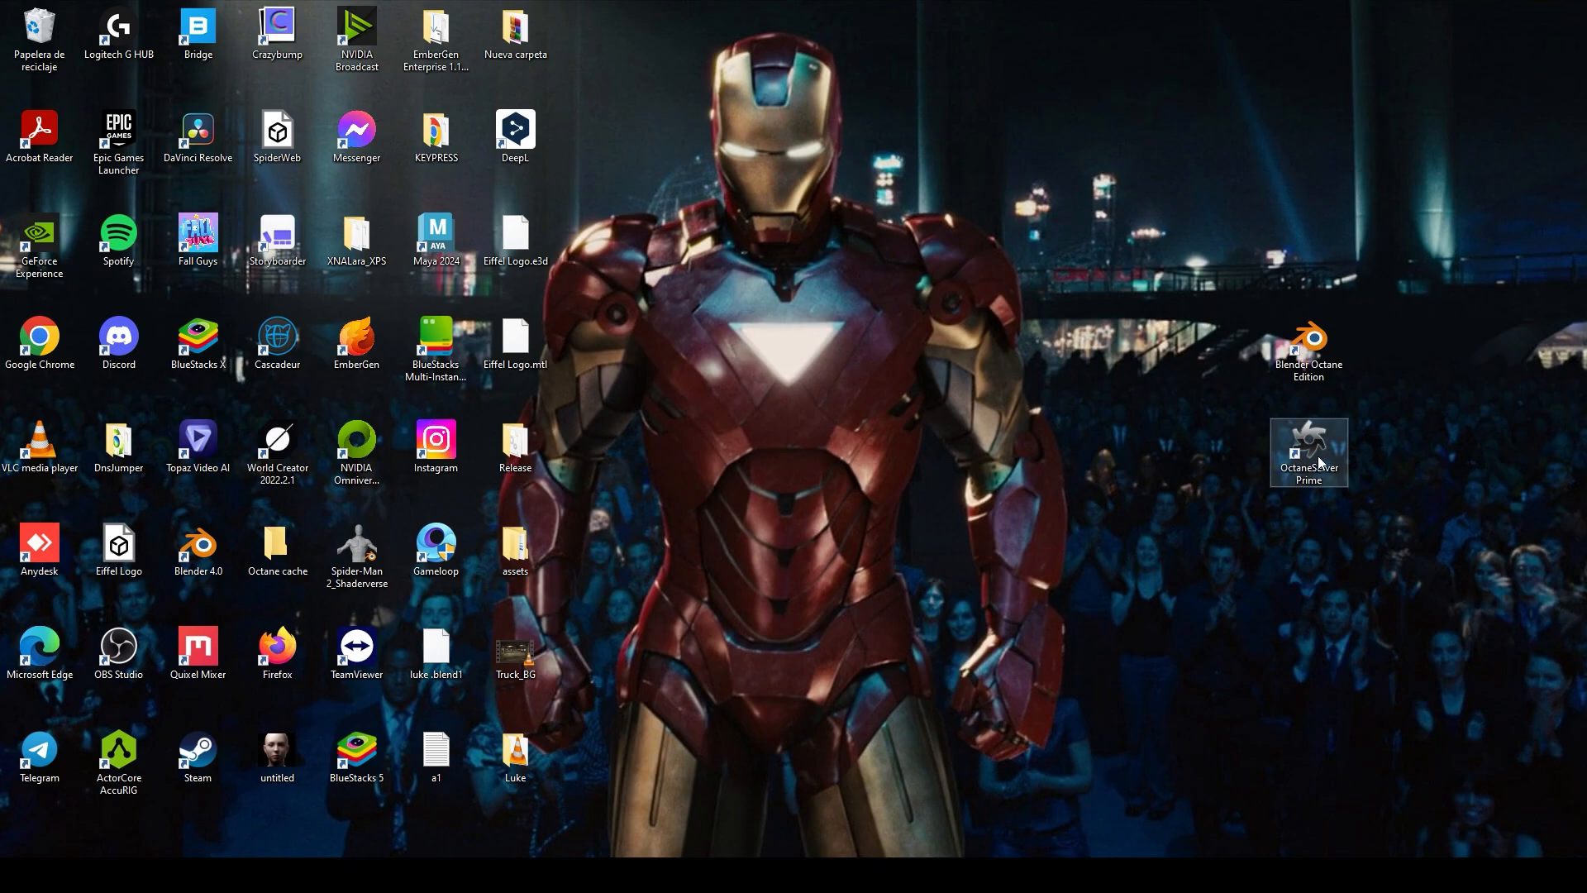
mouse_move(1324, 465)
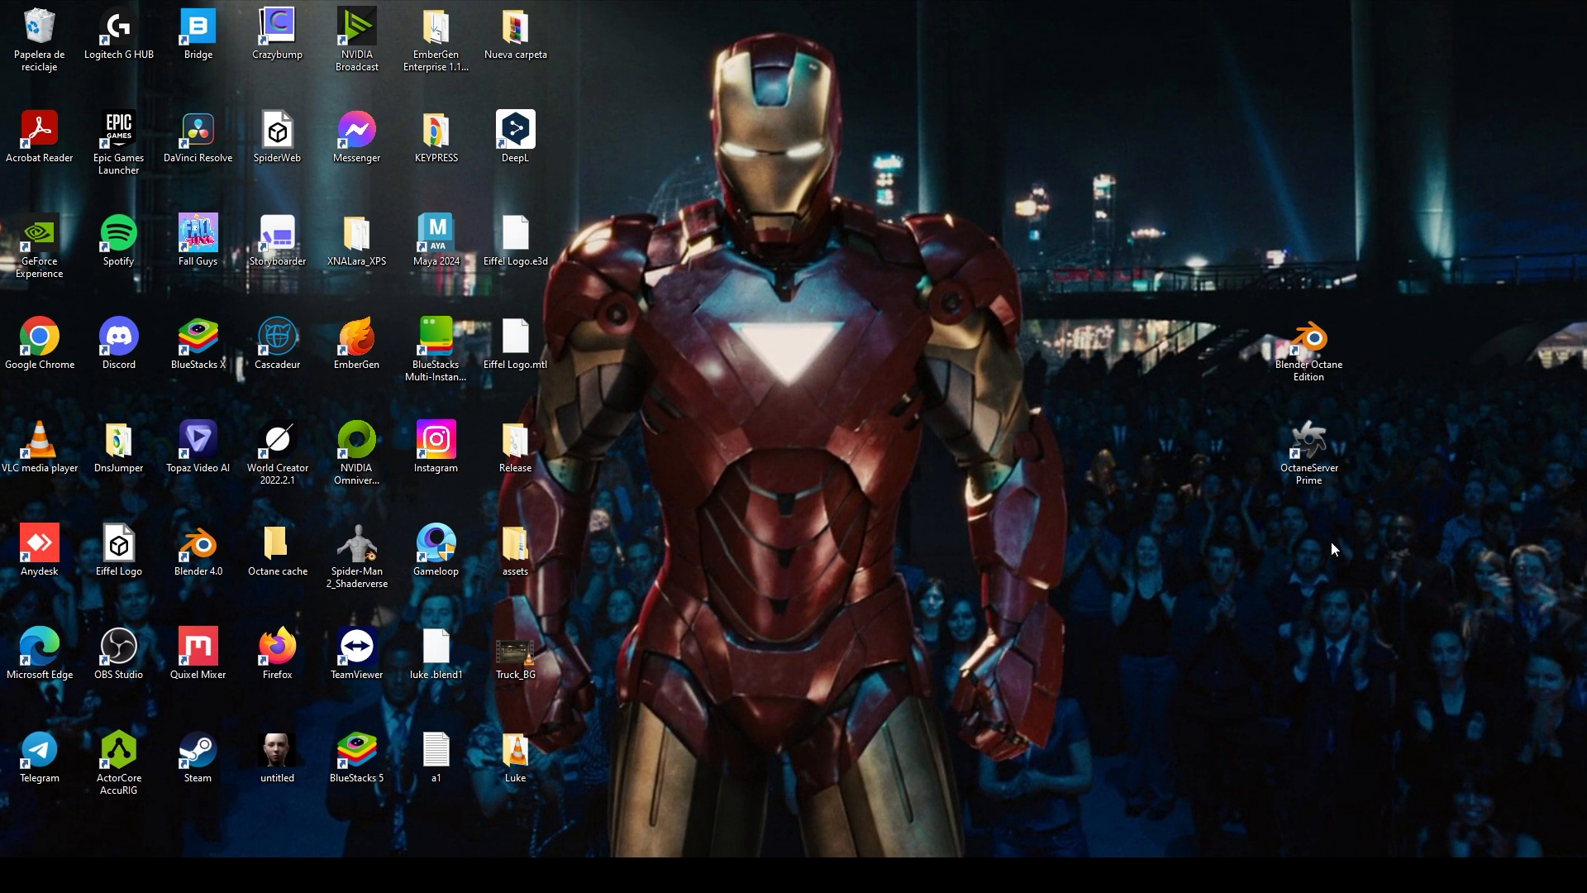
click(1307, 348)
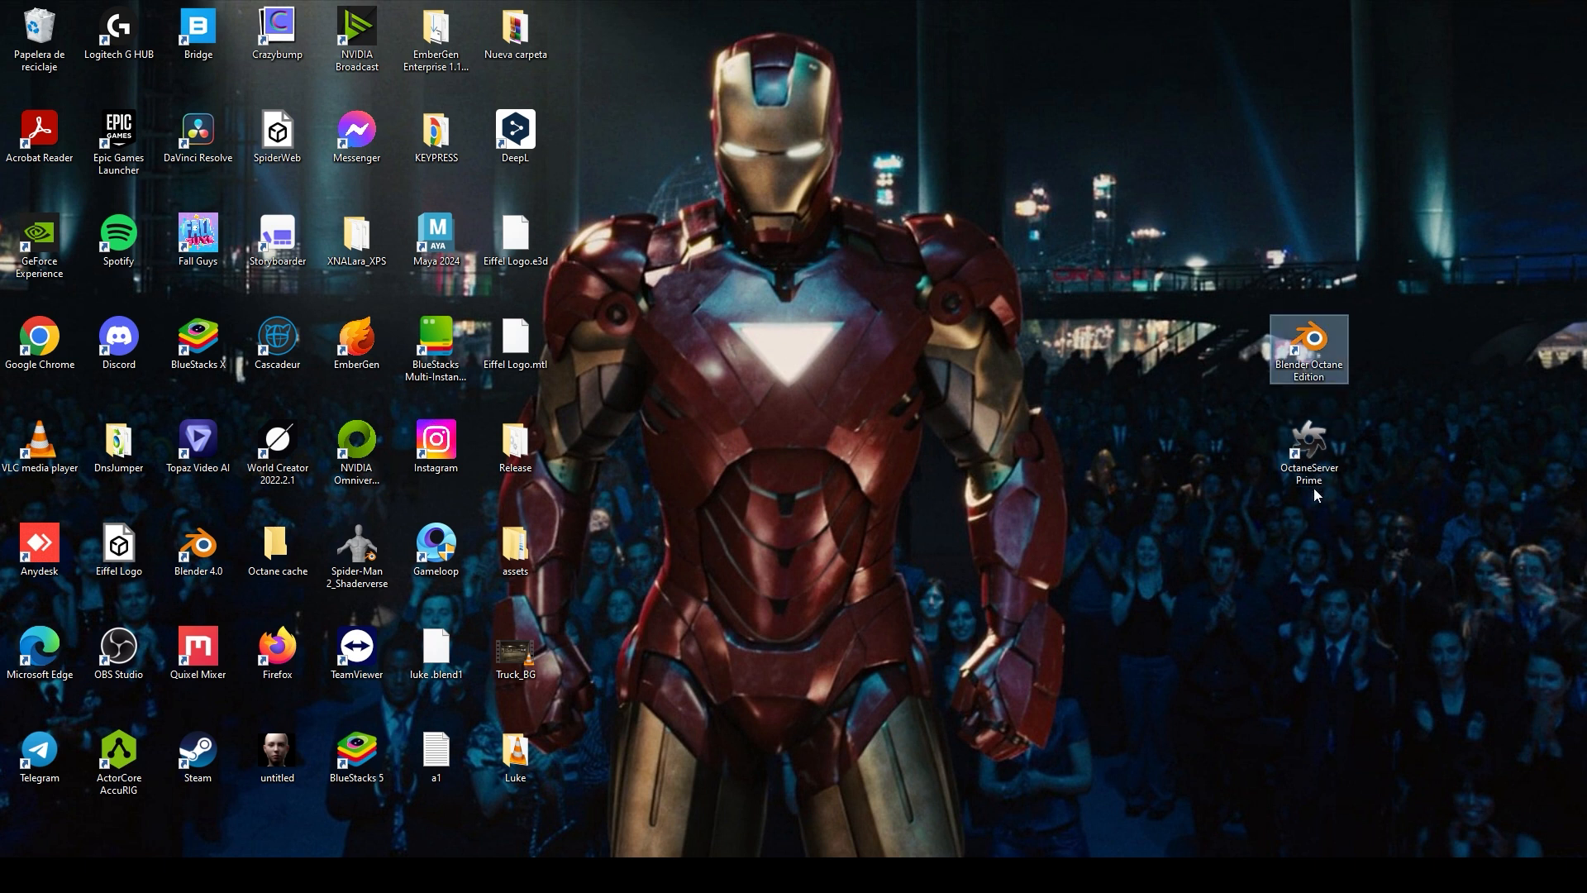
double_click(1309, 446)
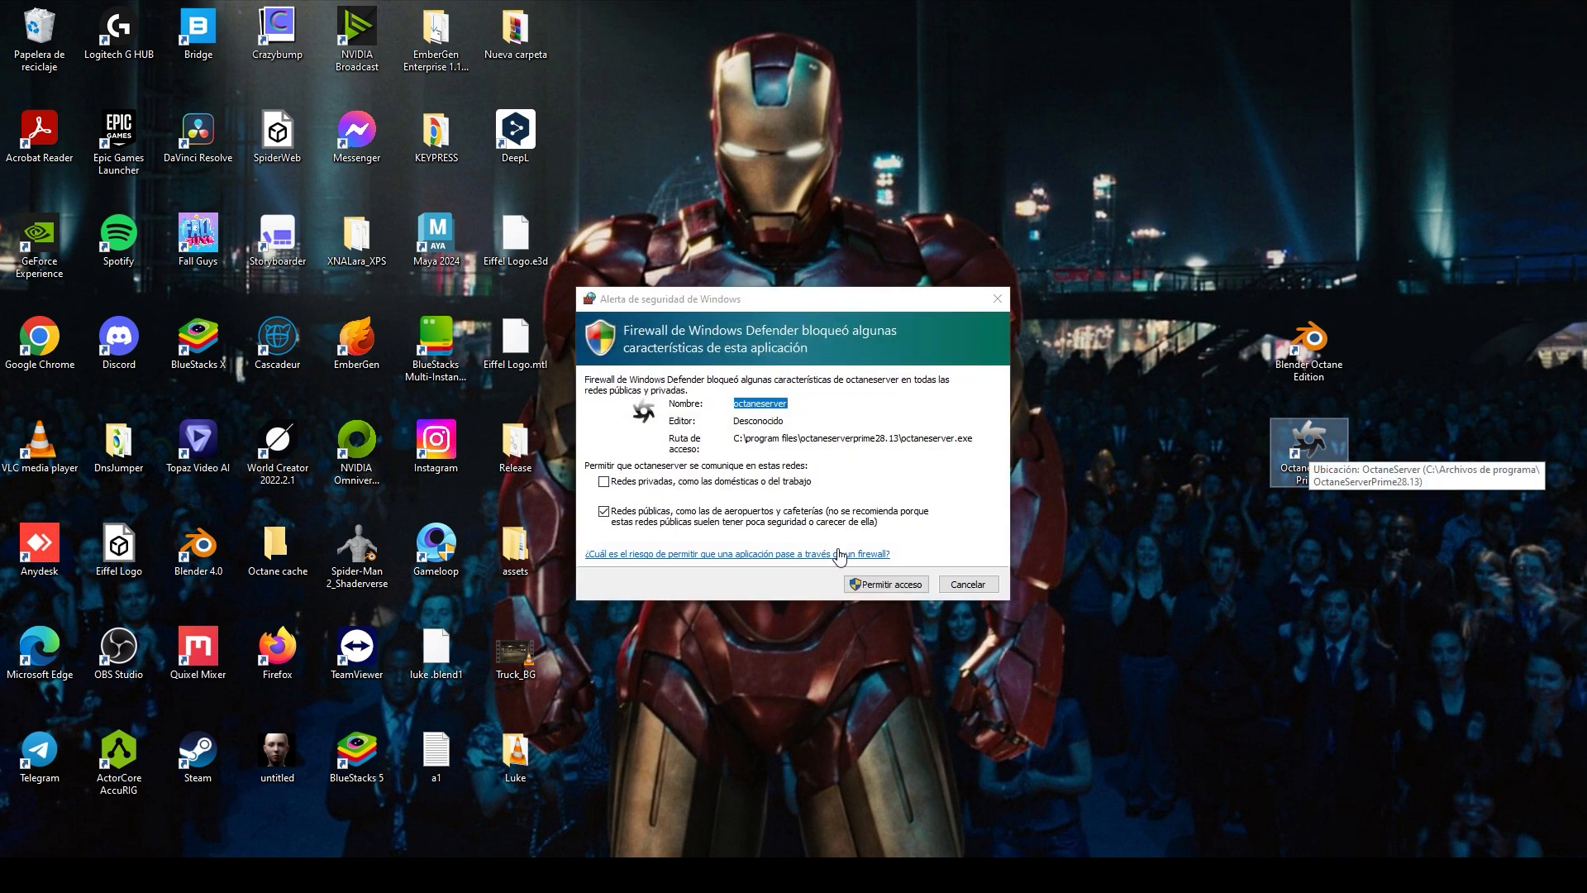
Allow octaneserver through Windows Defender Firewall on both private and public networks.
click(603, 481)
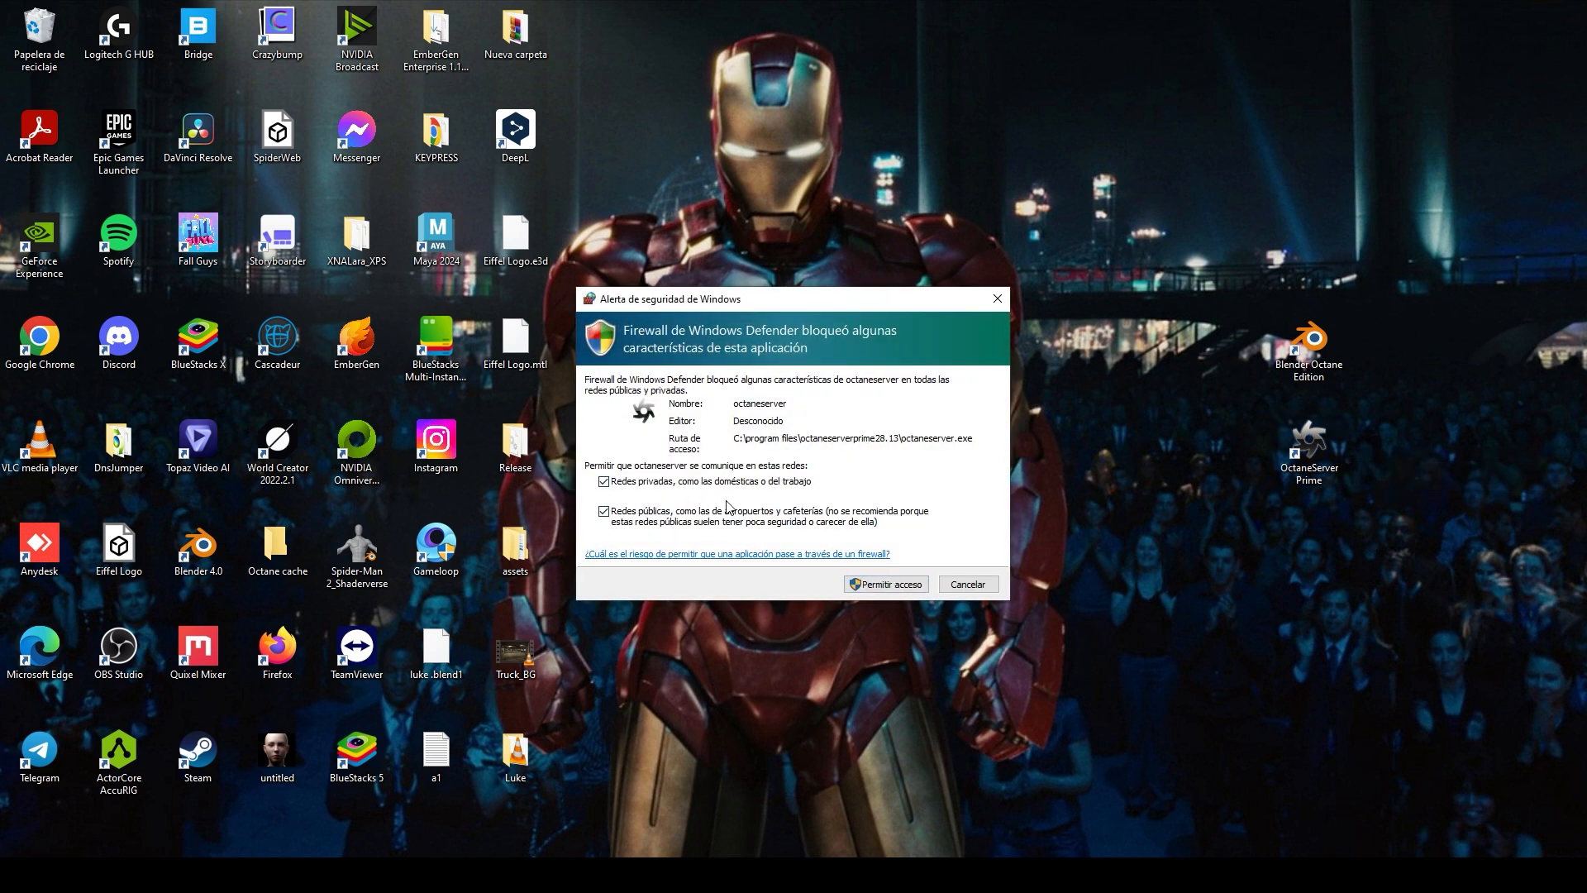
click(884, 584)
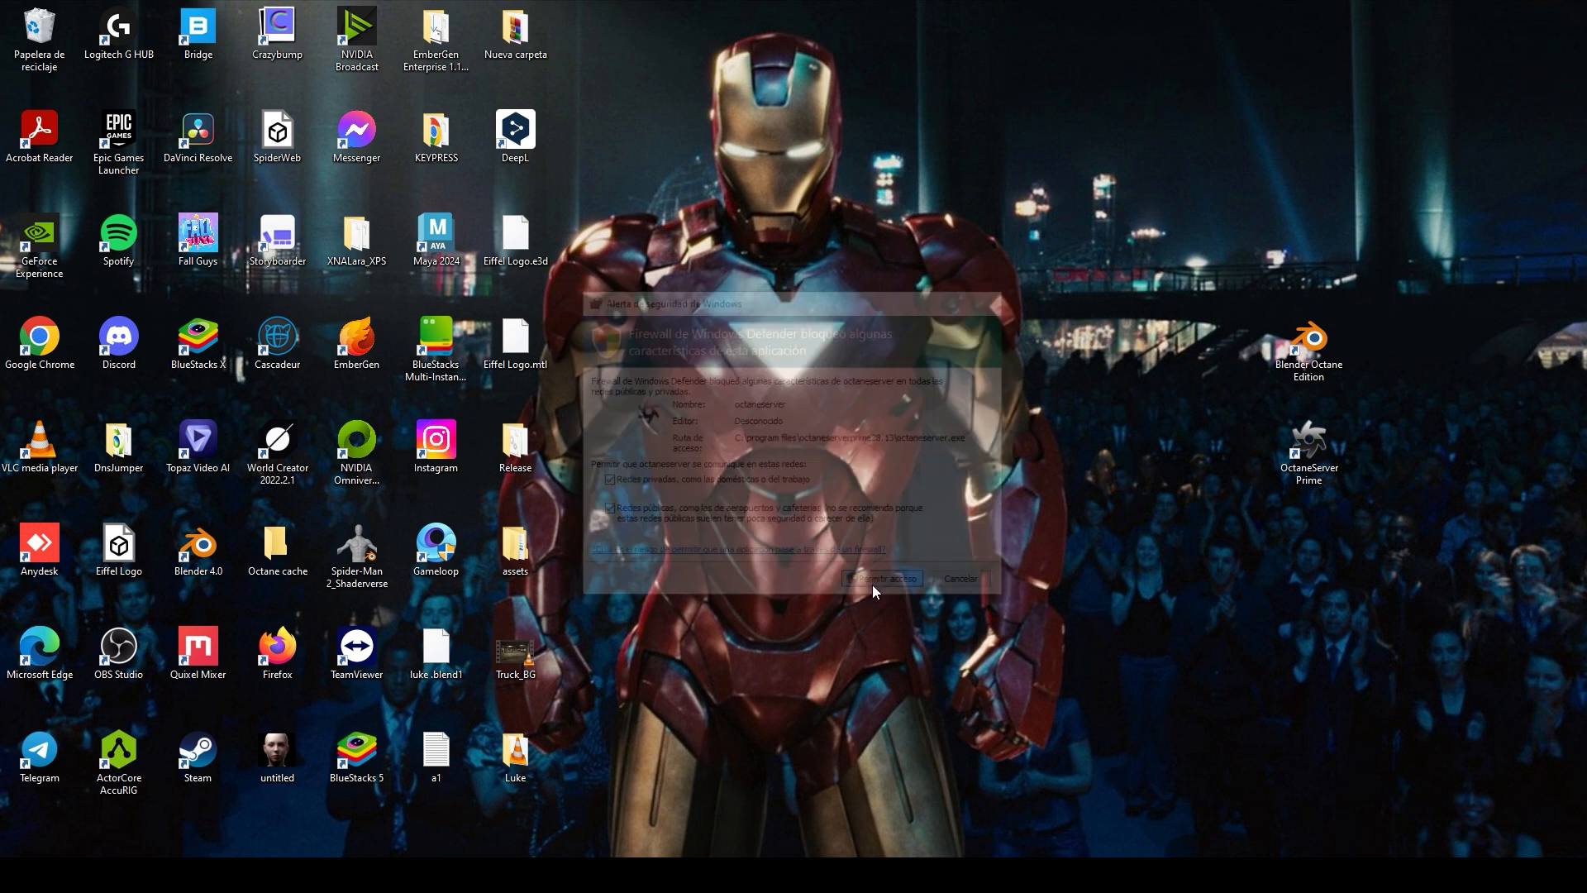
click(880, 578)
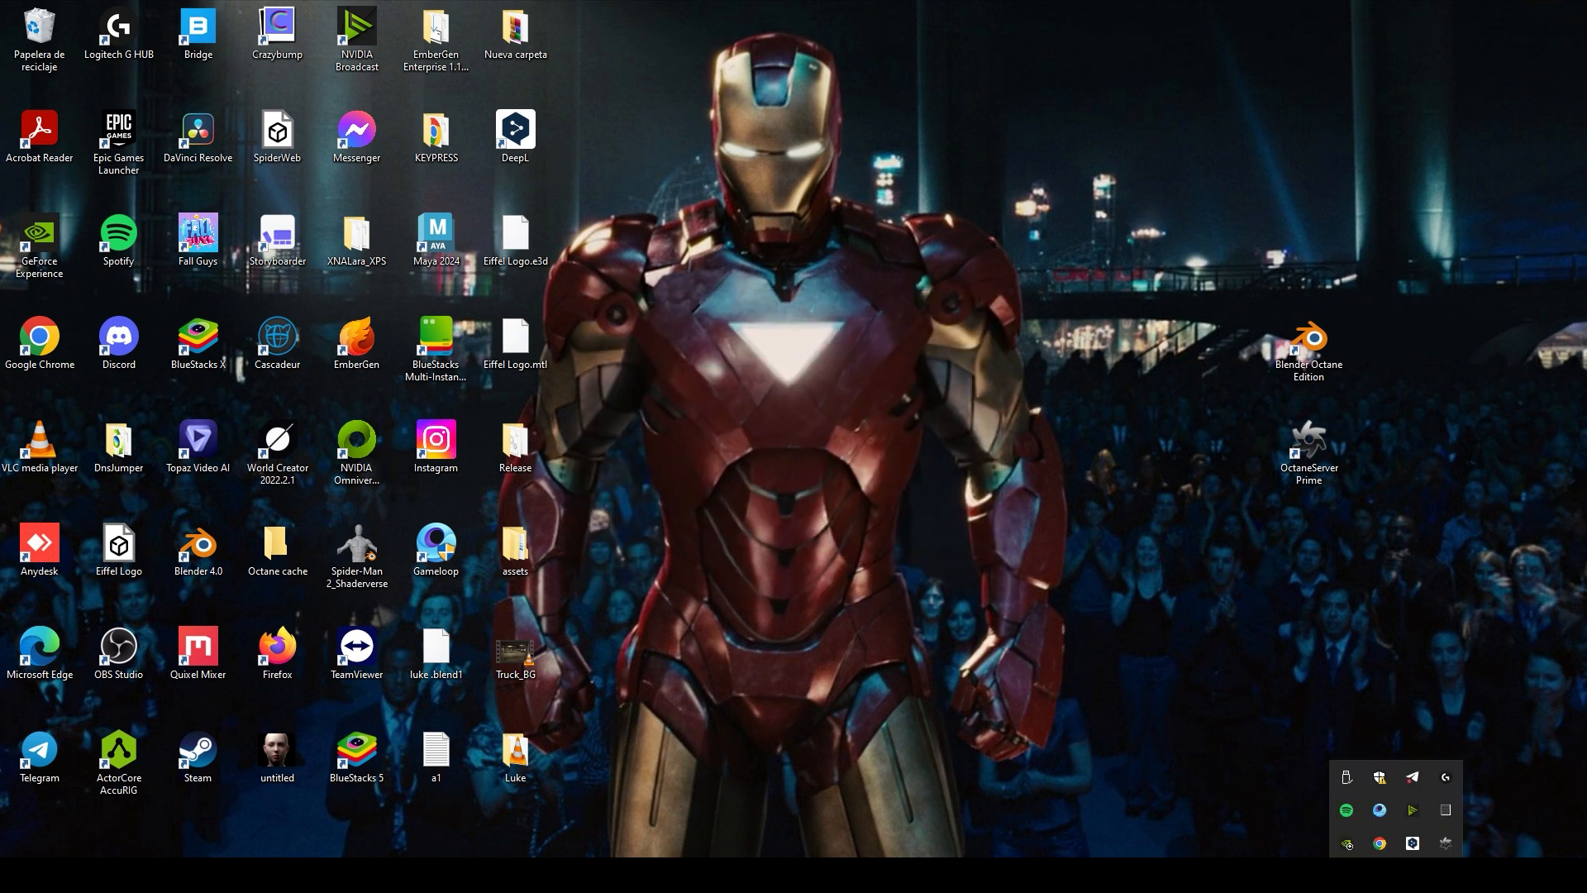
mouse_move(1445, 844)
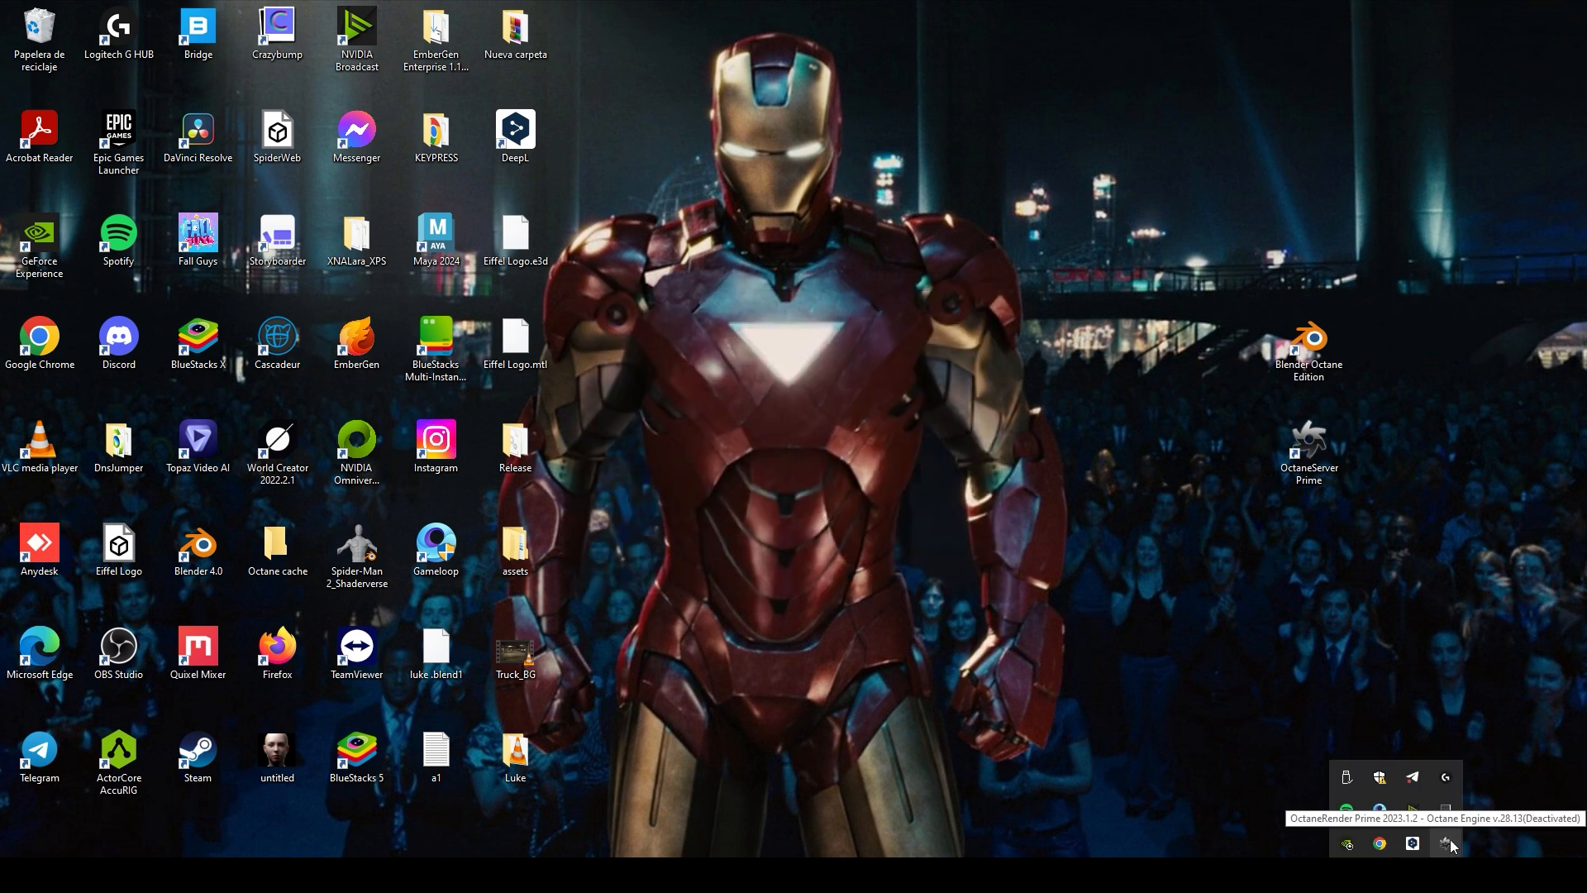
Open Octane's activation status from the tray, activate with the OTOY account, and reposition the window.
click(1448, 844)
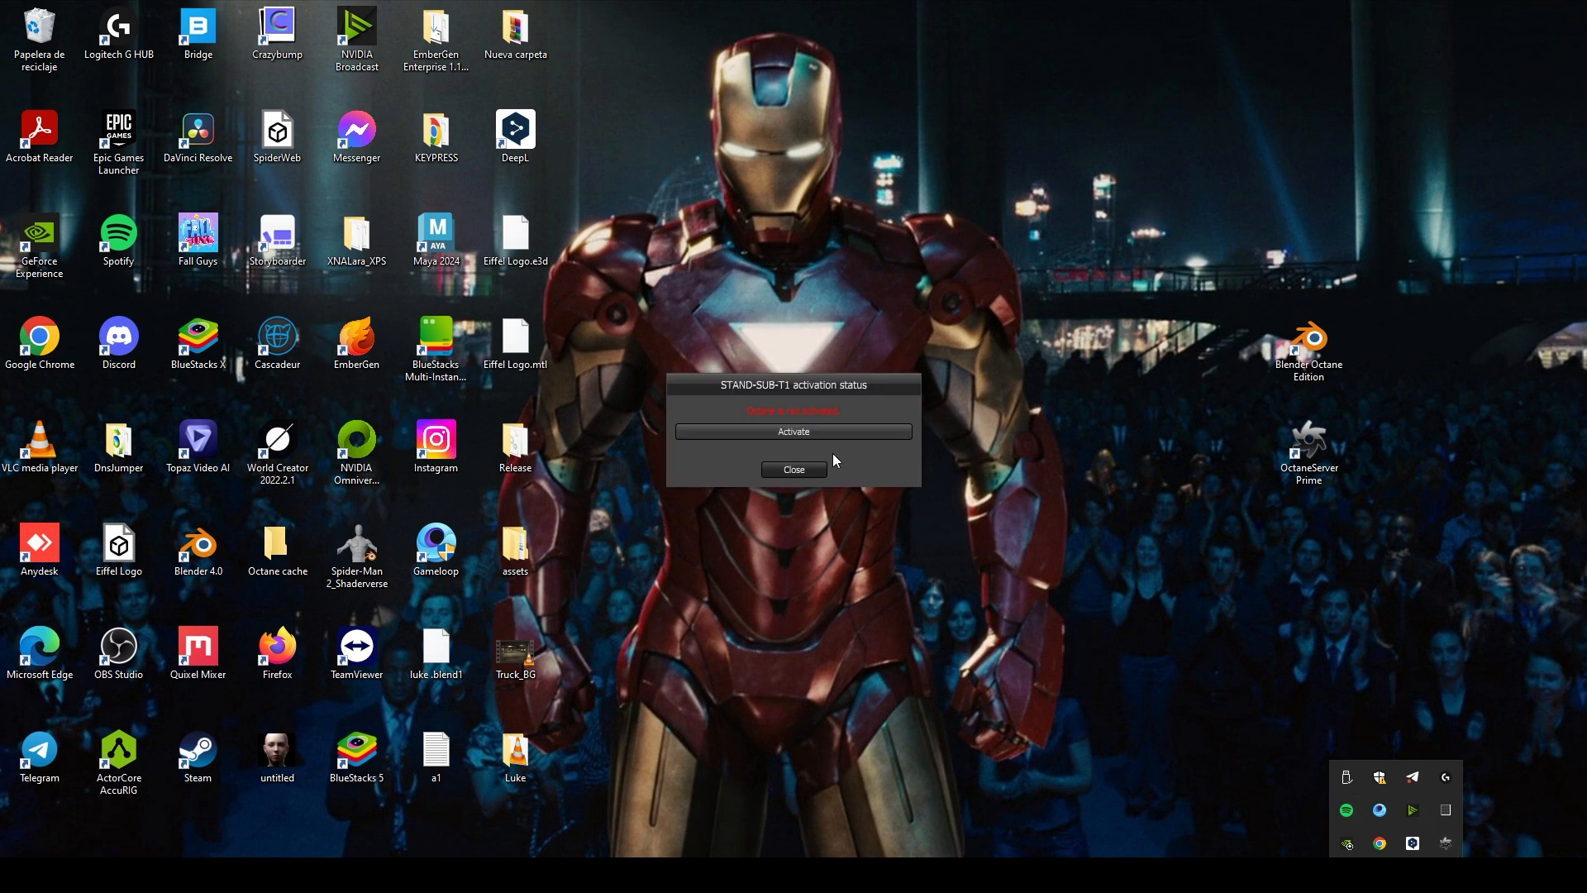
click(794, 432)
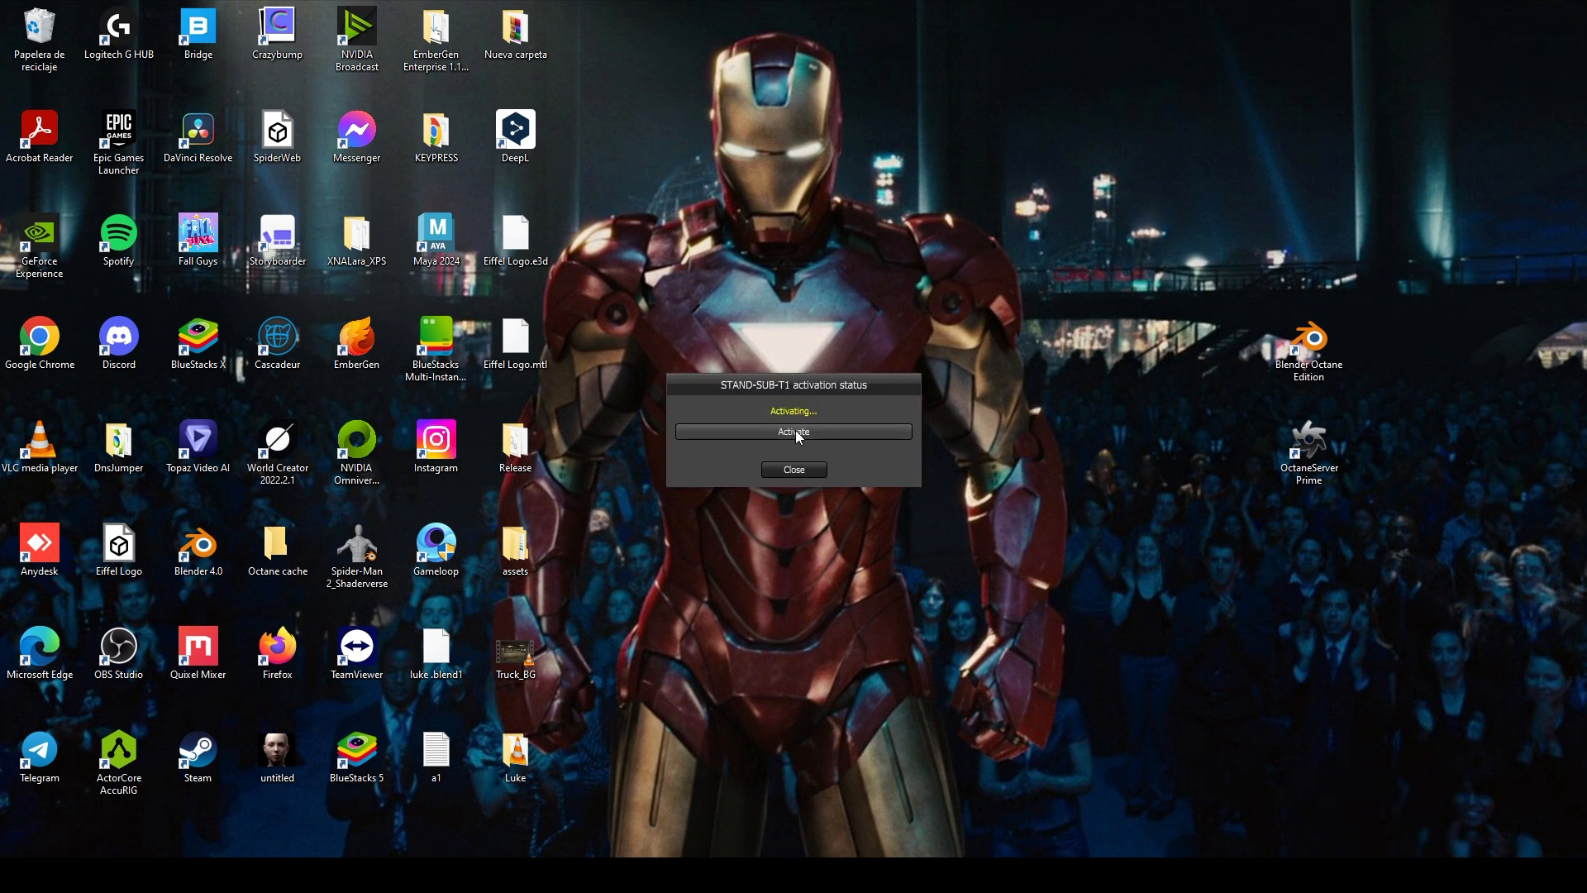
click(793, 431)
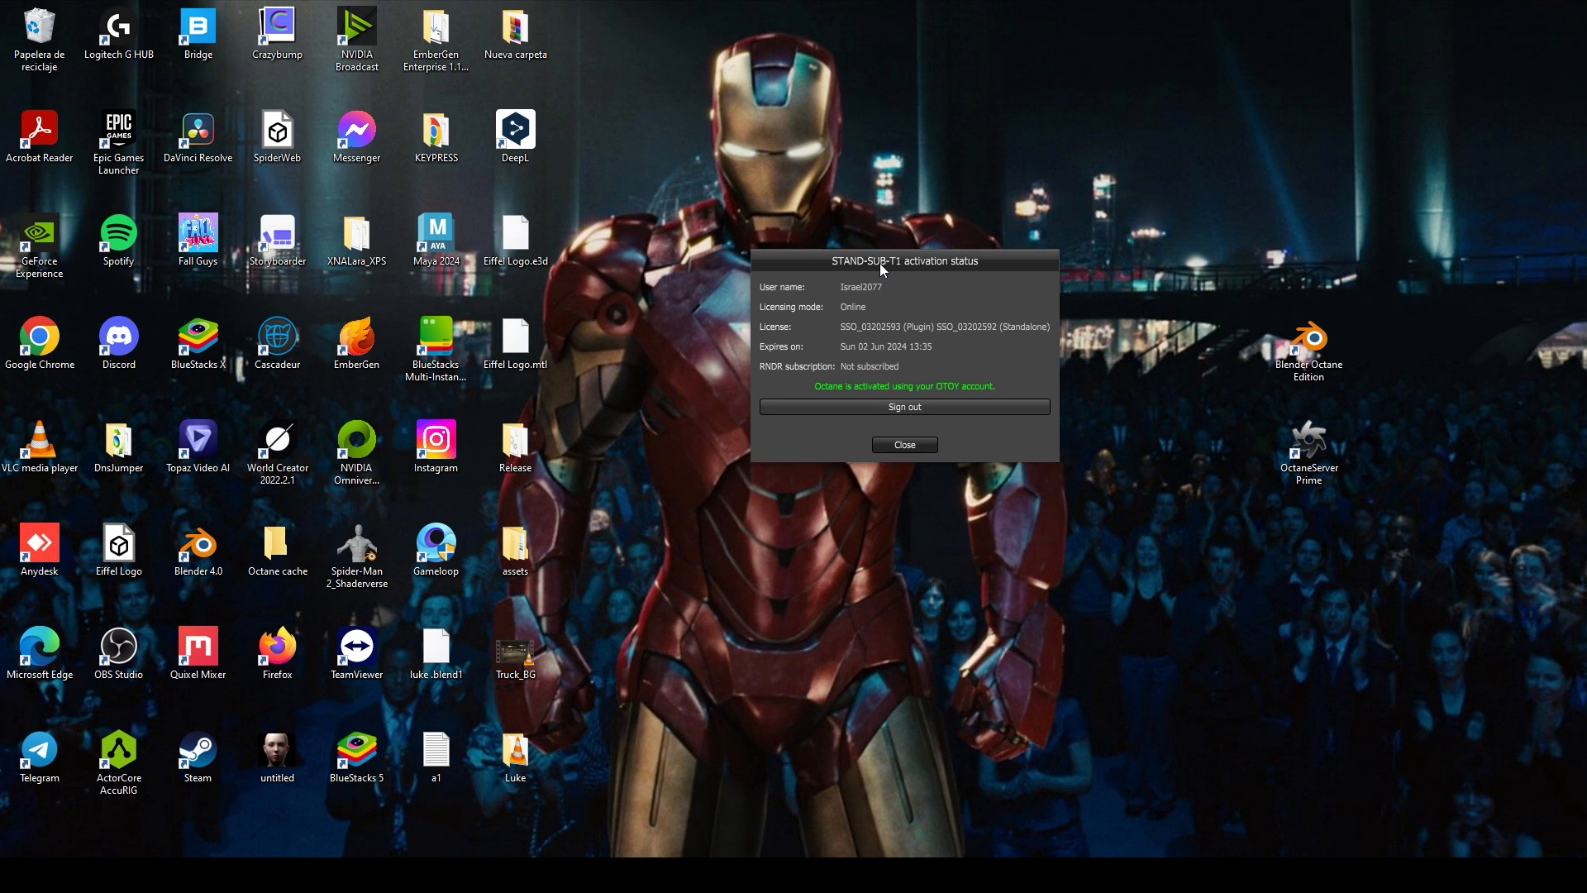
drag(903, 260, 820, 314)
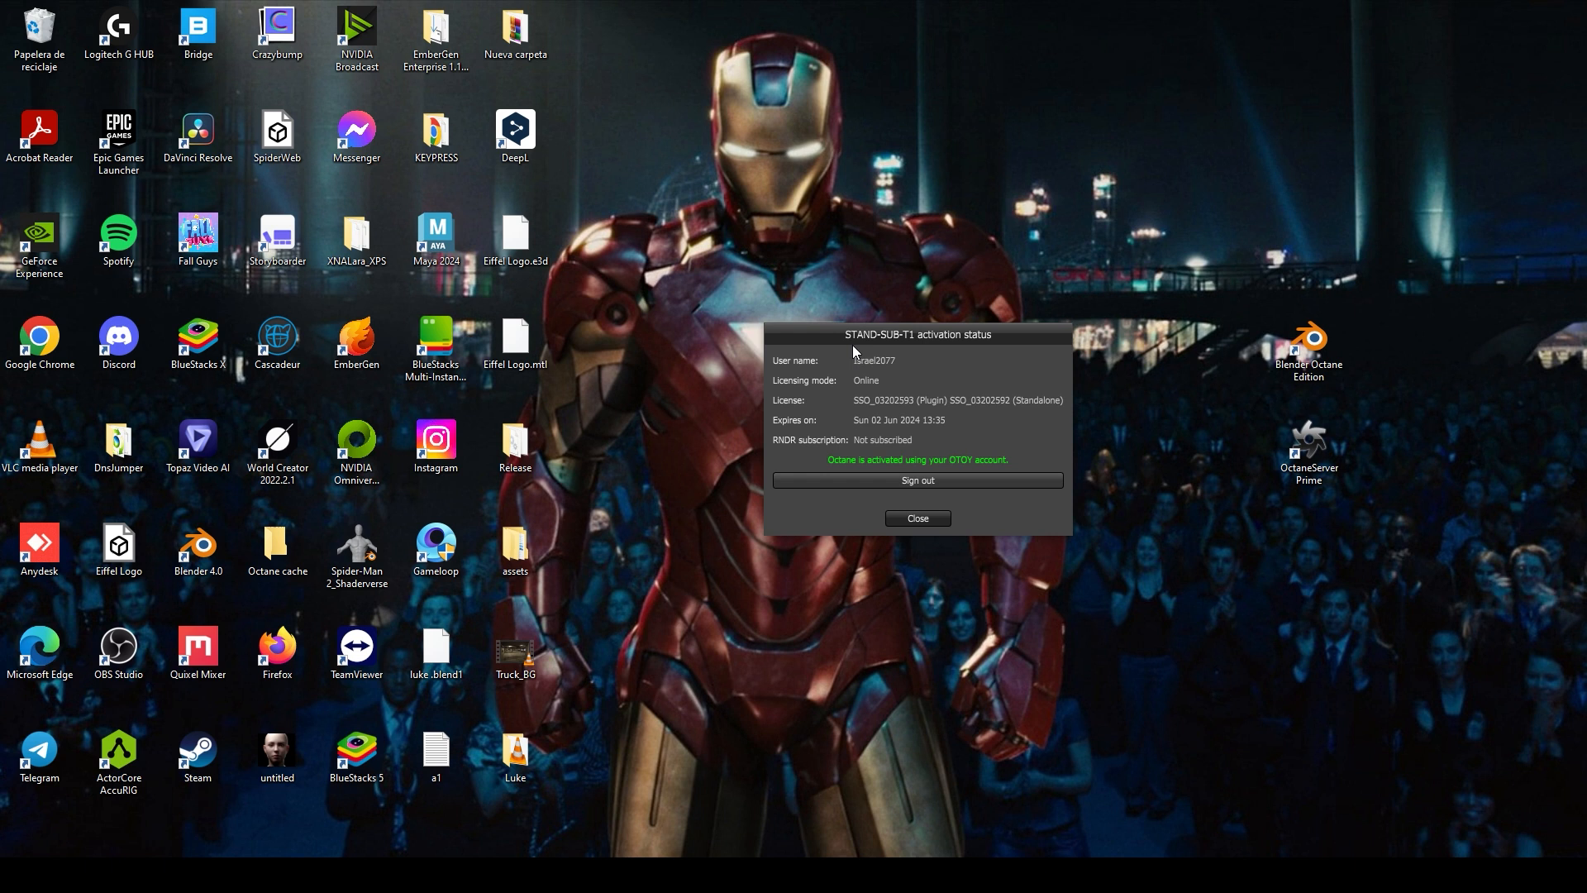
drag(916, 334, 798, 324)
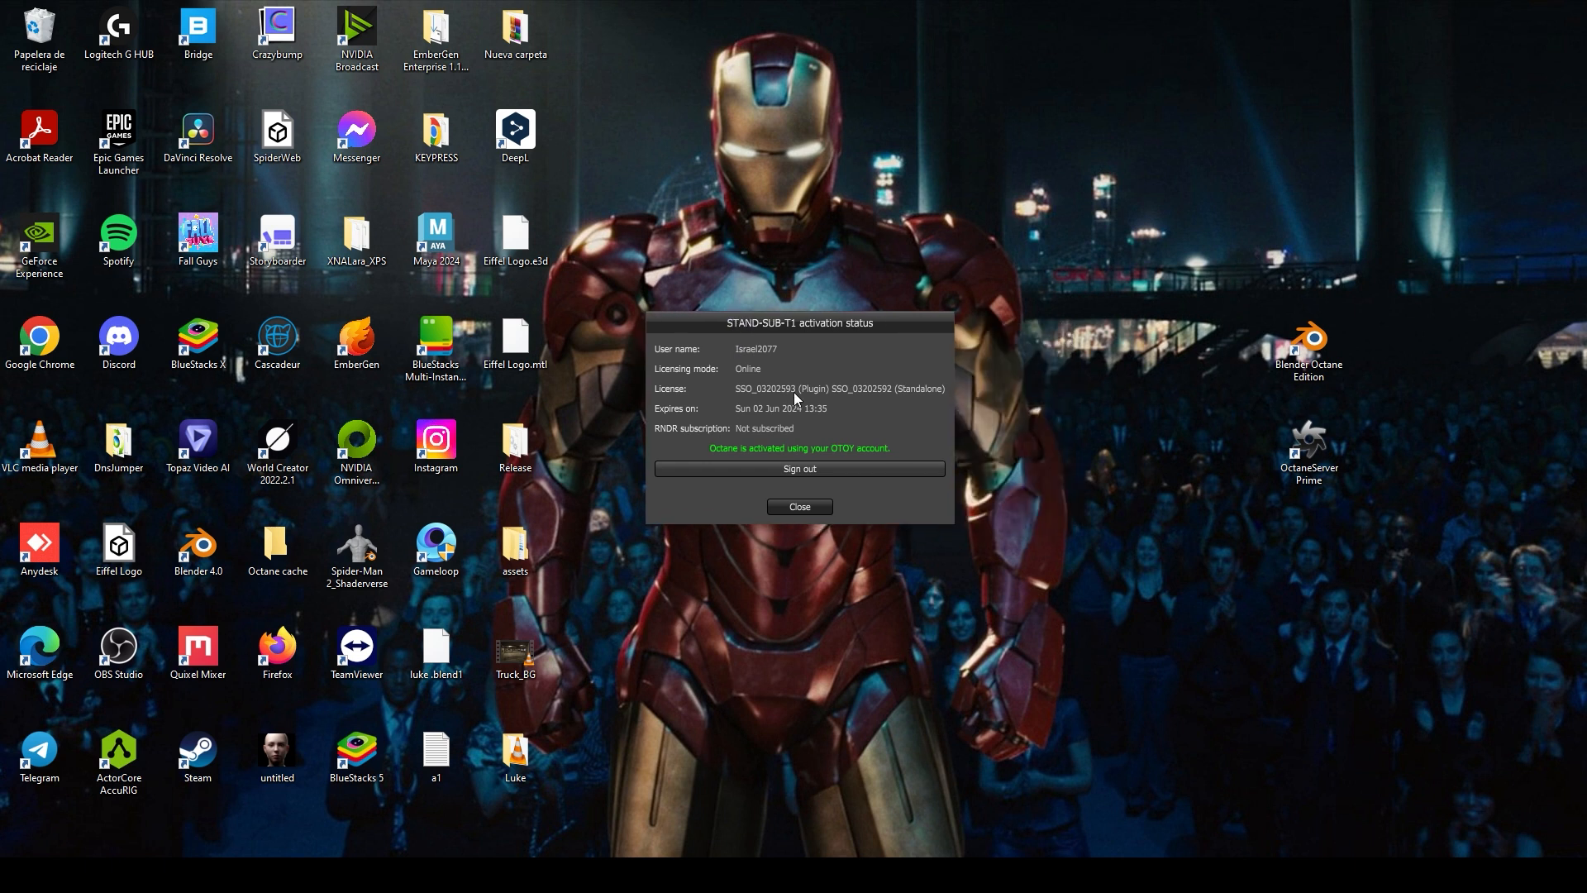
mouse_move(854, 473)
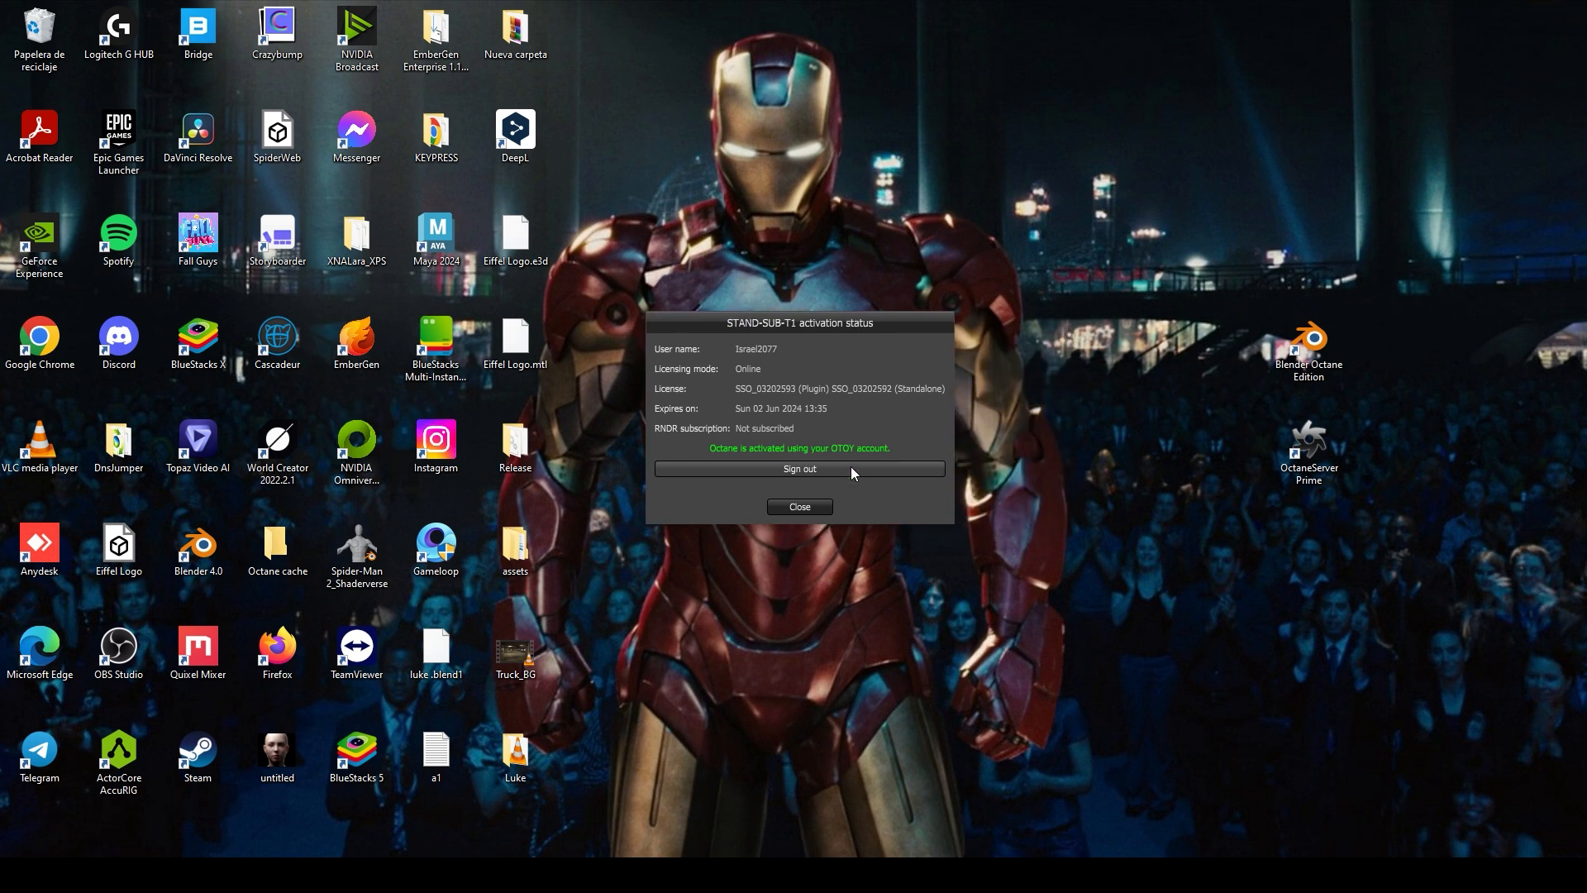
mouse_move(803, 330)
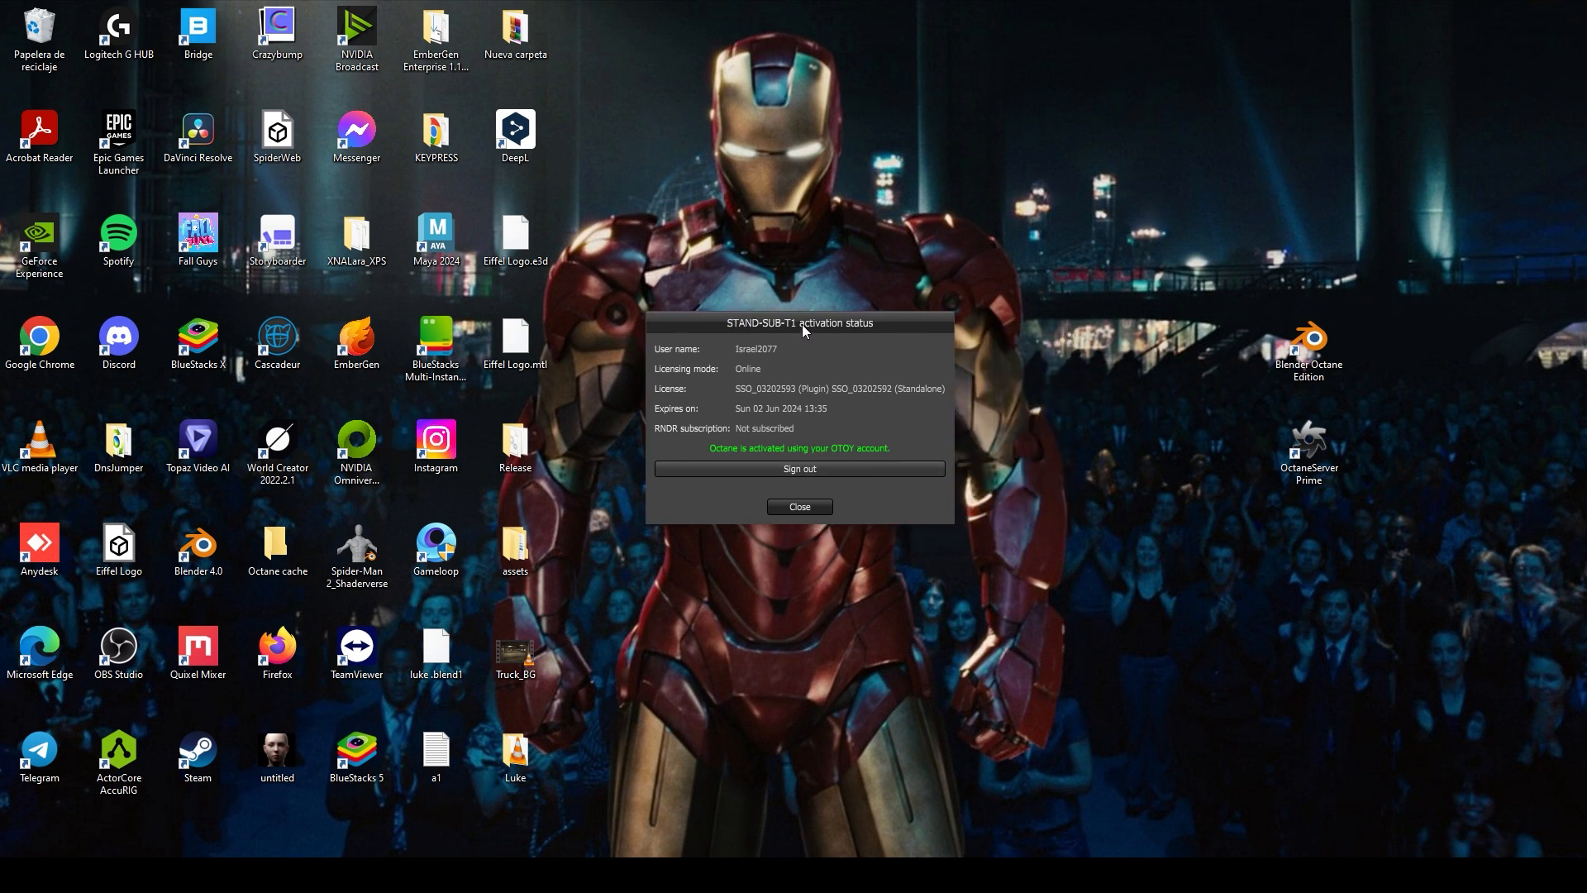
drag(799, 322, 843, 325)
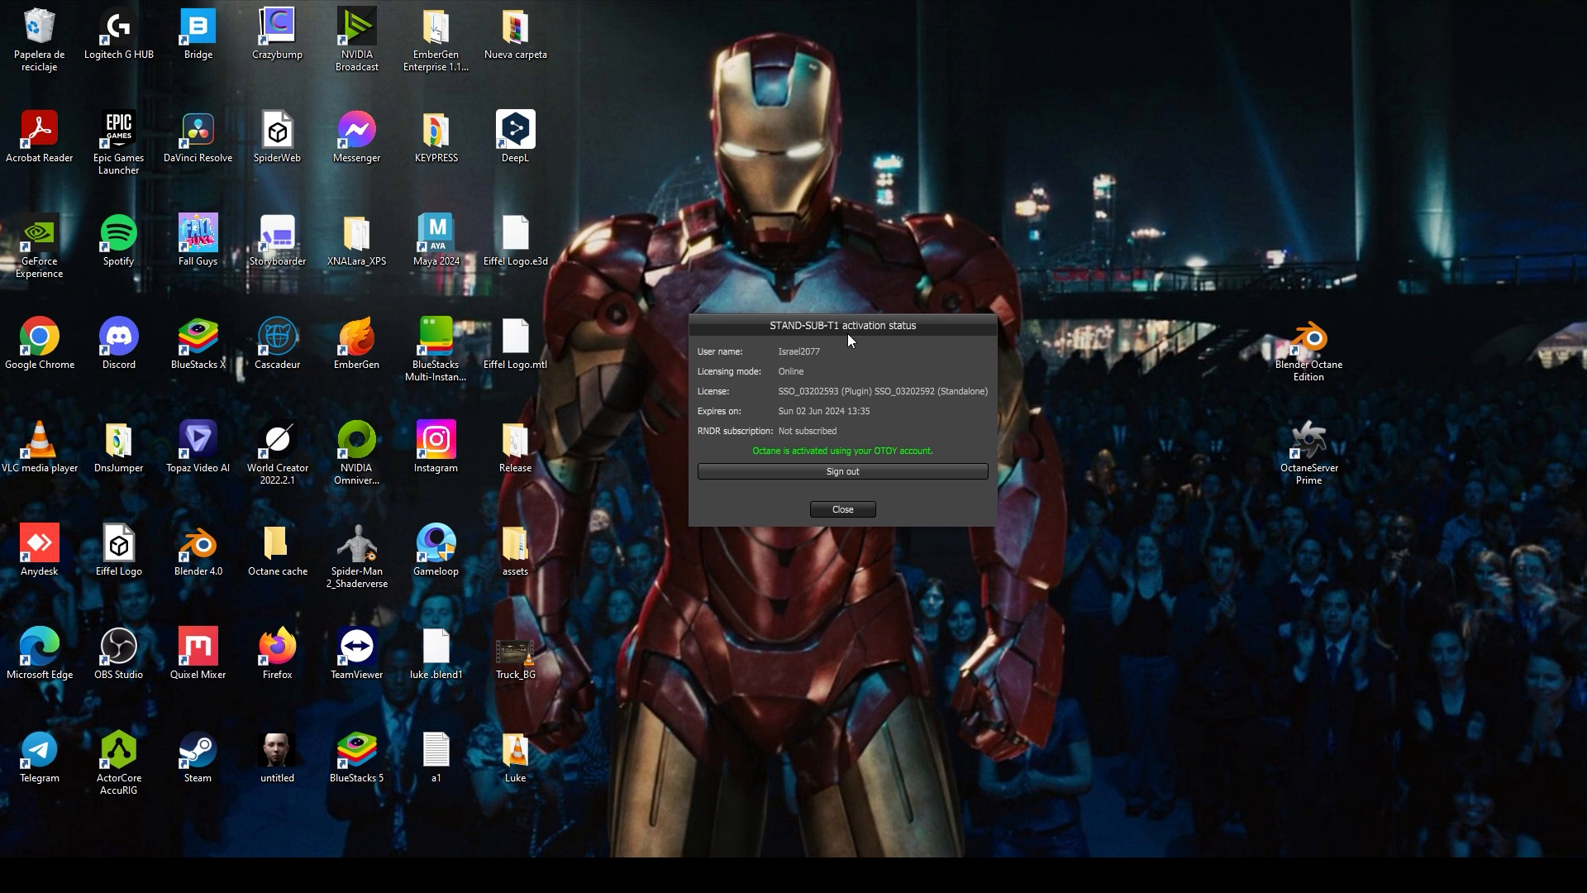
mouse_move(820, 448)
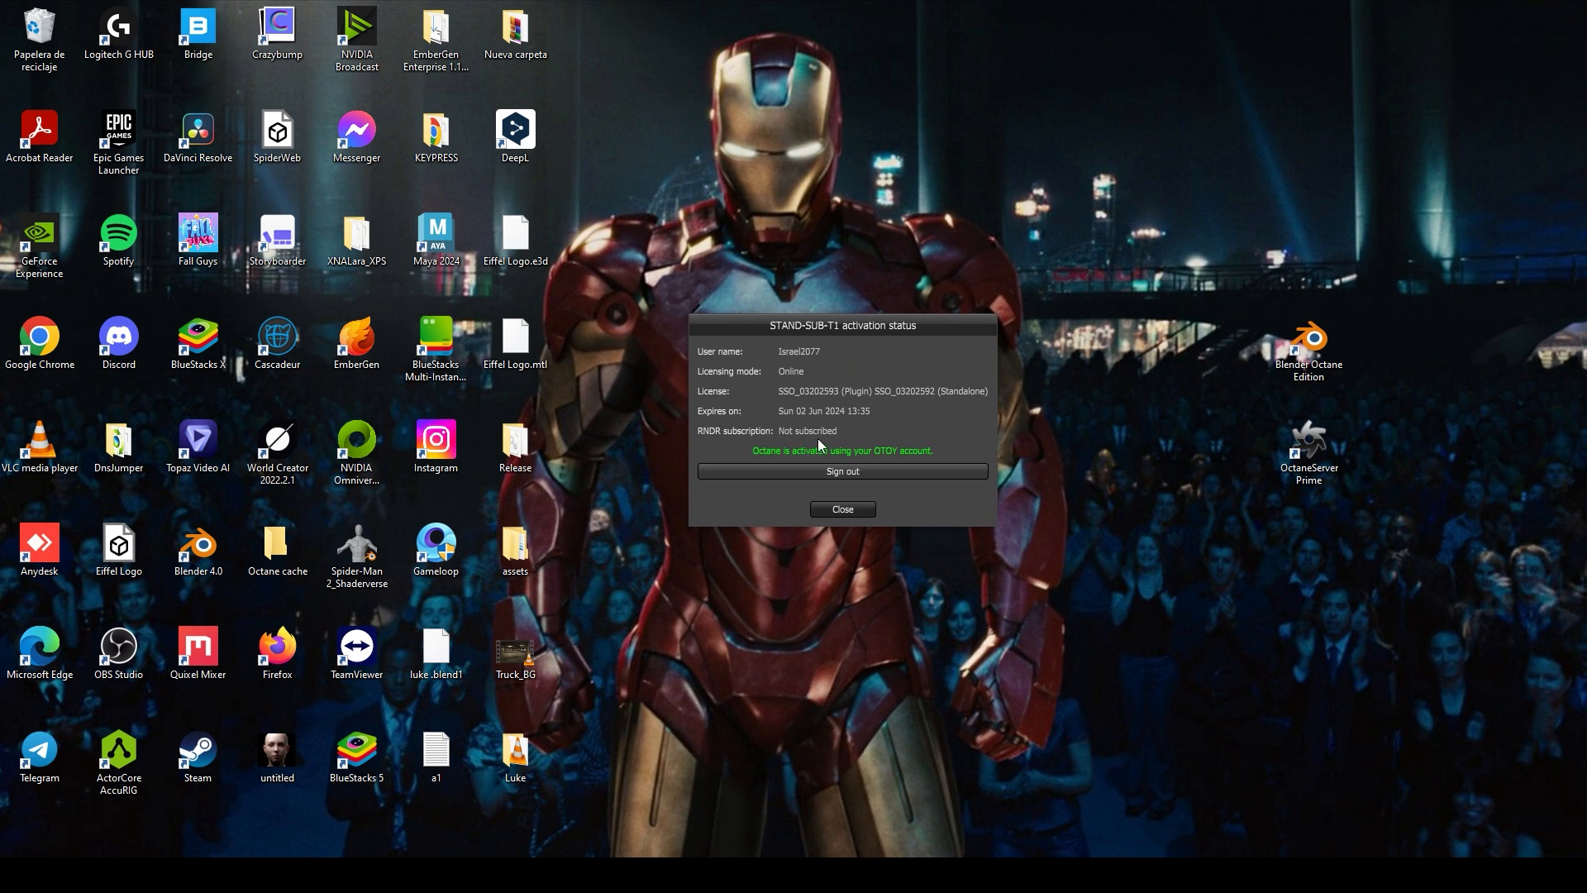
mouse_move(830, 347)
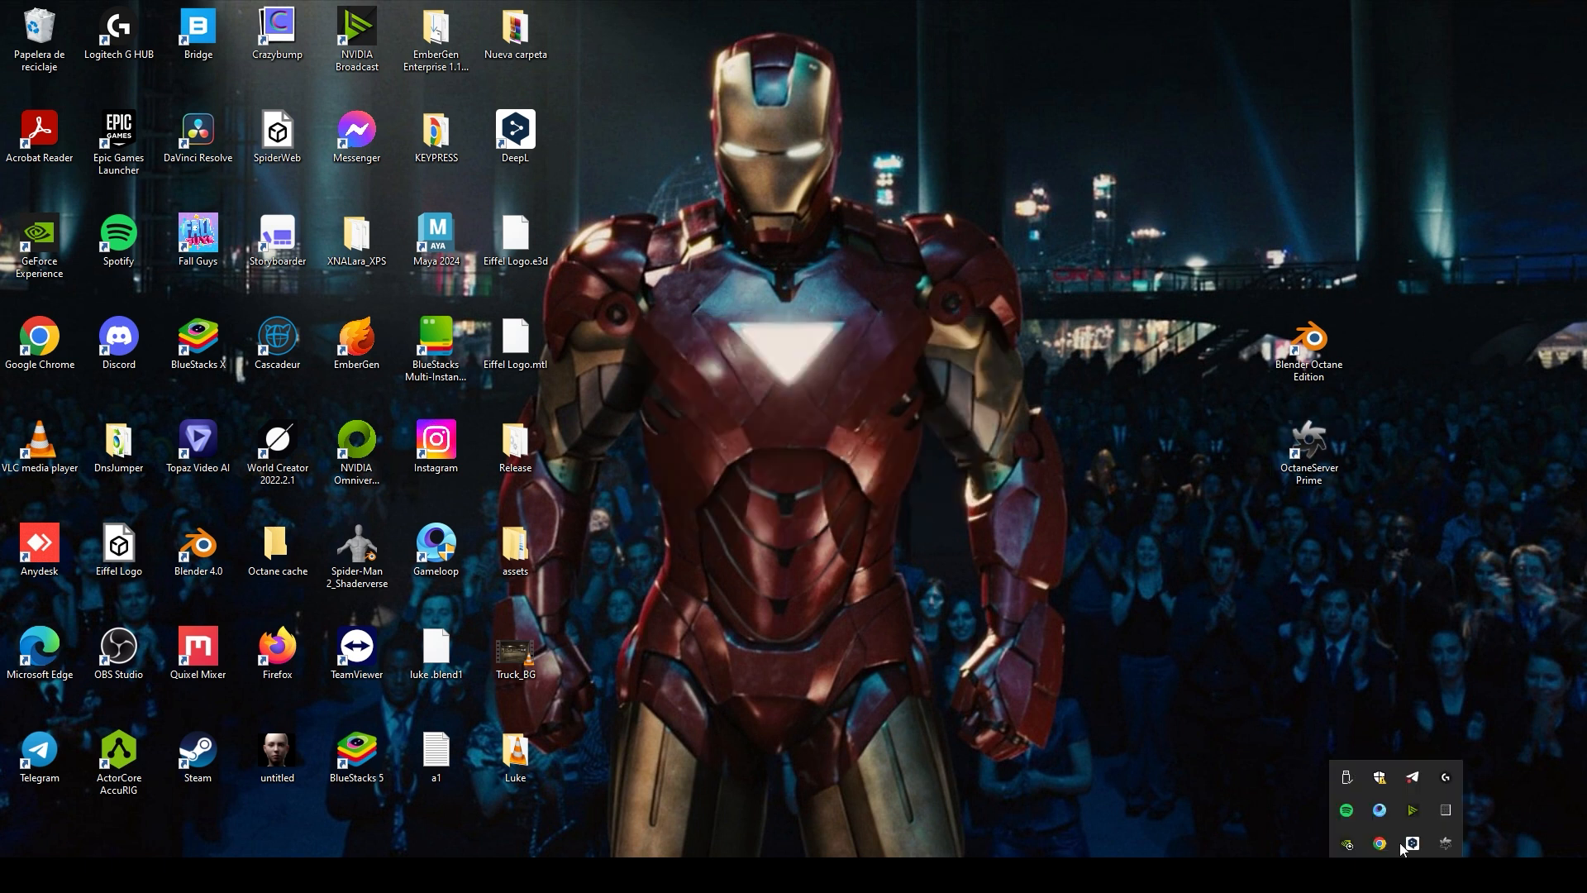
mouse_move(1446, 844)
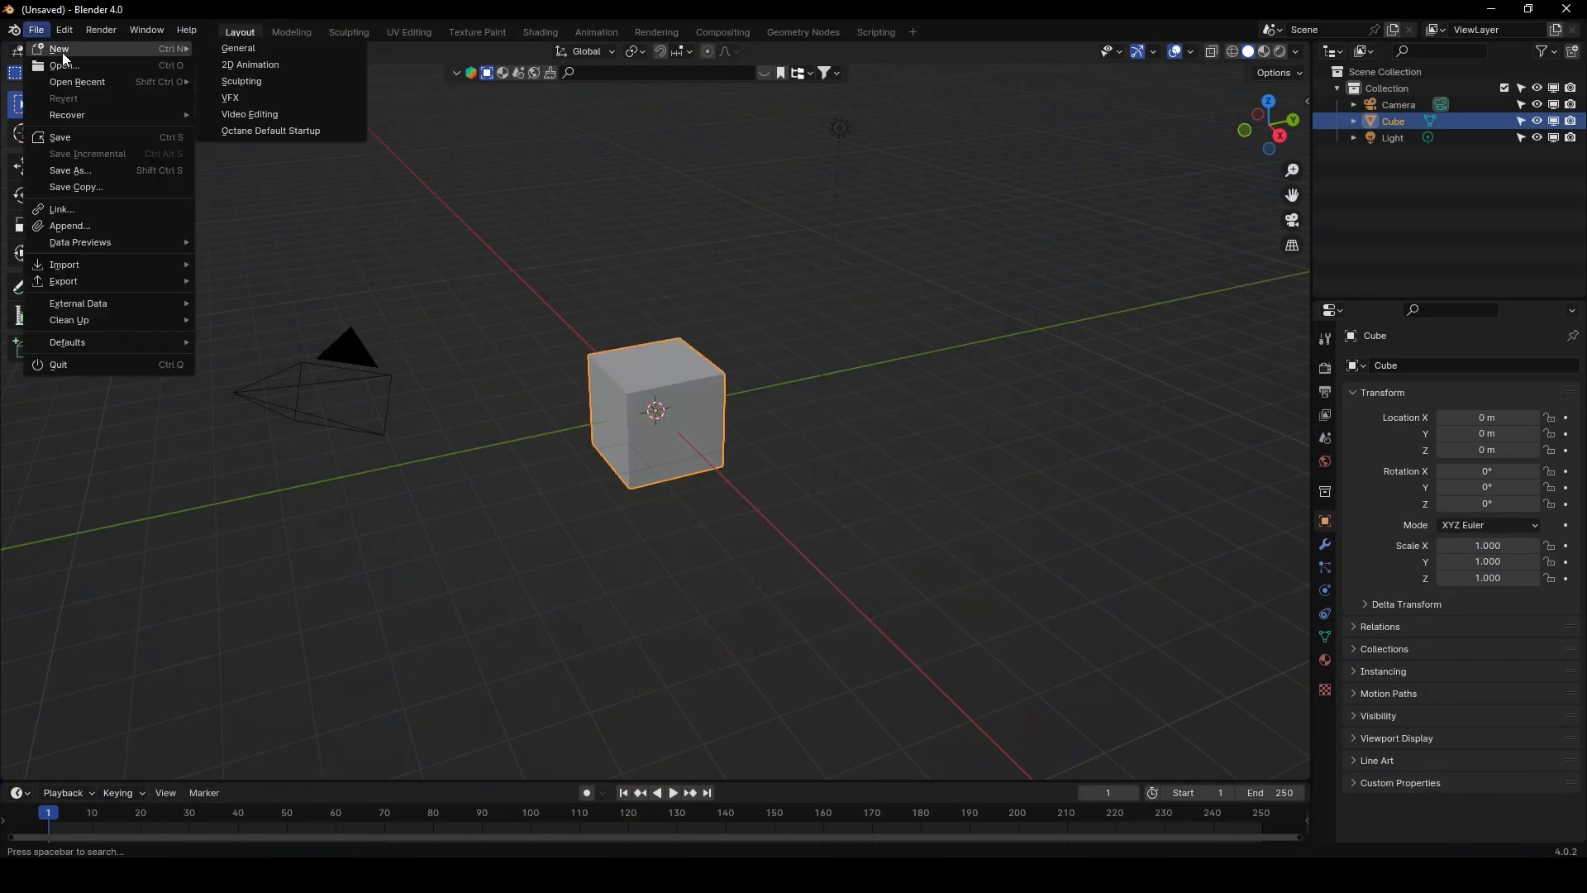
mouse_move(299, 132)
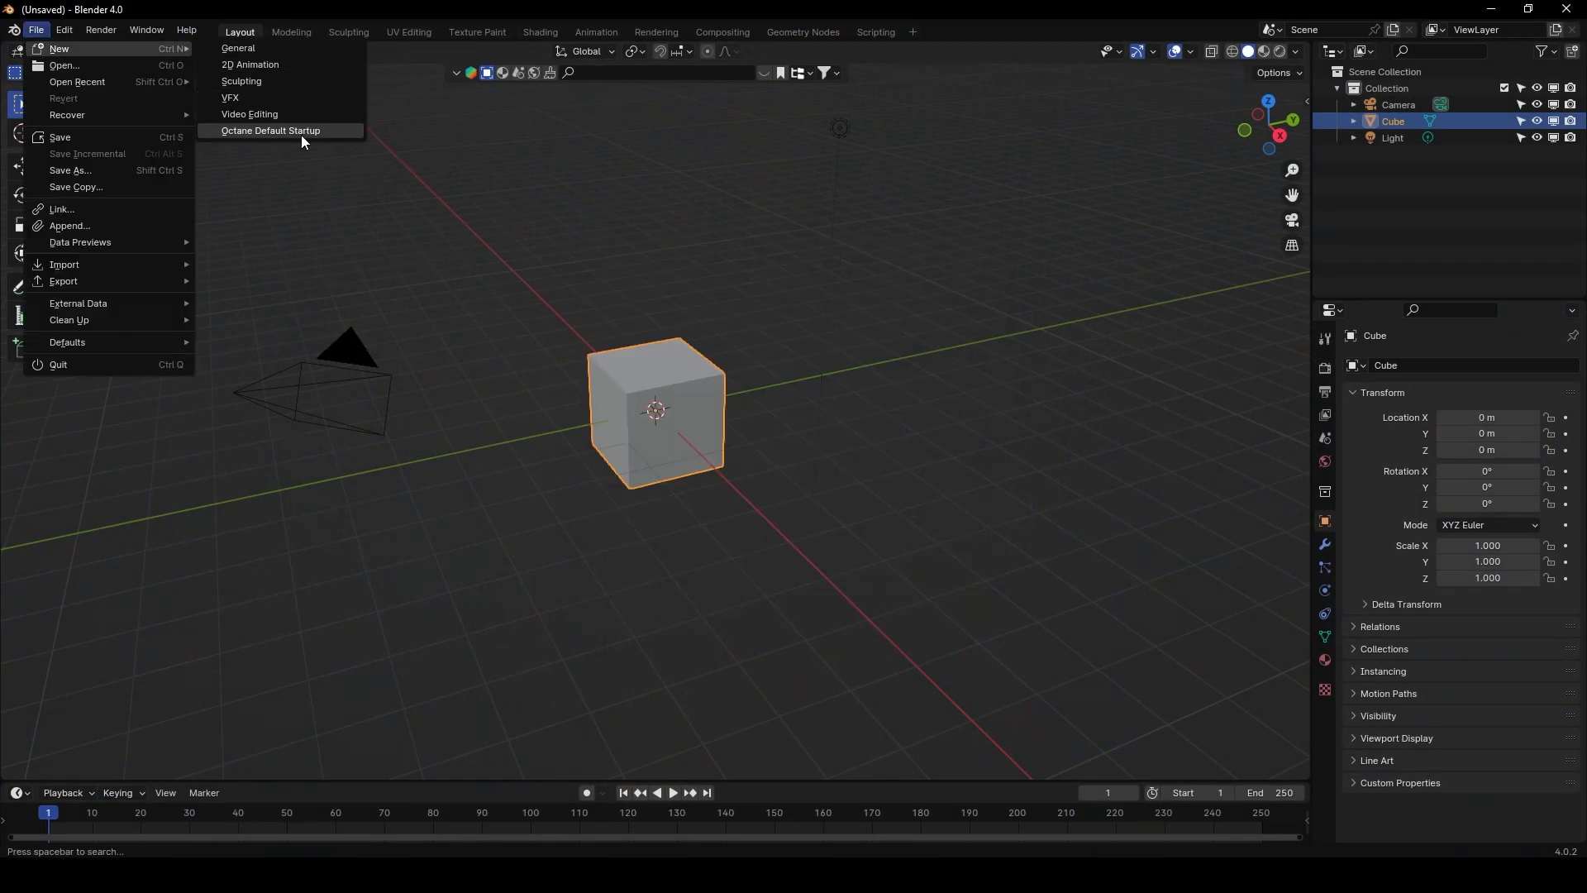
Create a new scene using File > New > Octane Default Startup.
click(270, 131)
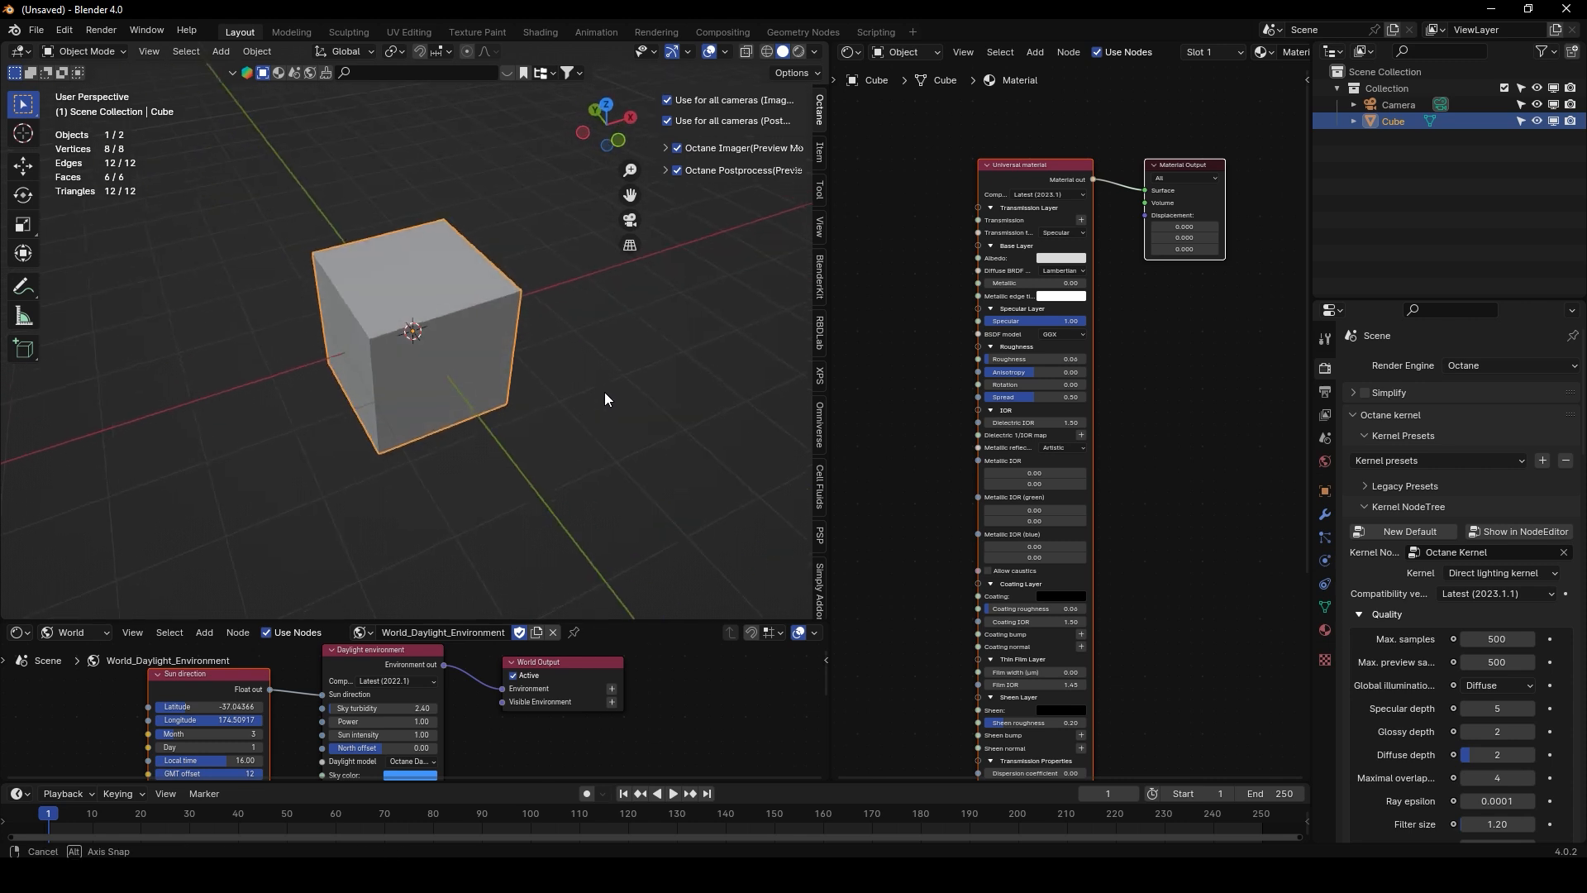
Switch the 3D viewport to Rendered shading for a live Octane render of the cube.
click(798, 51)
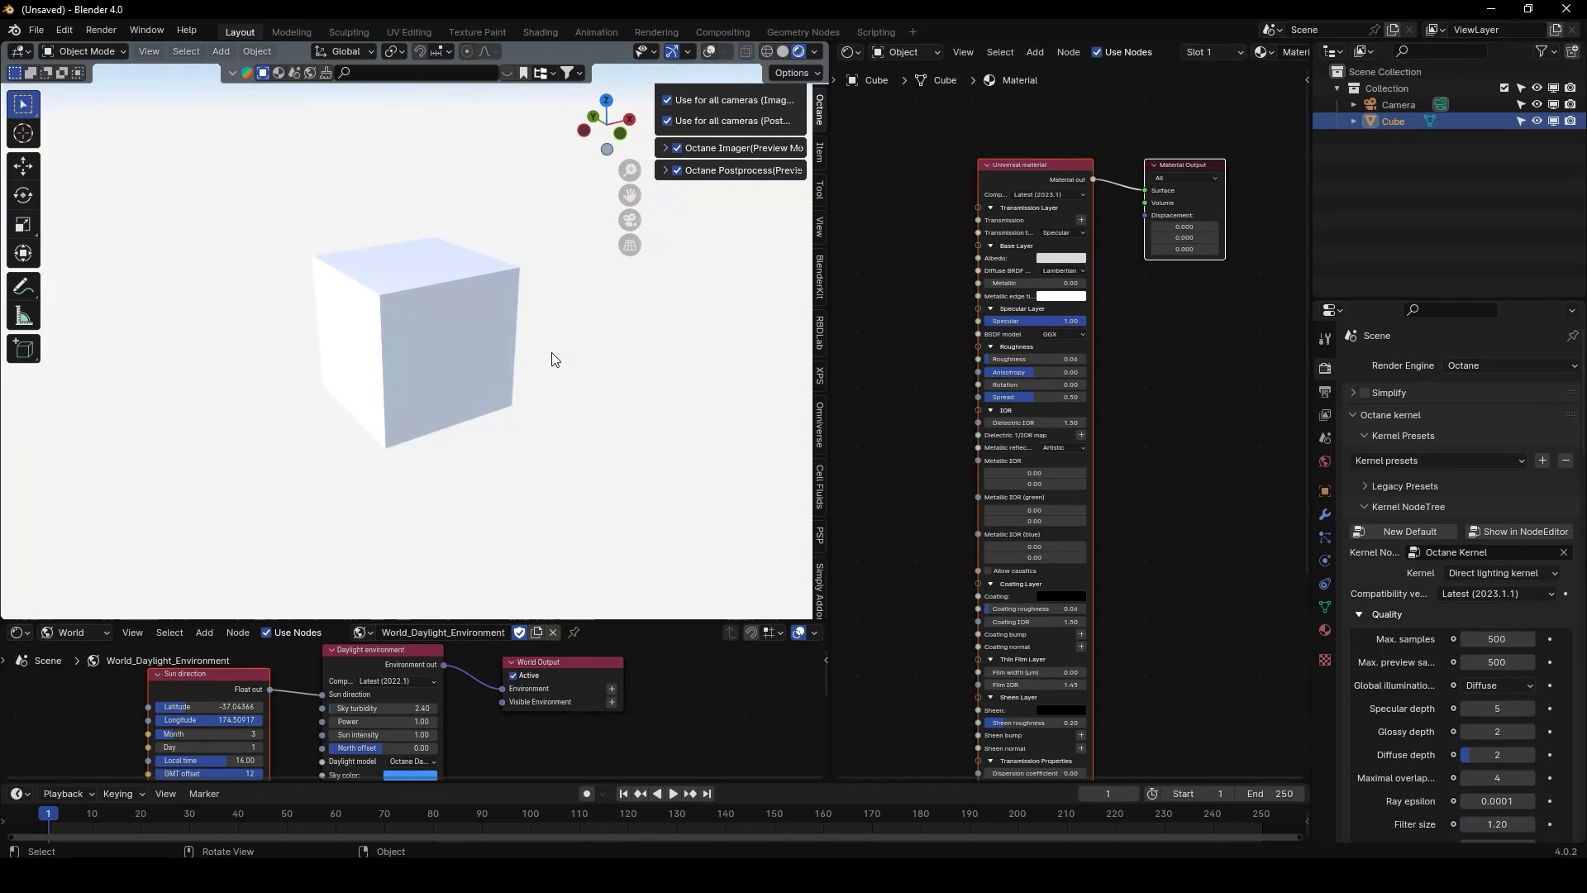
mouse_move(761, 293)
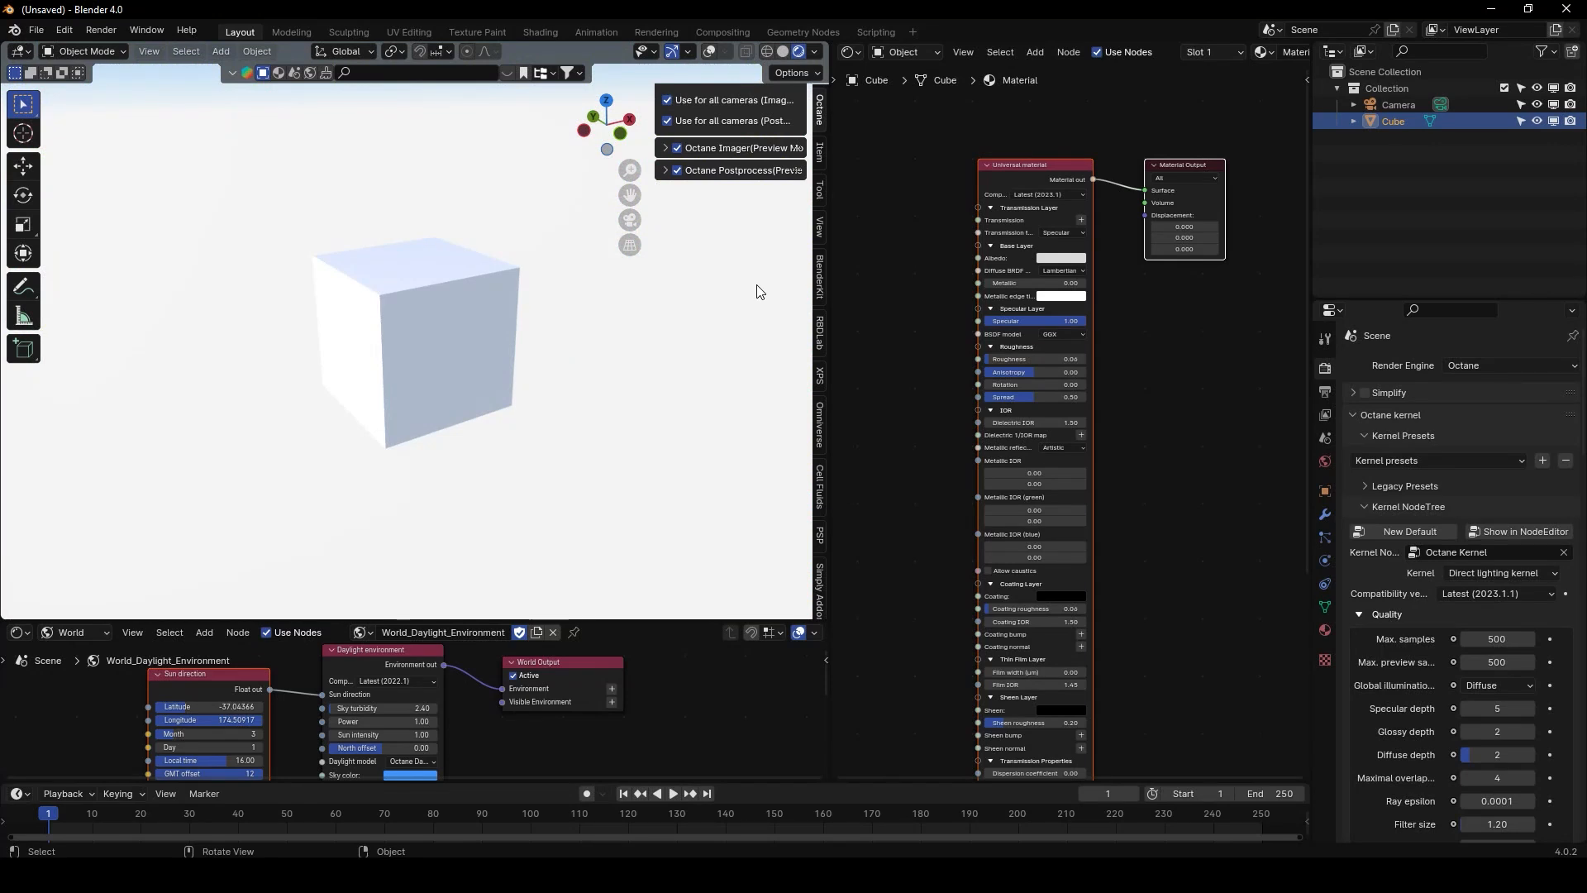
mouse_move(1148, 310)
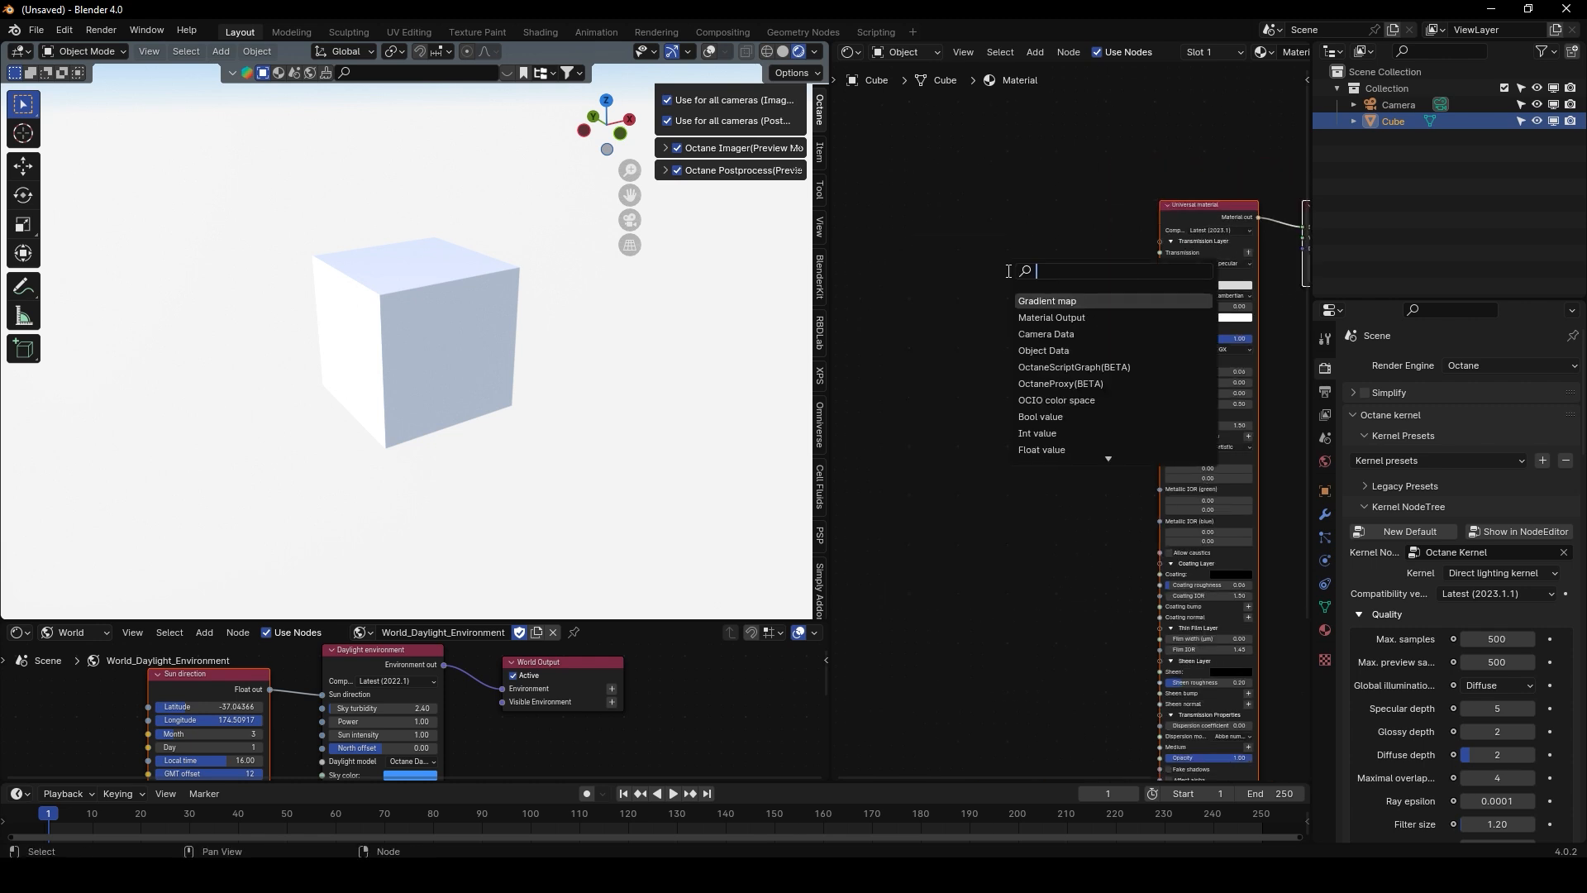
Search the Shader Editor add menu for 'c4d' and place the Cinema 4D noise node.
text(noi)
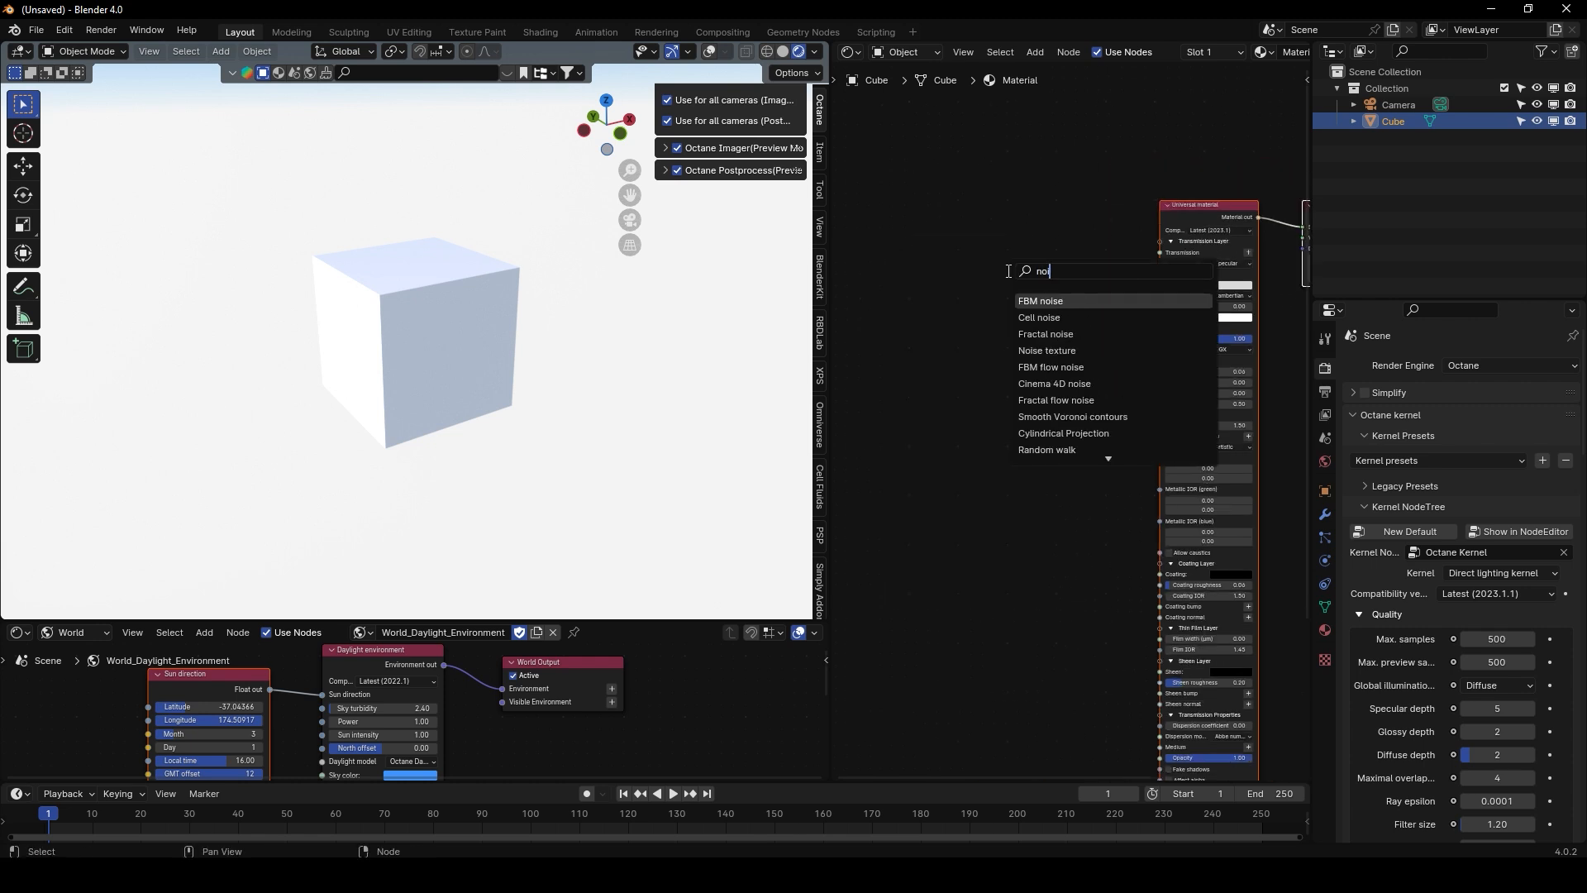
text(c4d)
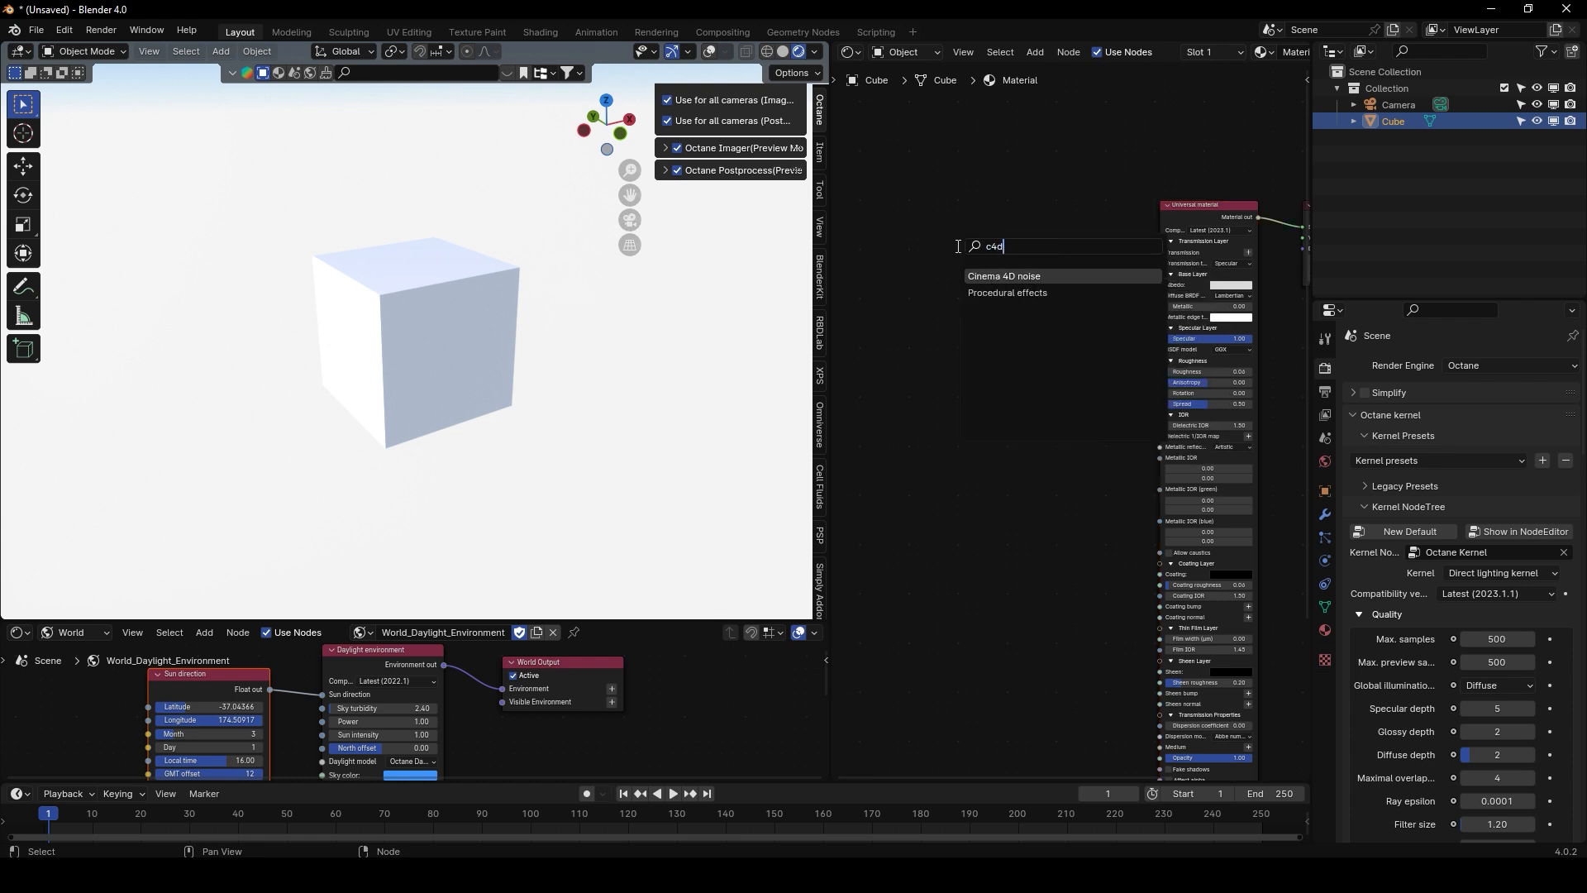
click(1003, 275)
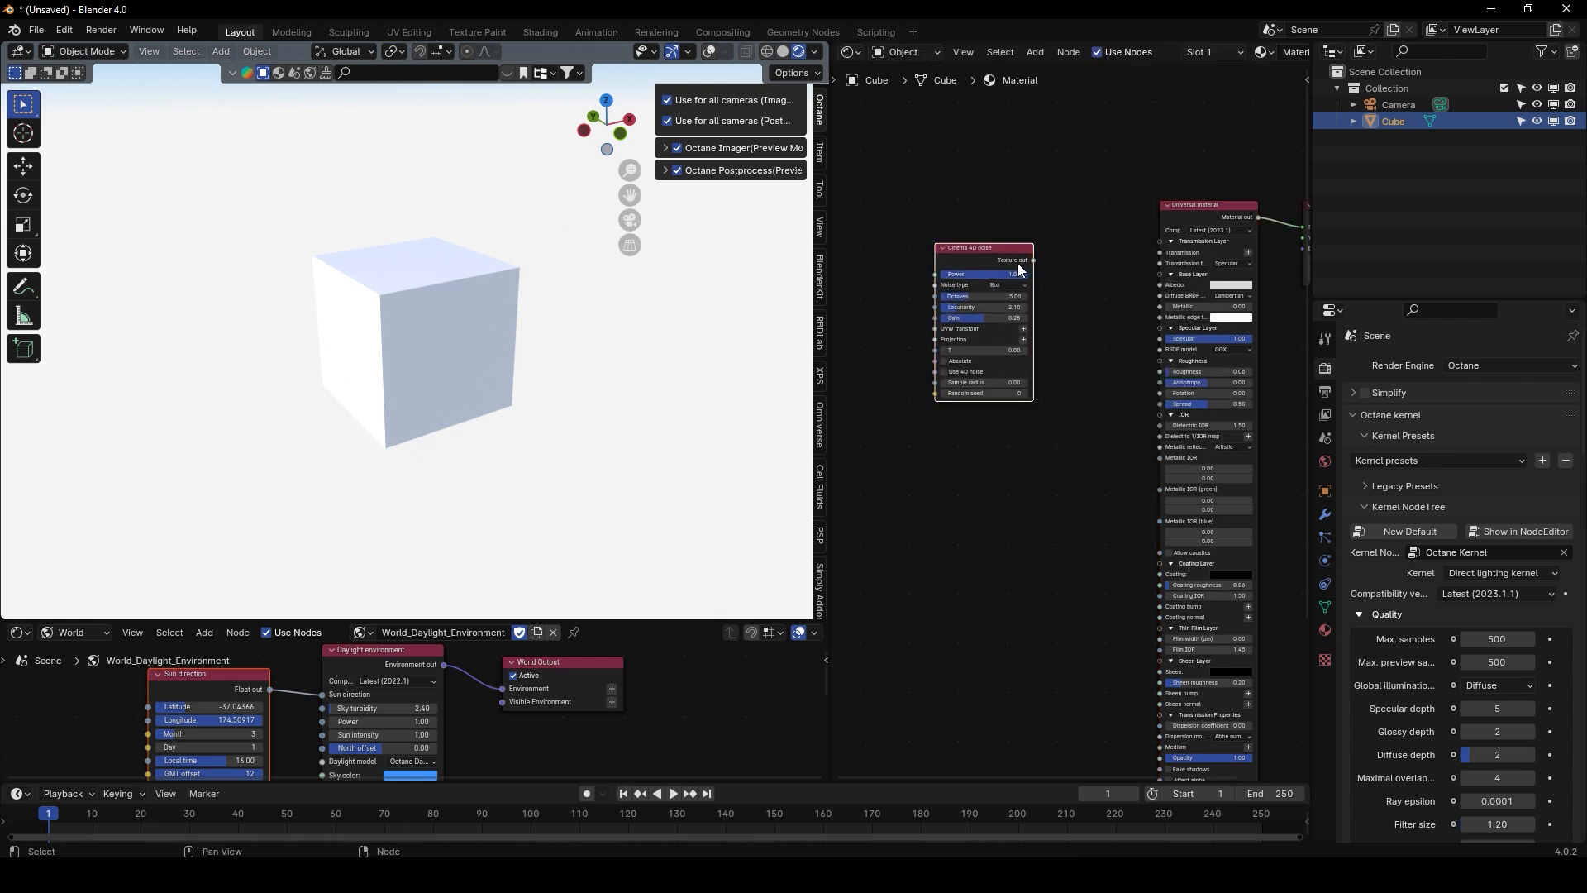
click(63, 30)
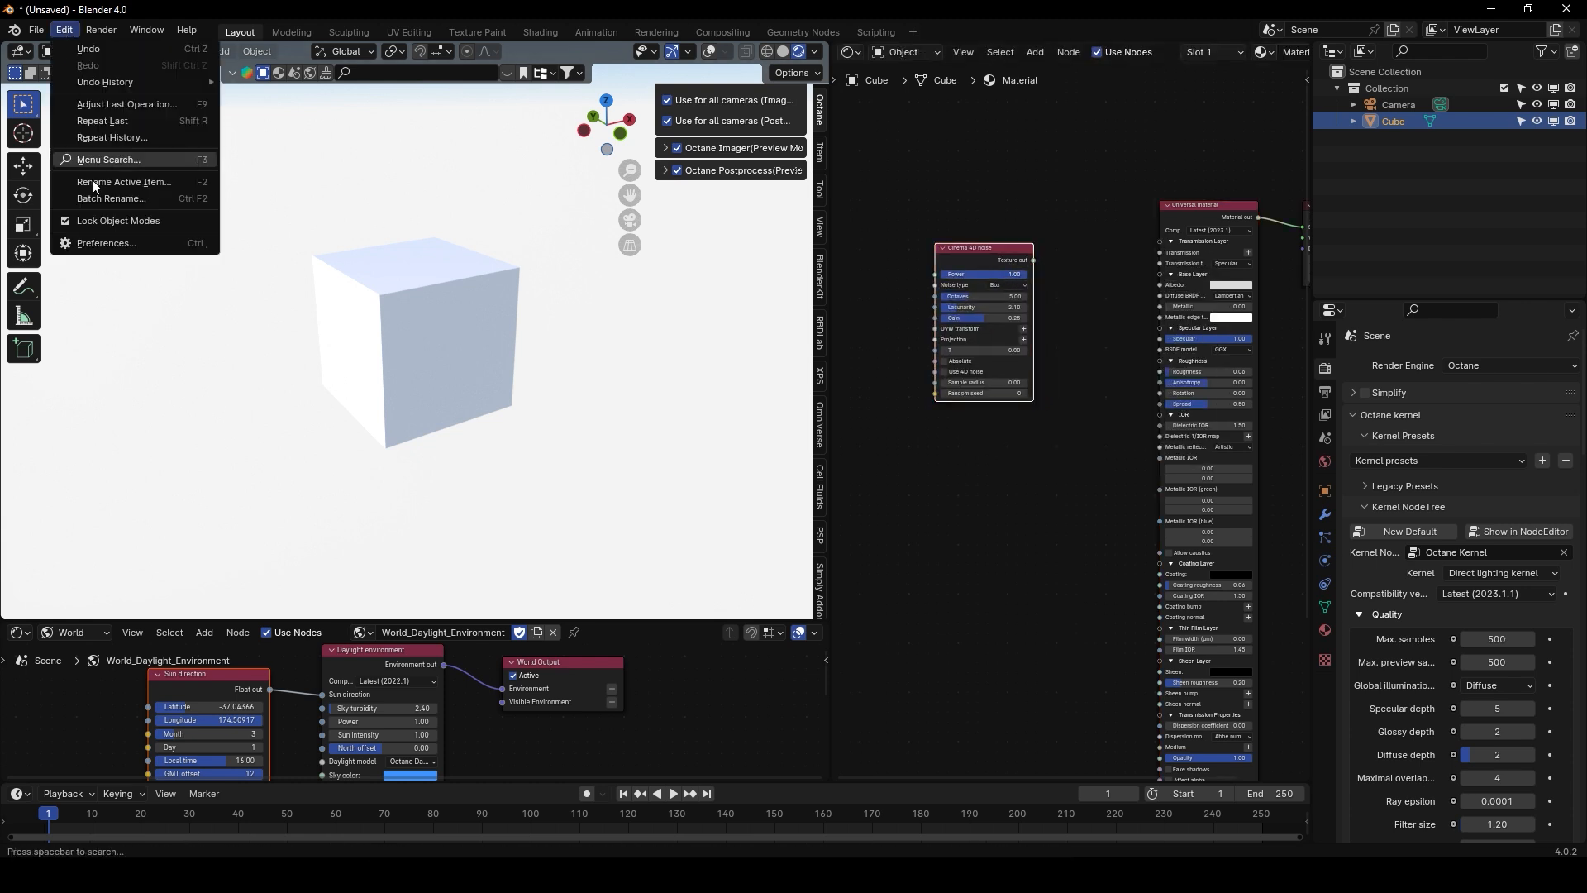
Check the Octane Node Wrangler add-on in Preferences, then close Preferences.
click(105, 243)
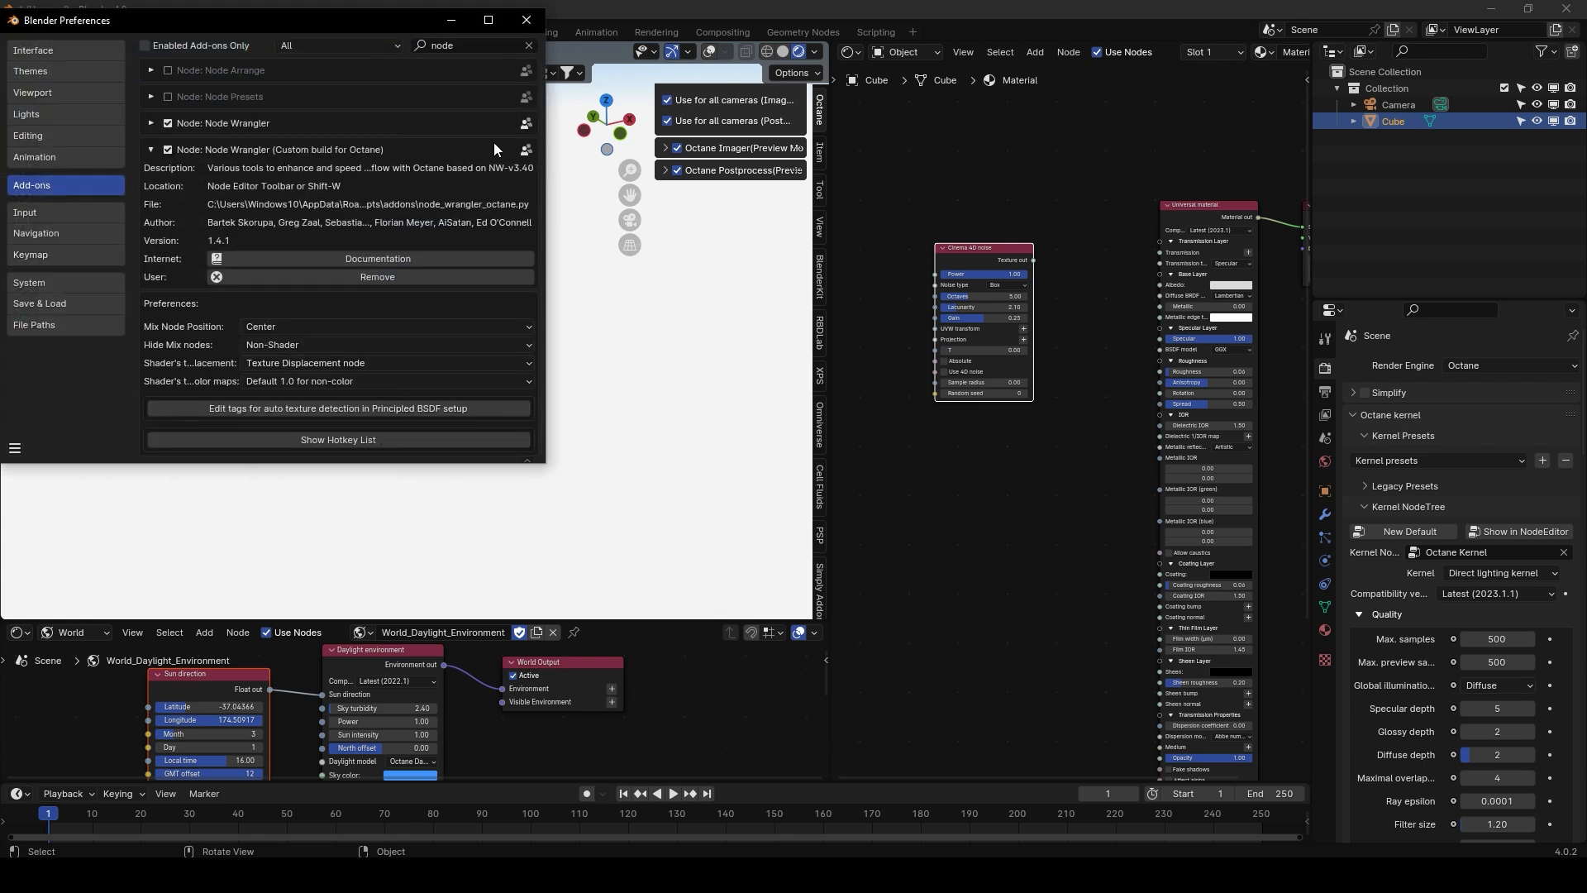
click(524, 19)
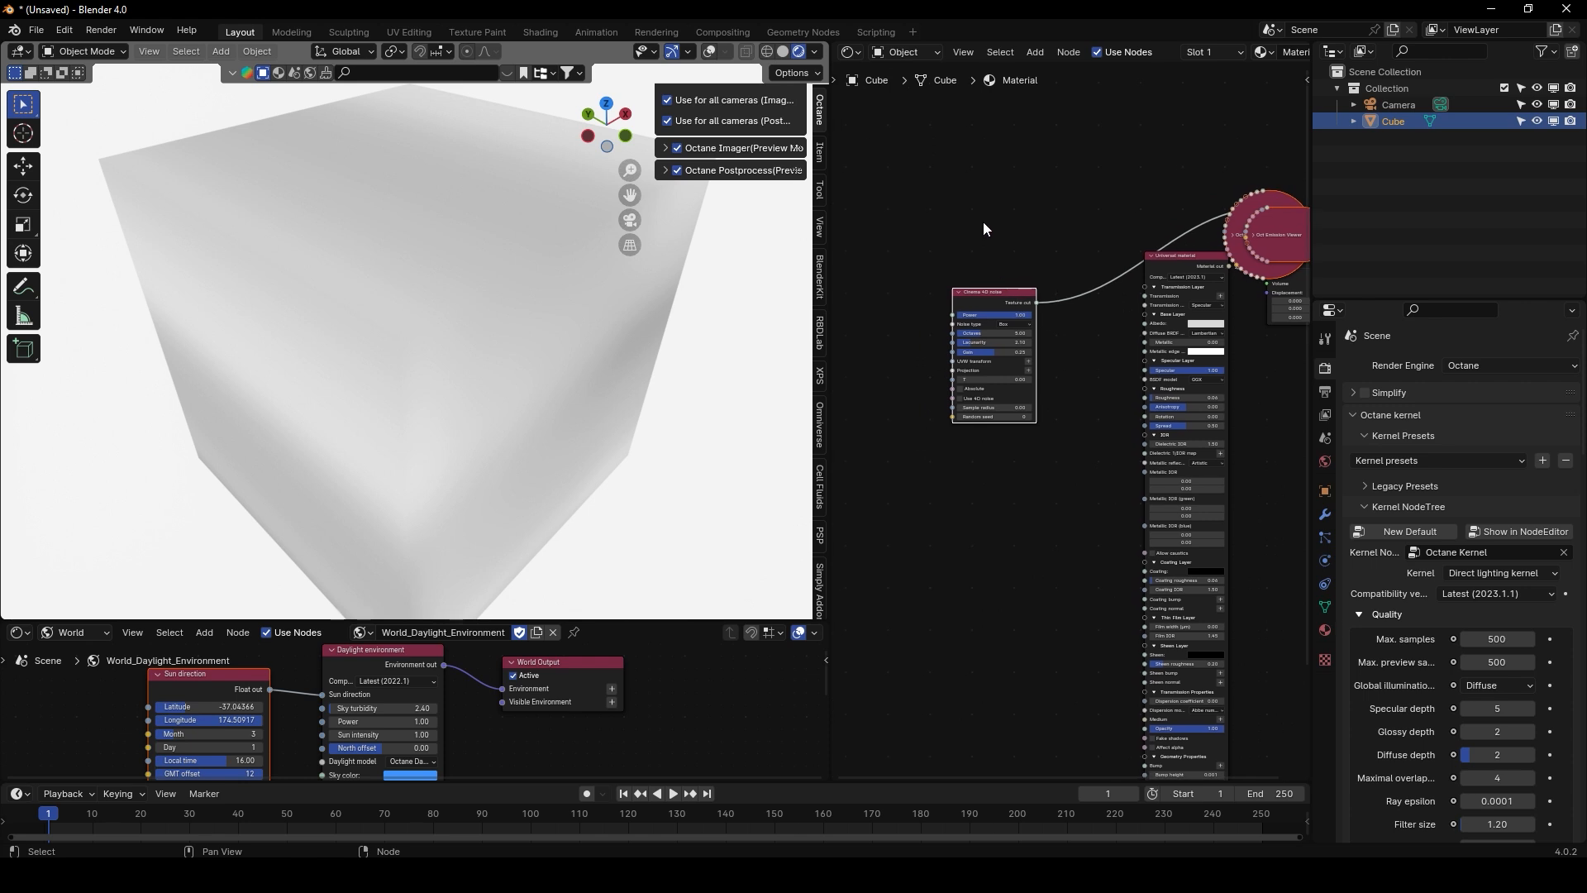
mouse_move(236, 208)
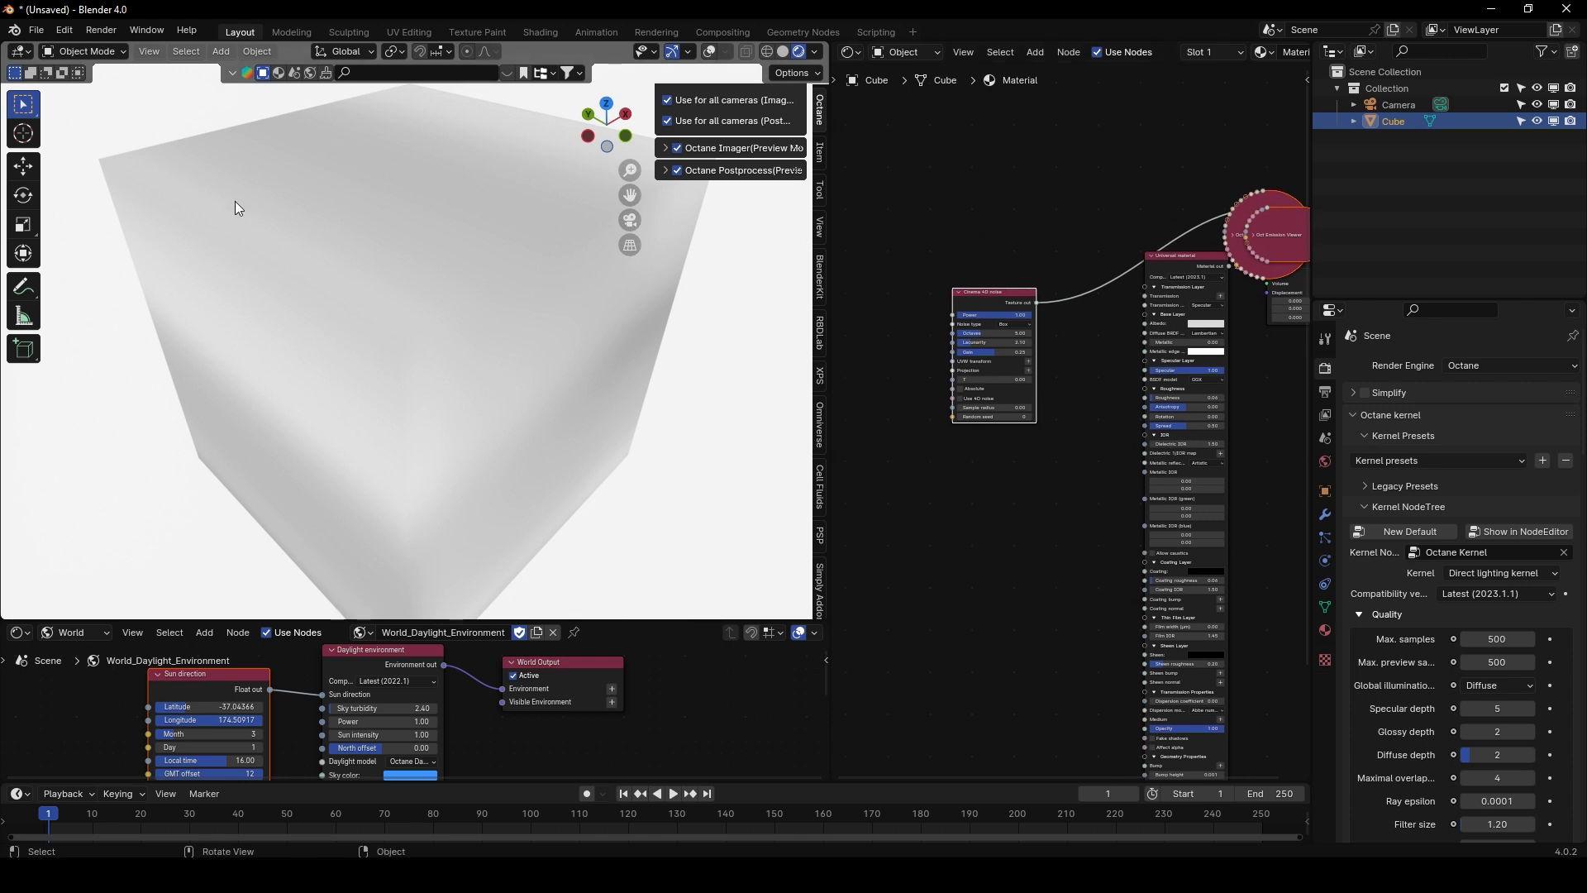
mouse_move(787, 335)
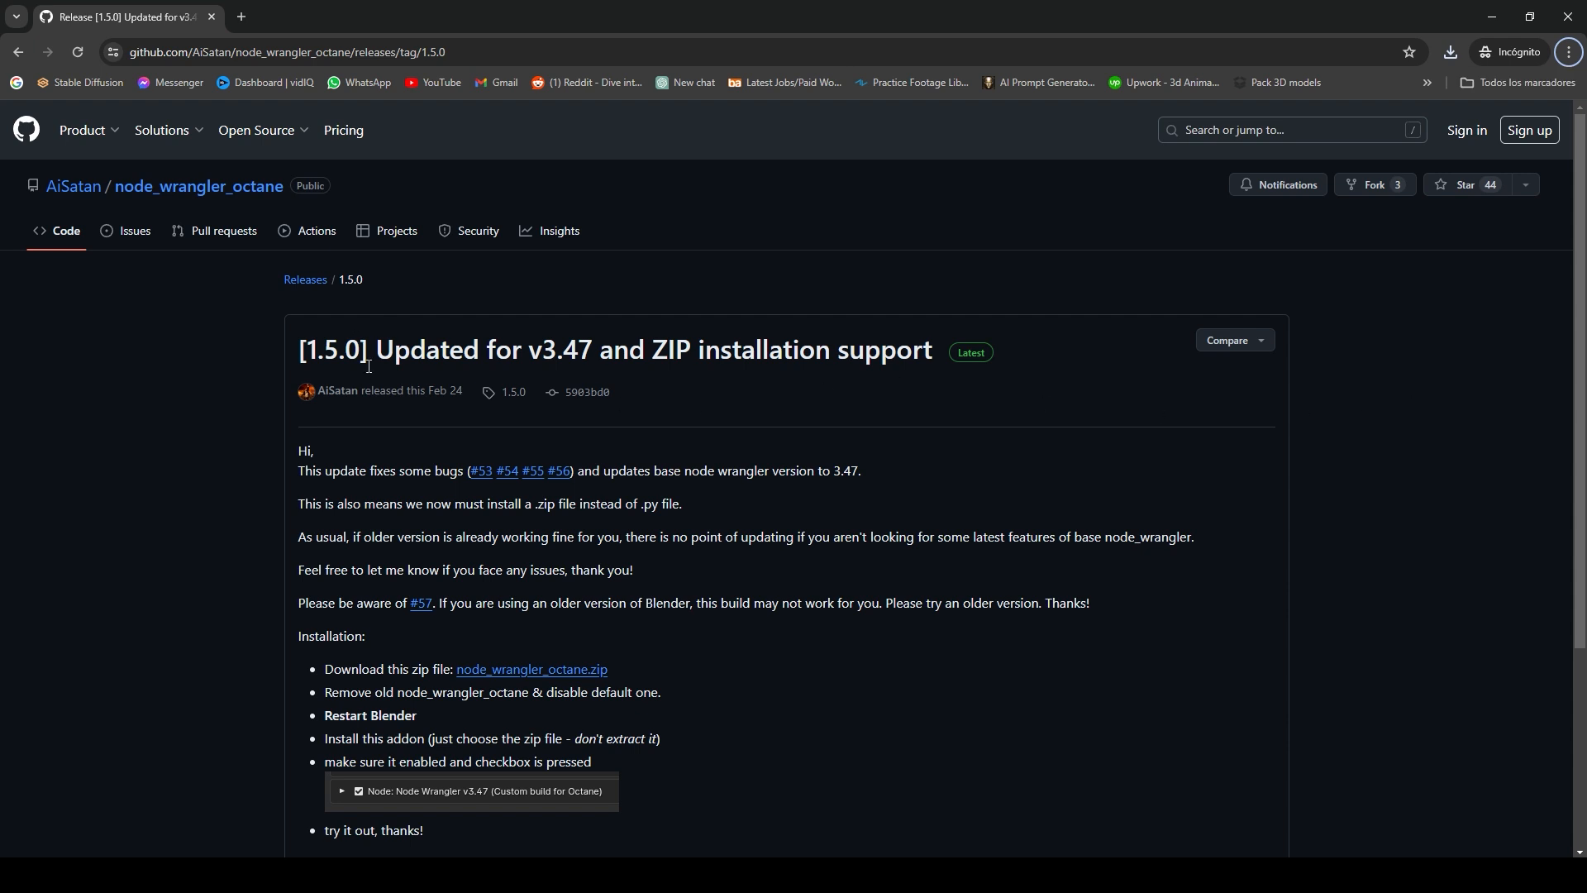
mouse_move(709, 416)
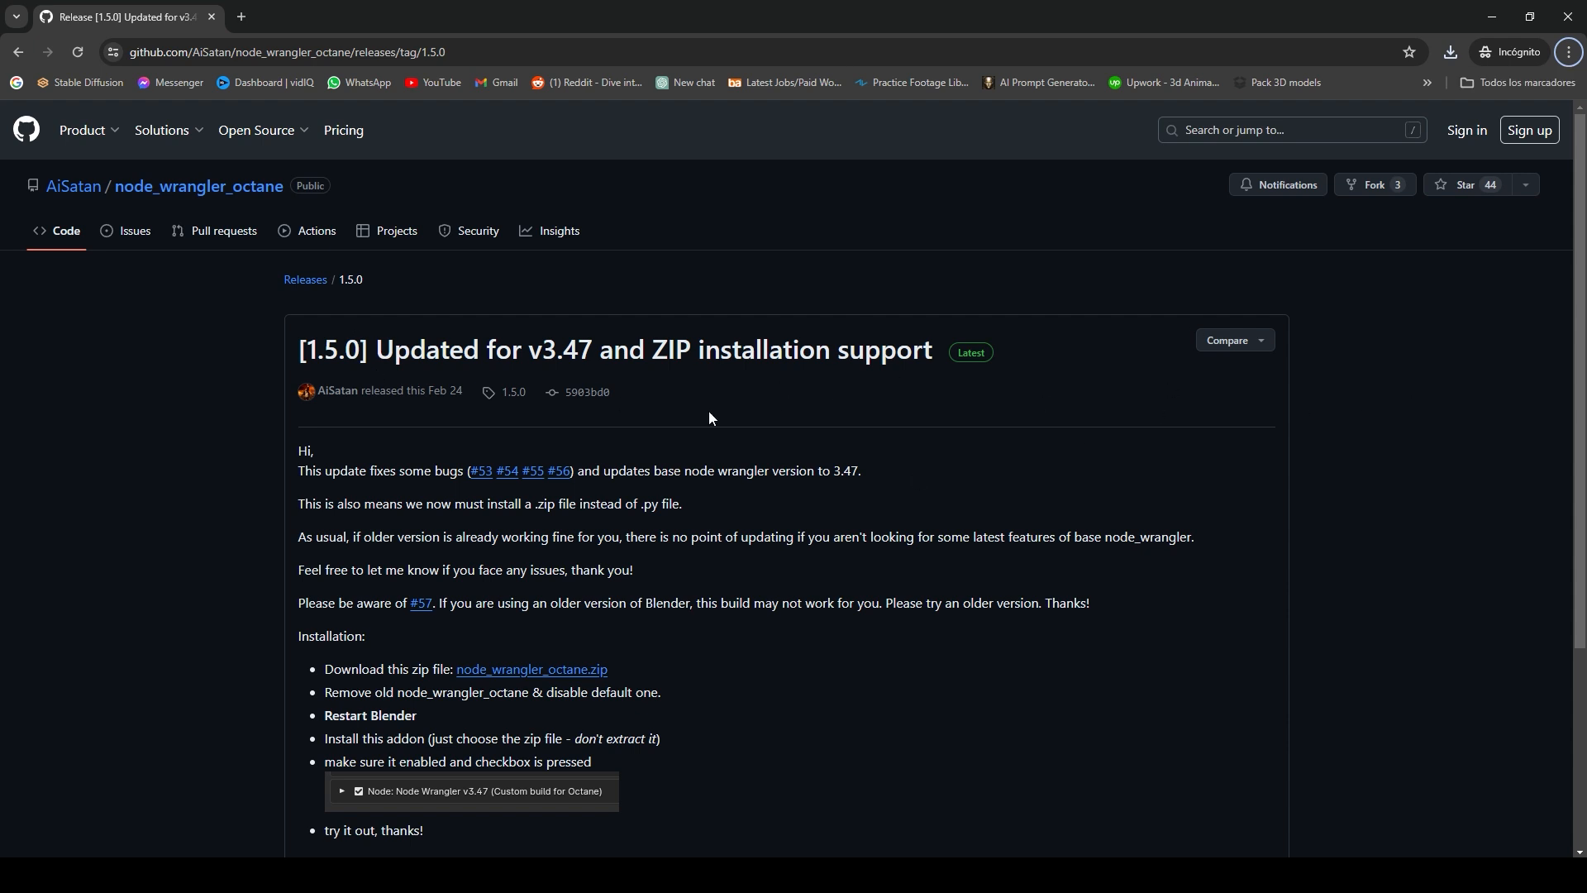
Scroll through the node_wrangler_octane 1.5.0 installation instructions on GitHub.
scroll(down, 3)
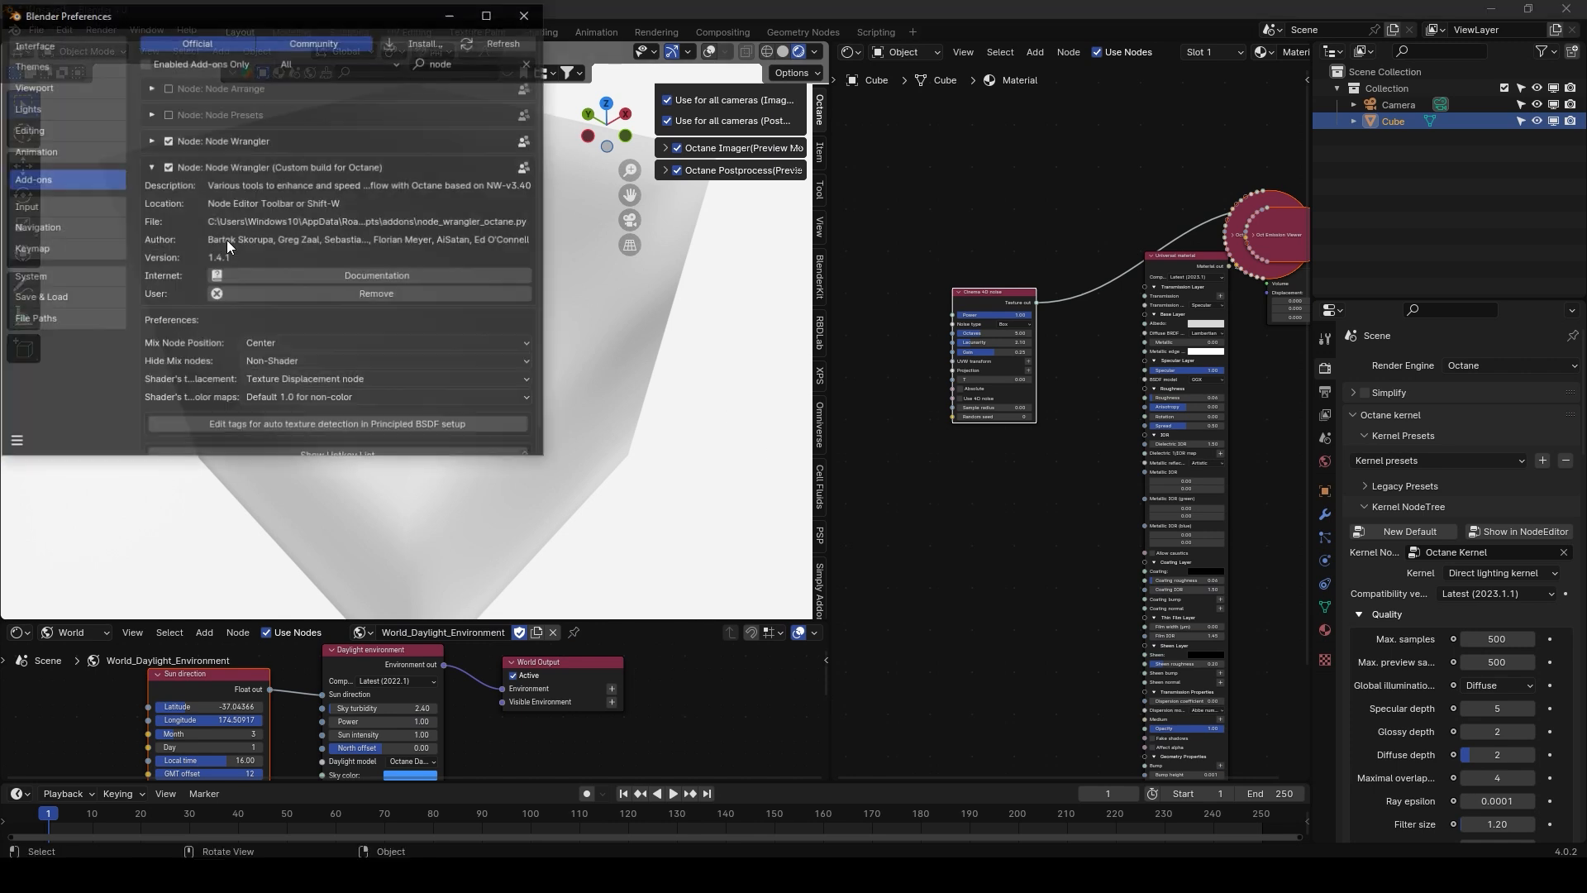
Install node_wrangler_octane.zip from the Addons folder via the add-on installer.
click(424, 44)
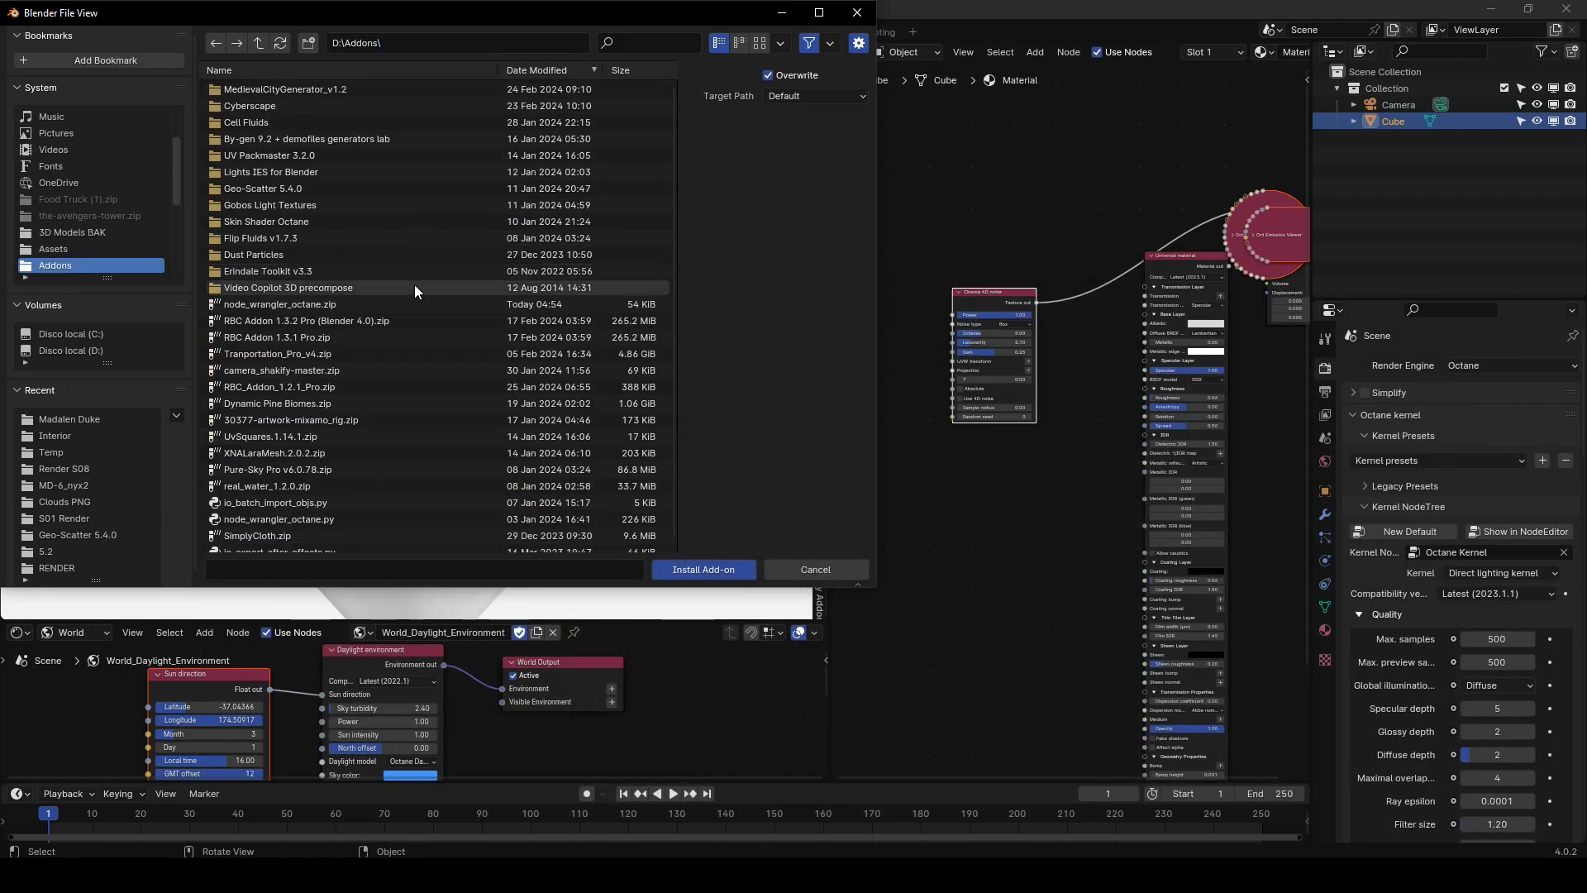
click(287, 303)
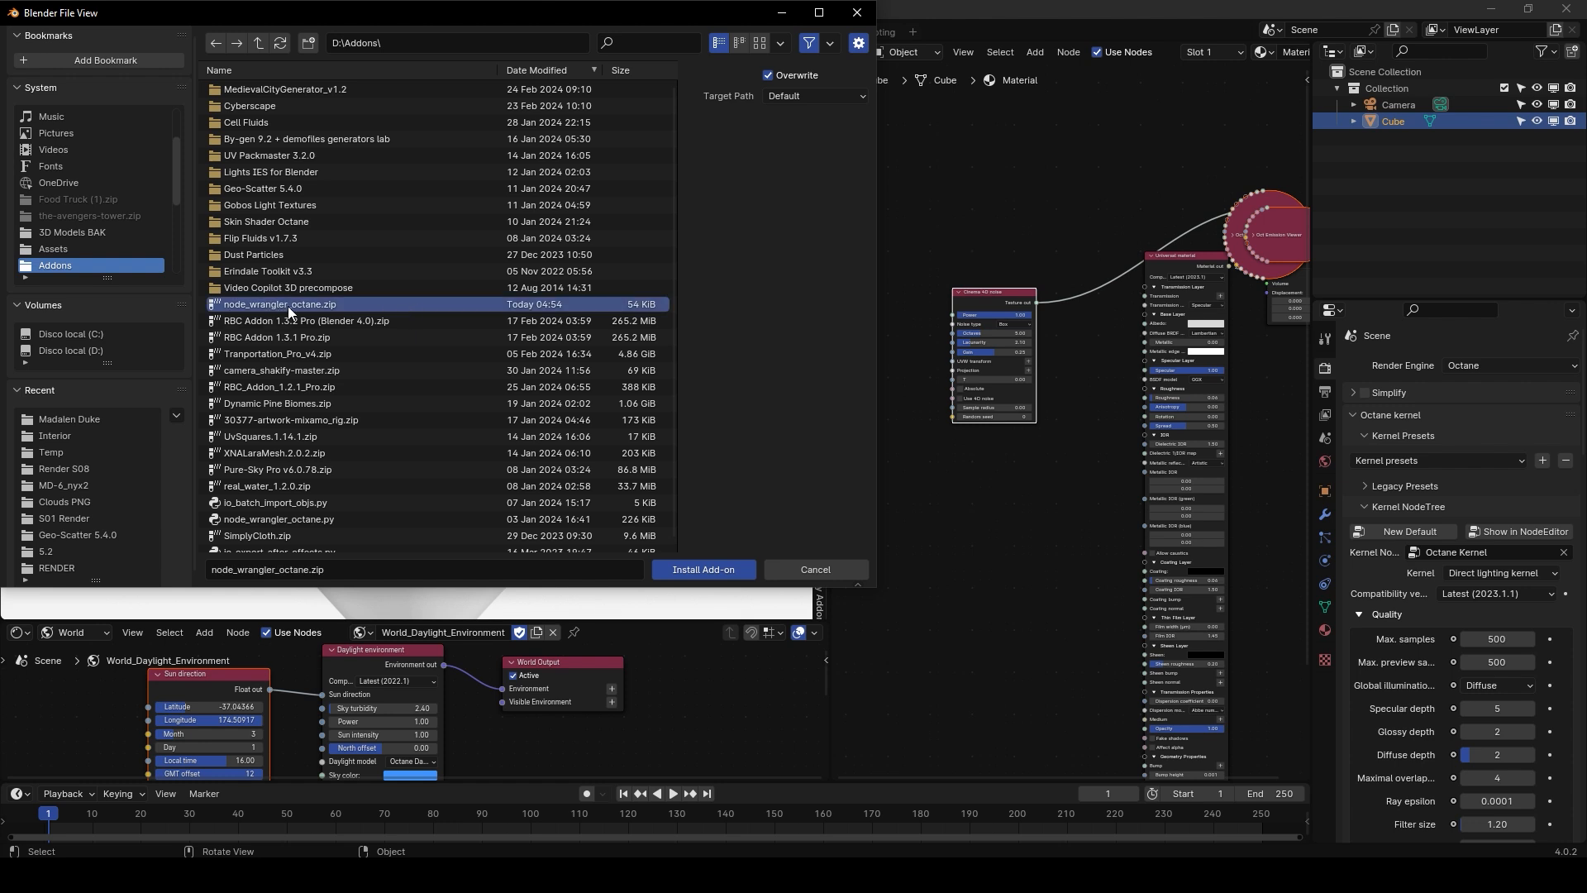
click(702, 569)
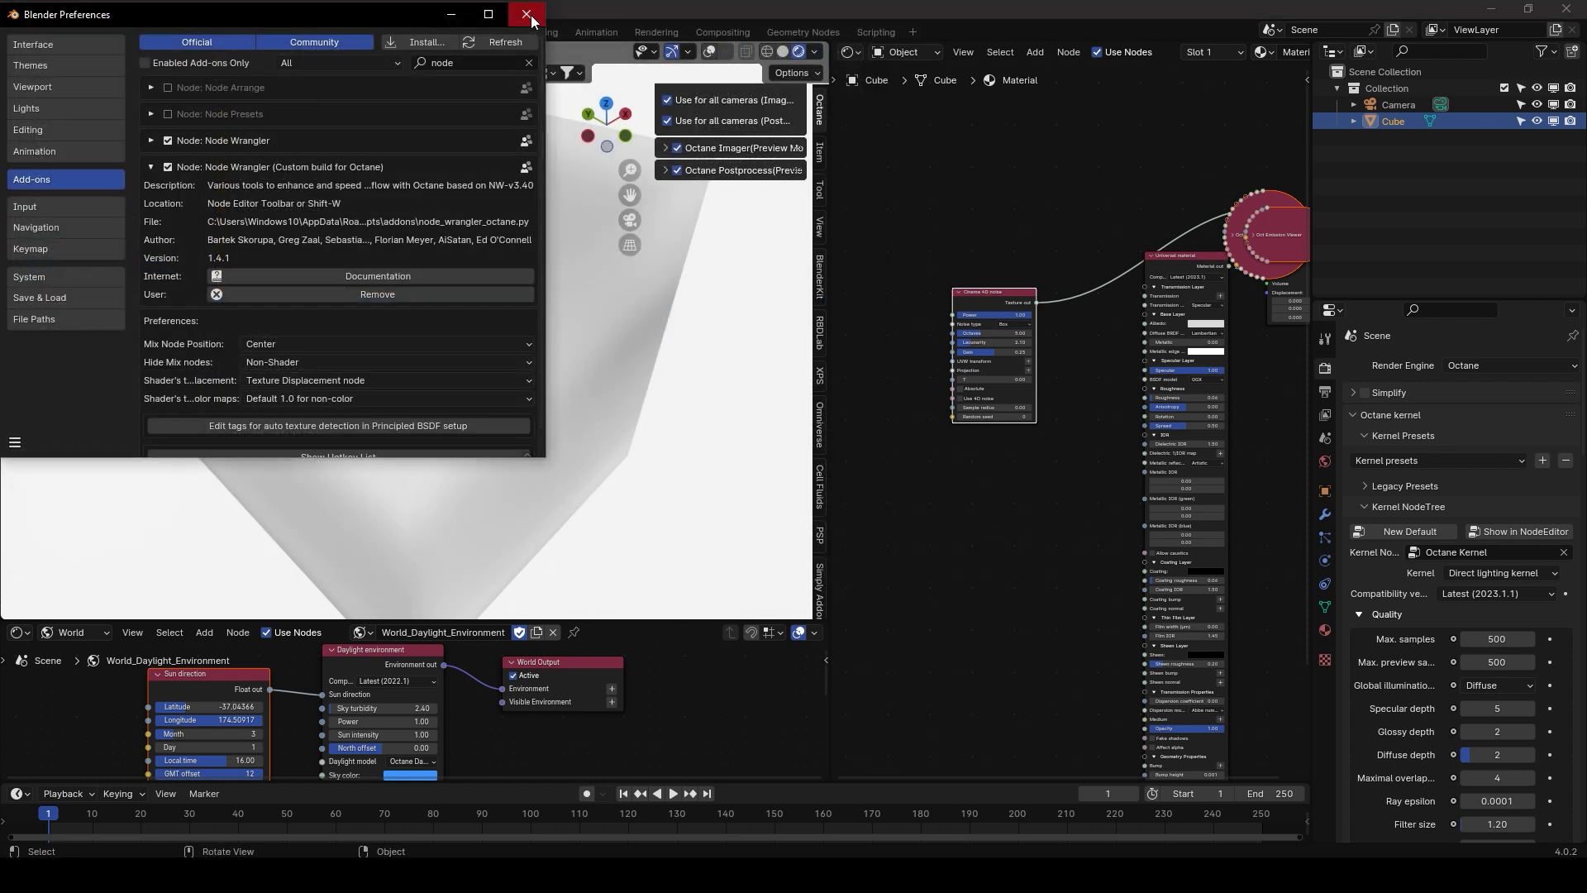
Close Preferences and orbit around the noise-shaded cube to view other sides.
click(527, 14)
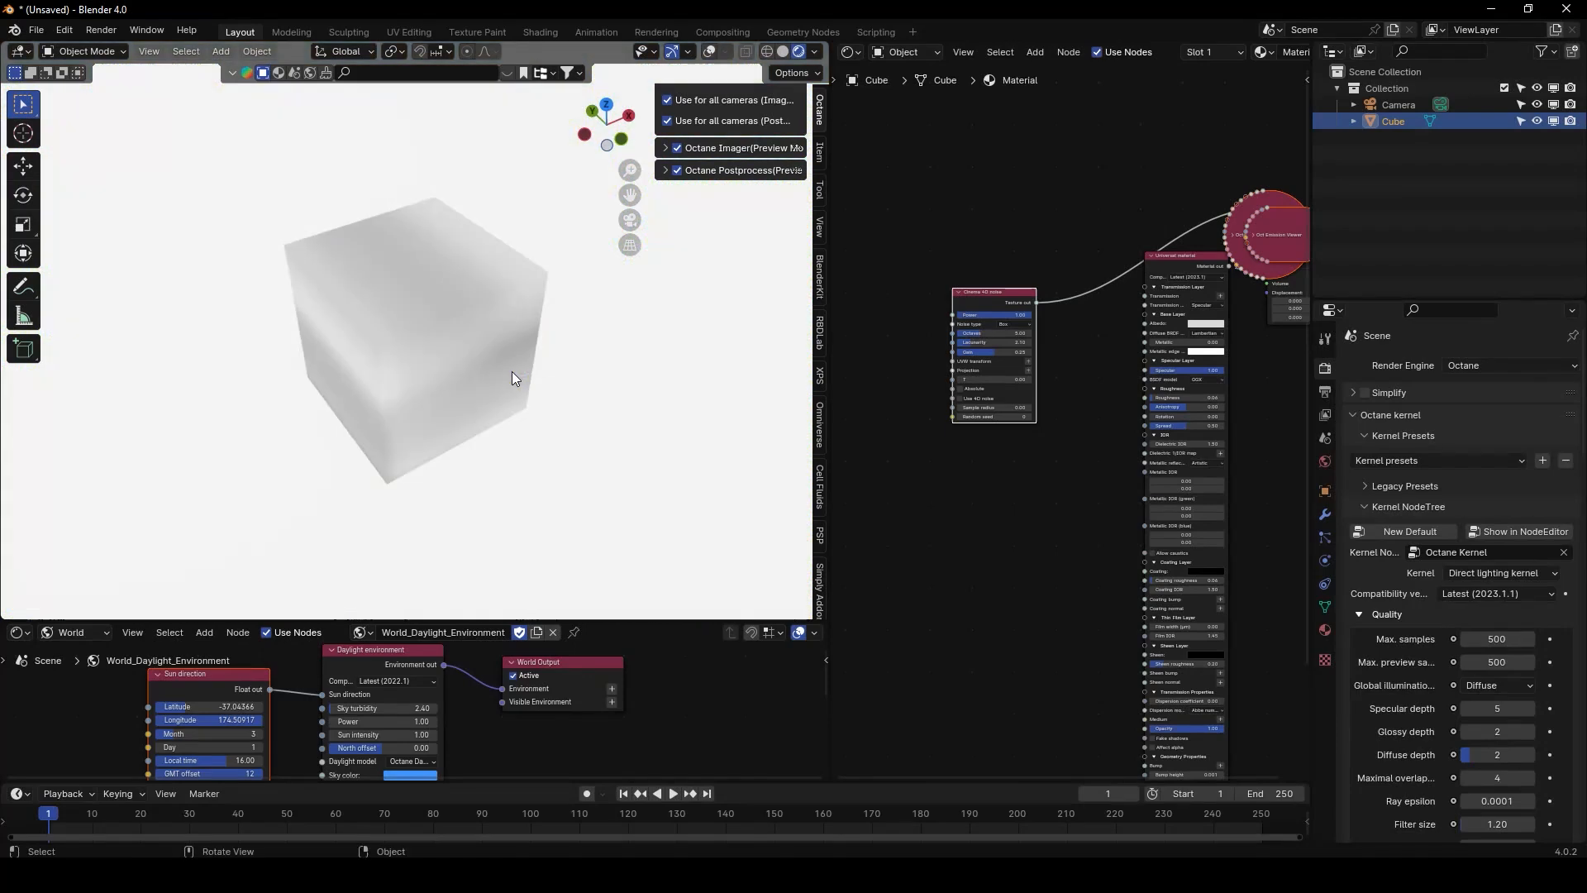
drag(511, 379, 476, 374)
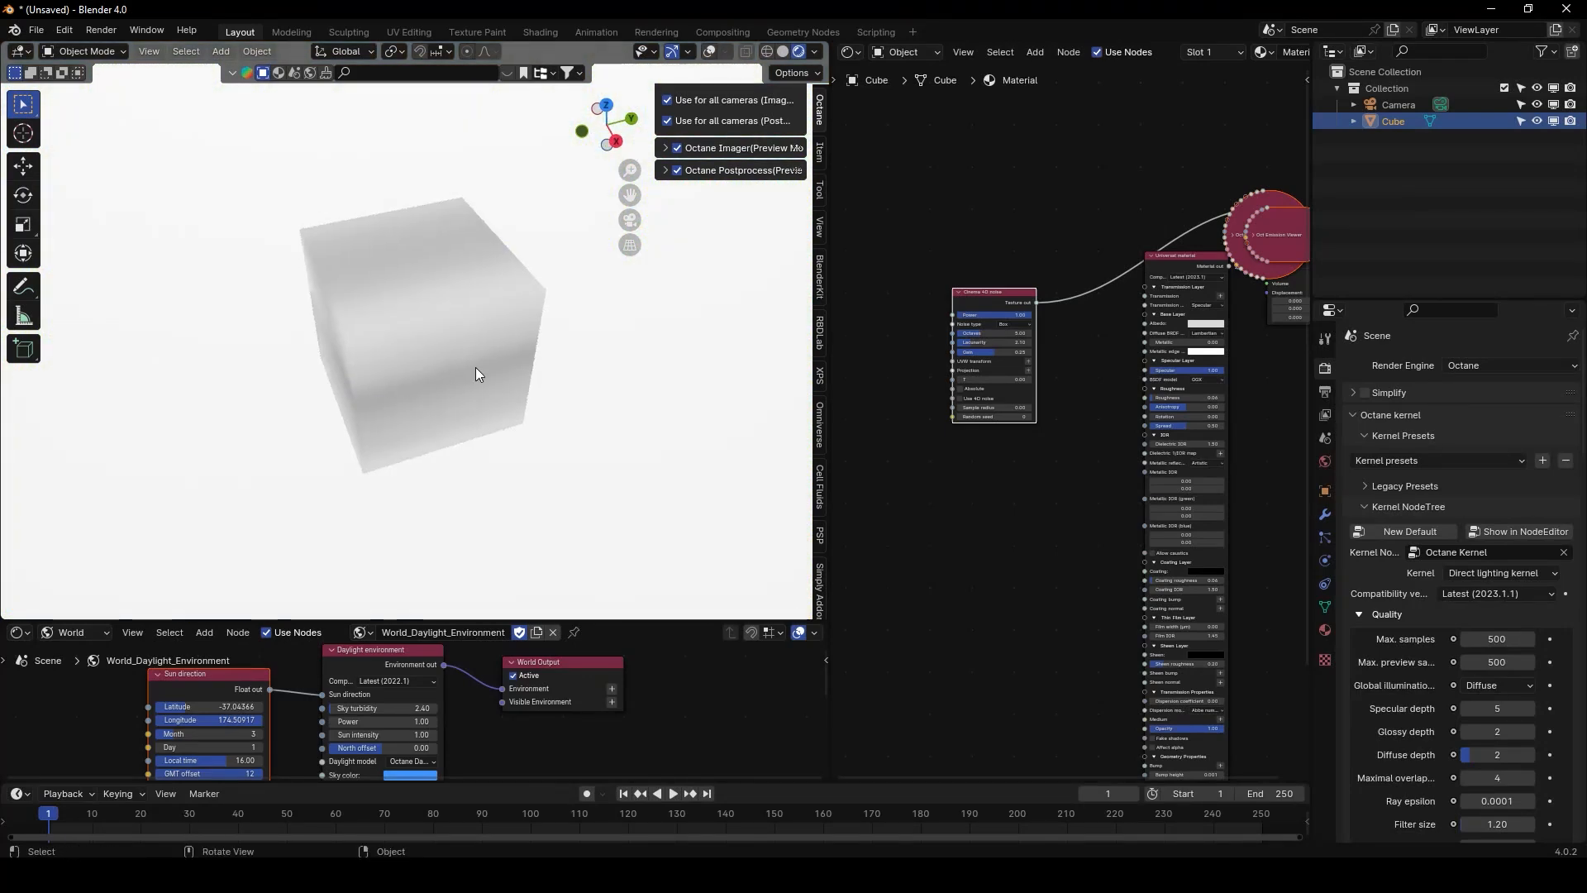
drag(477, 374, 513, 347)
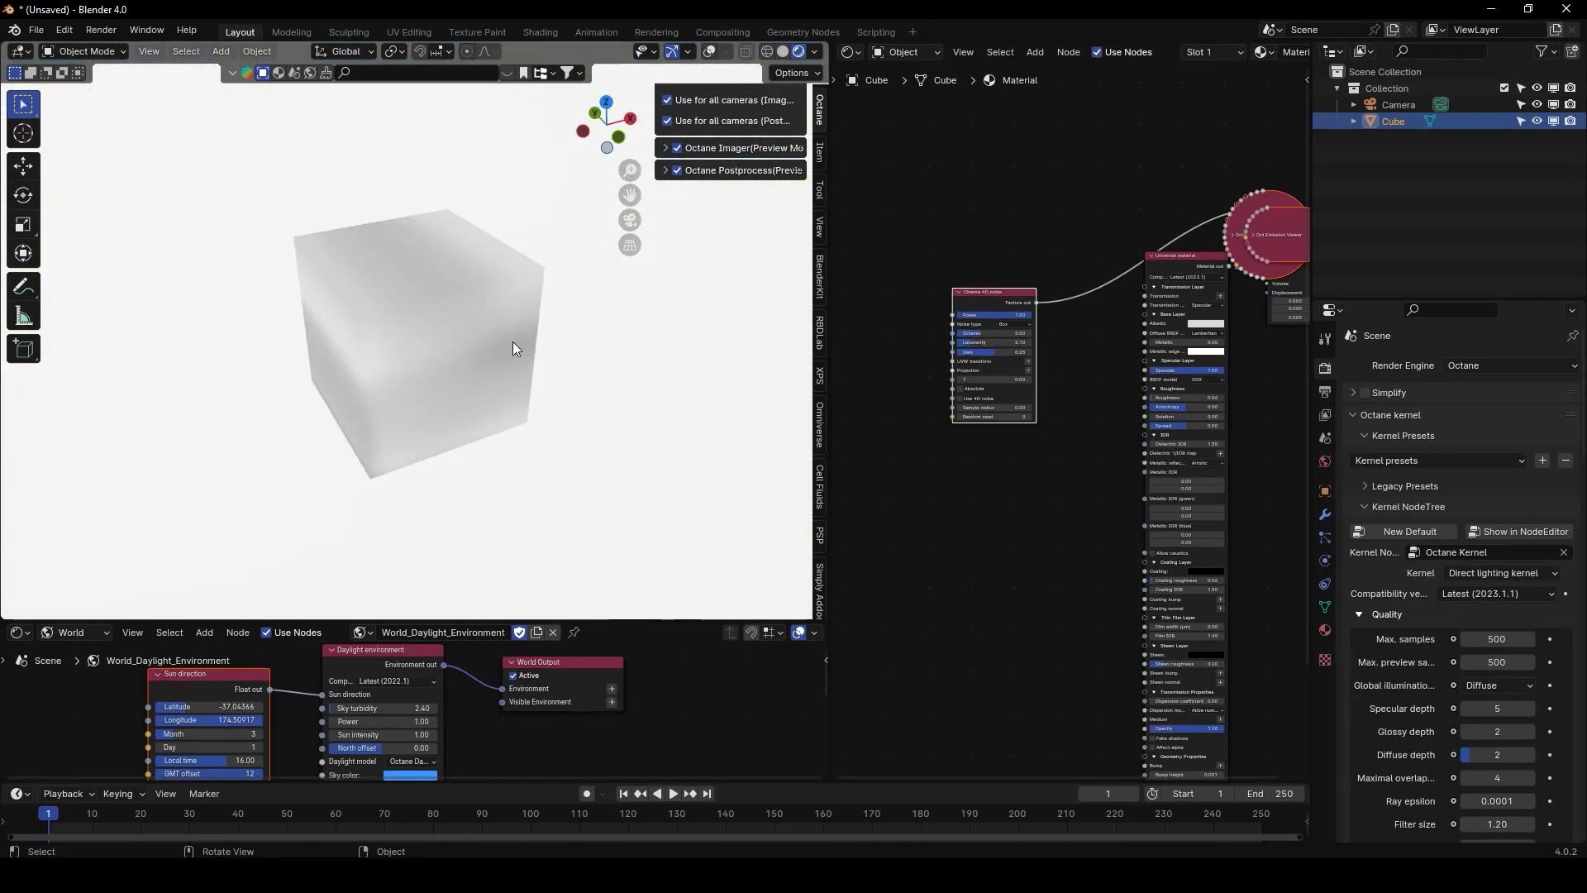